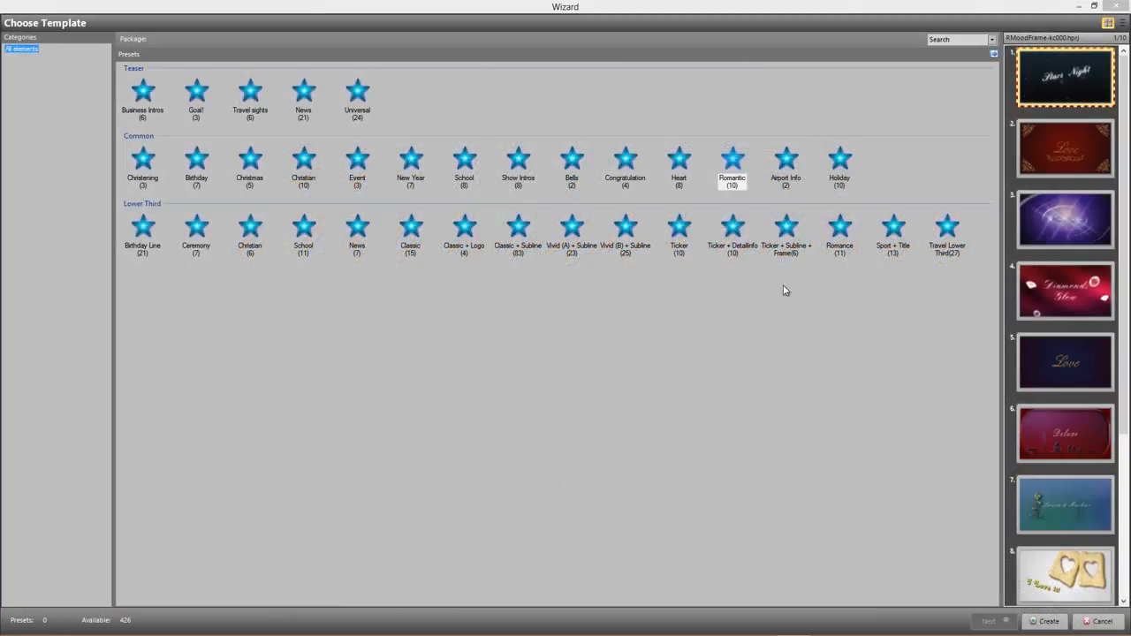
Step: Browse the Heart and Congratulation title template categories in the Choose Template wizard
left_click(679, 164)
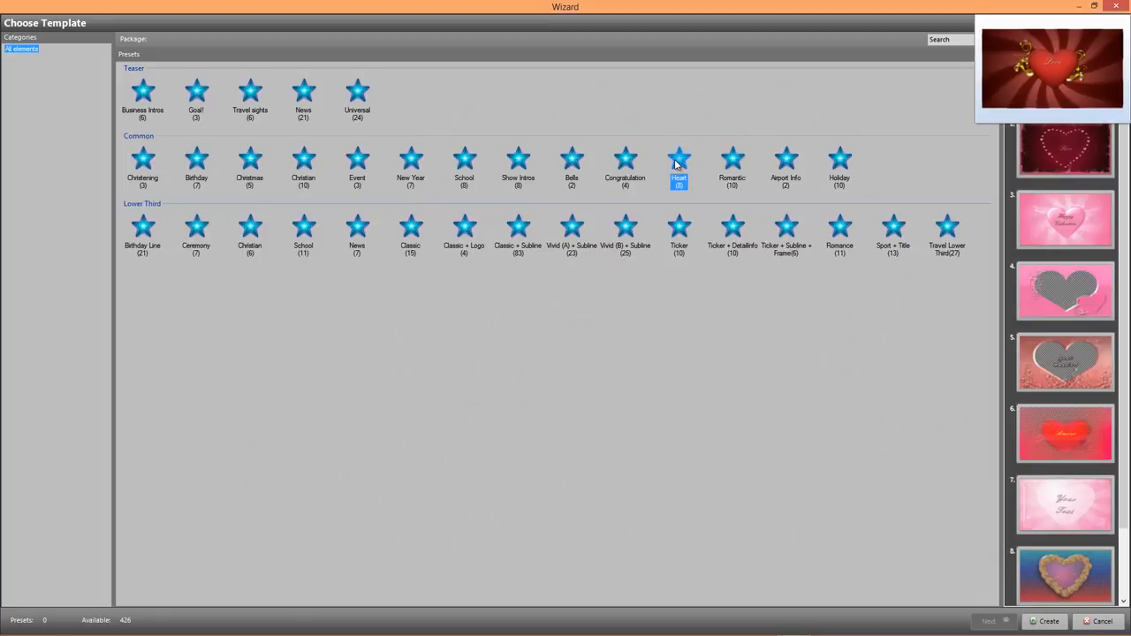
left_click(625, 168)
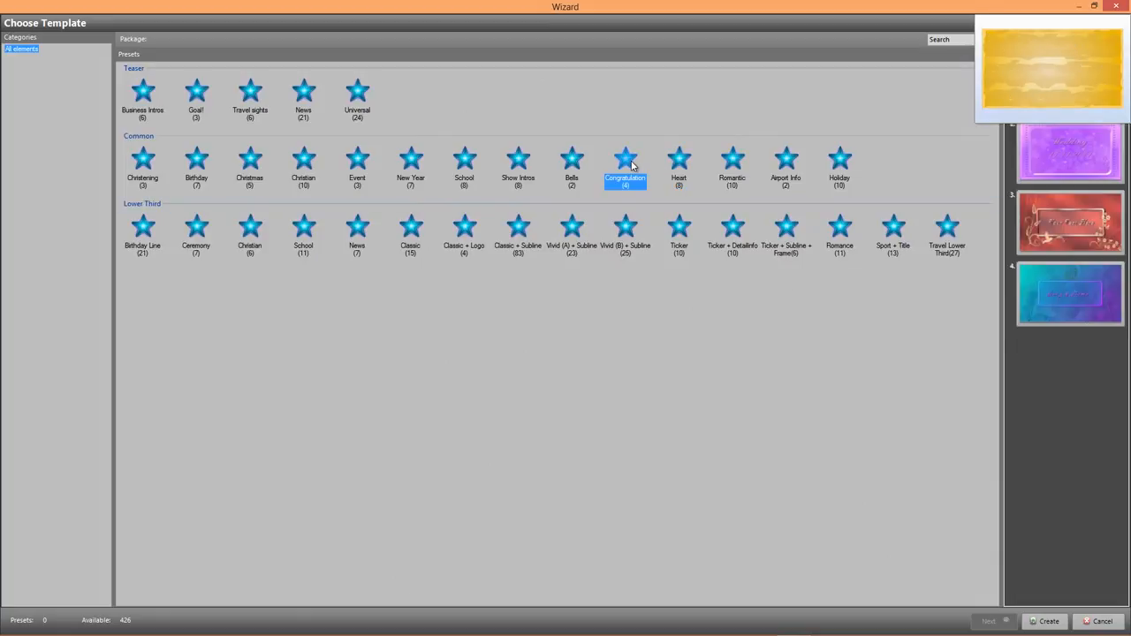
left_click(571, 163)
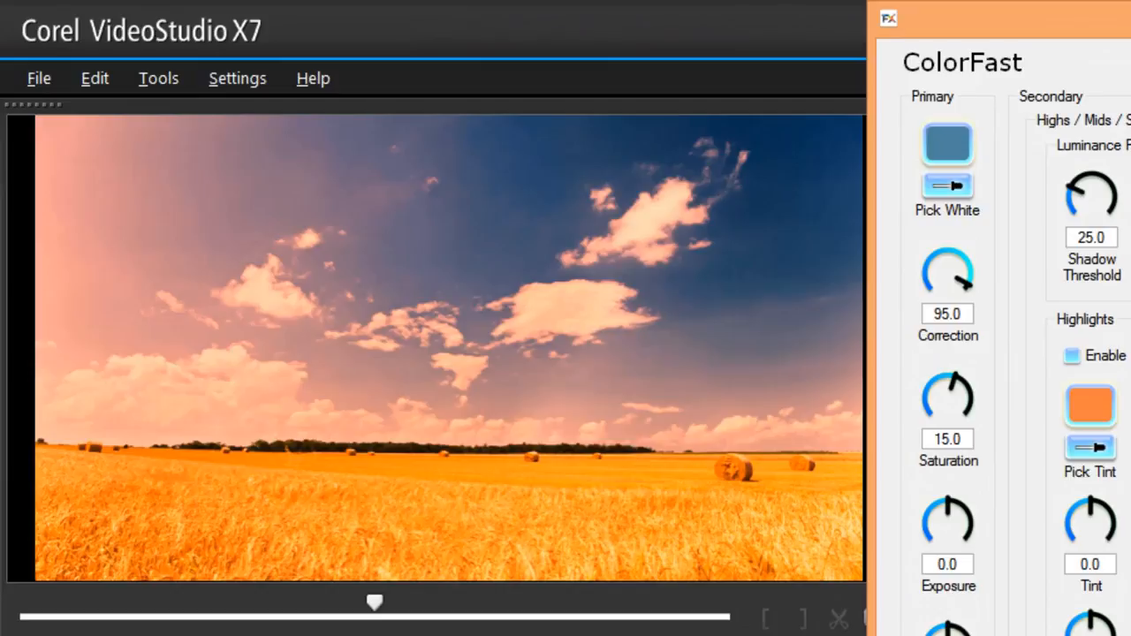
left_click(947, 144)
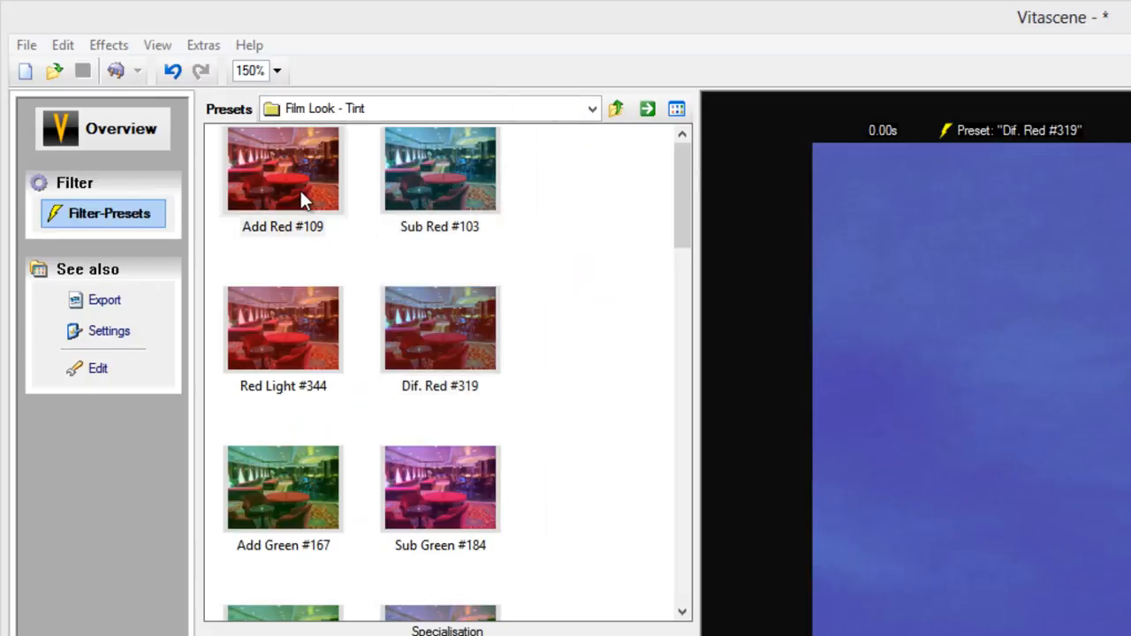
Step: Apply the Add Red #109 tint preset and lower its Red slider to 37%
left_click(283, 169)
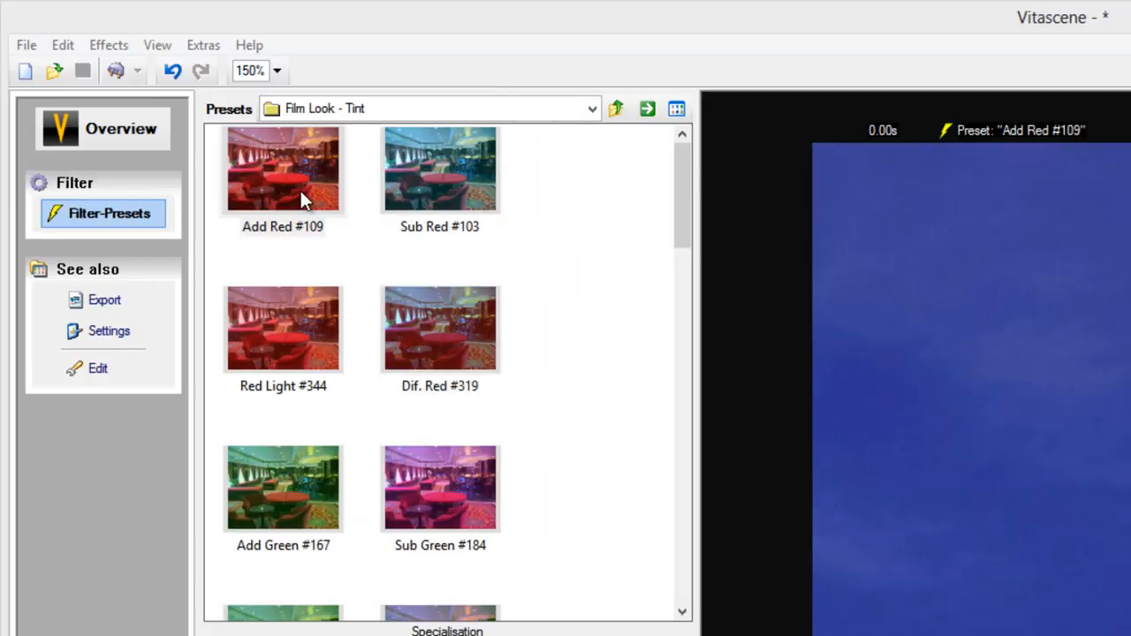
double_click(283, 168)
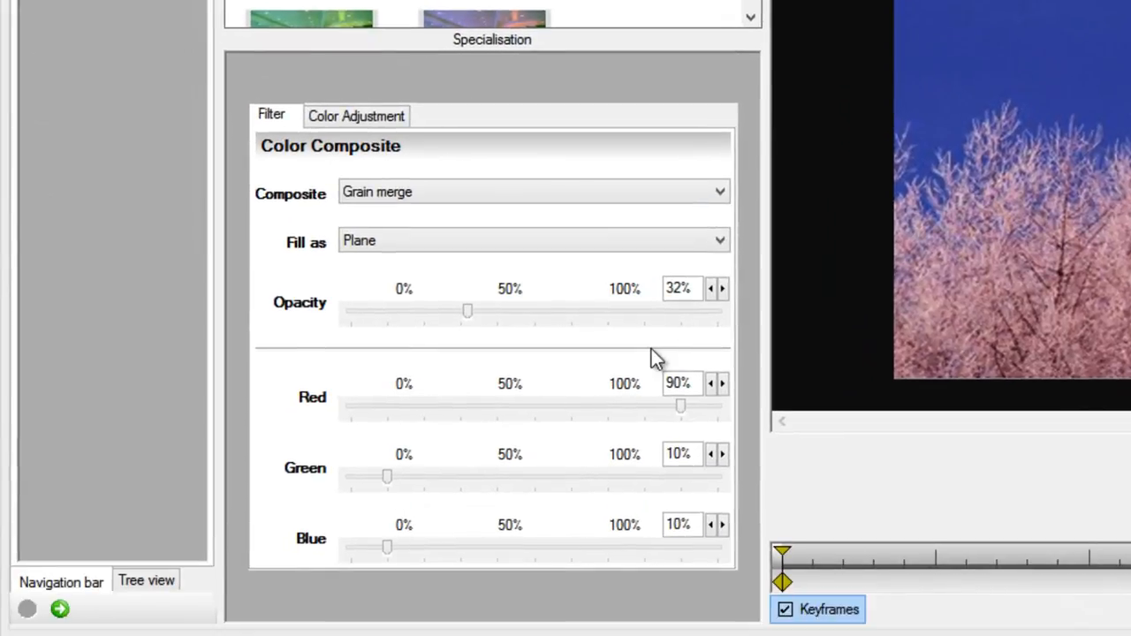
mouse_move(692, 362)
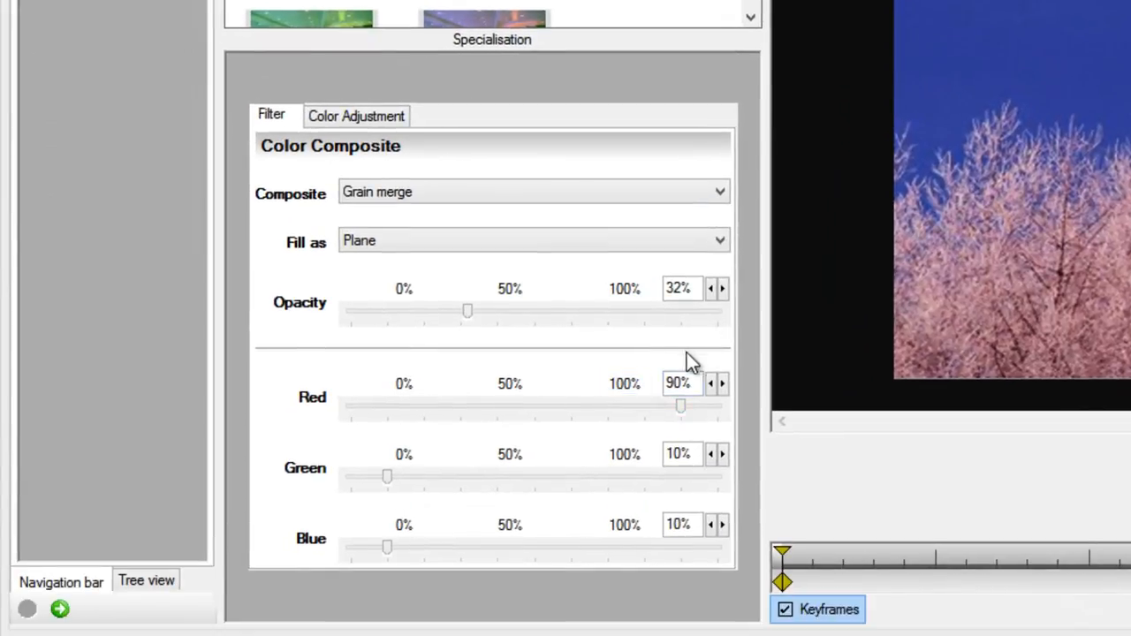
left_click_drag(680, 405, 553, 405)
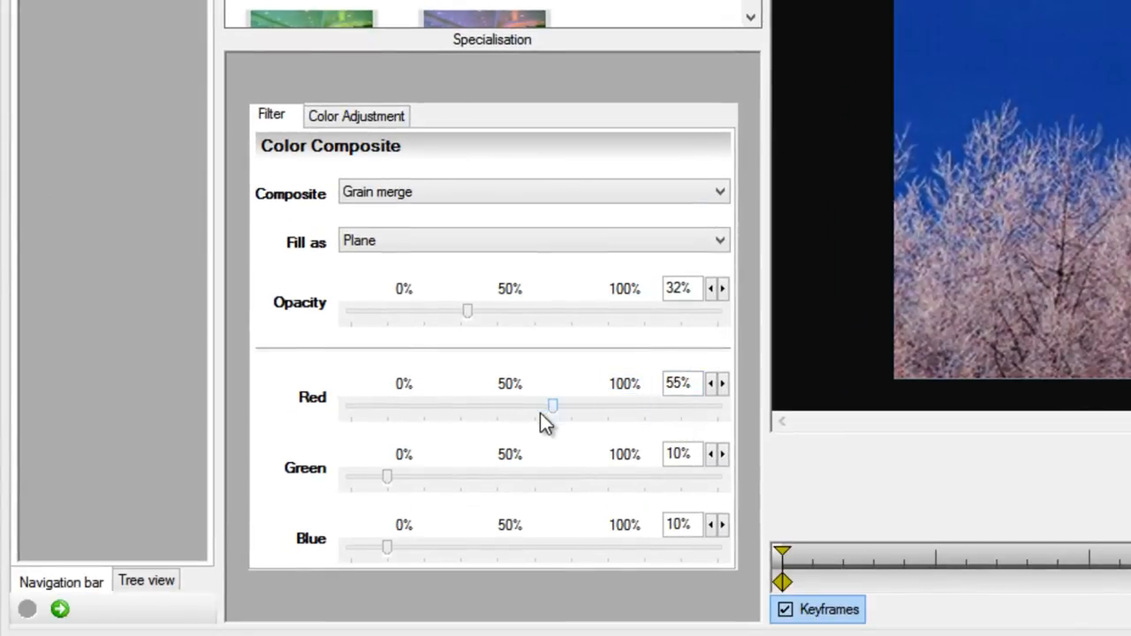
left_click_drag(553, 405, 487, 404)
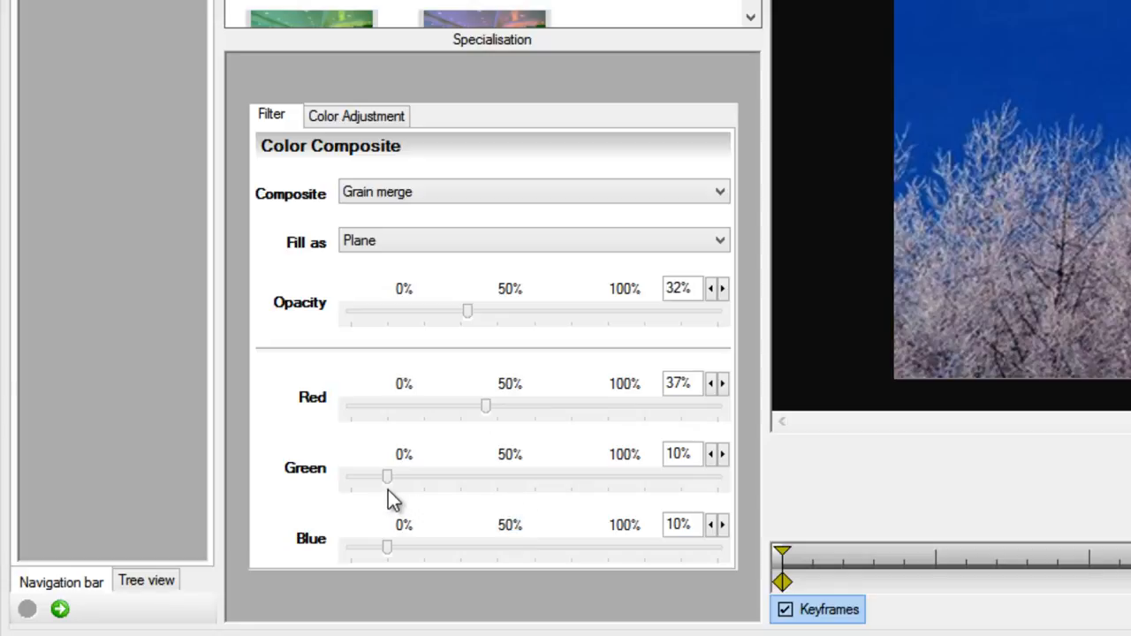
mouse_move(565, 495)
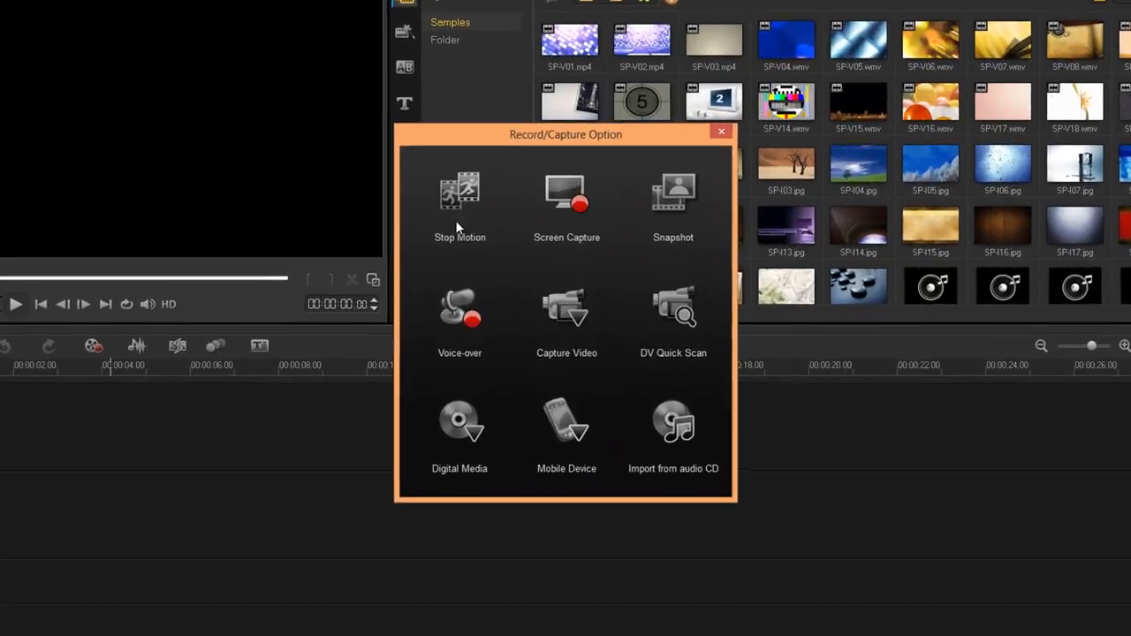
Step: Open the Stop Motion project from Record/Capture Option, then return to the options dialog
left_click(460, 199)
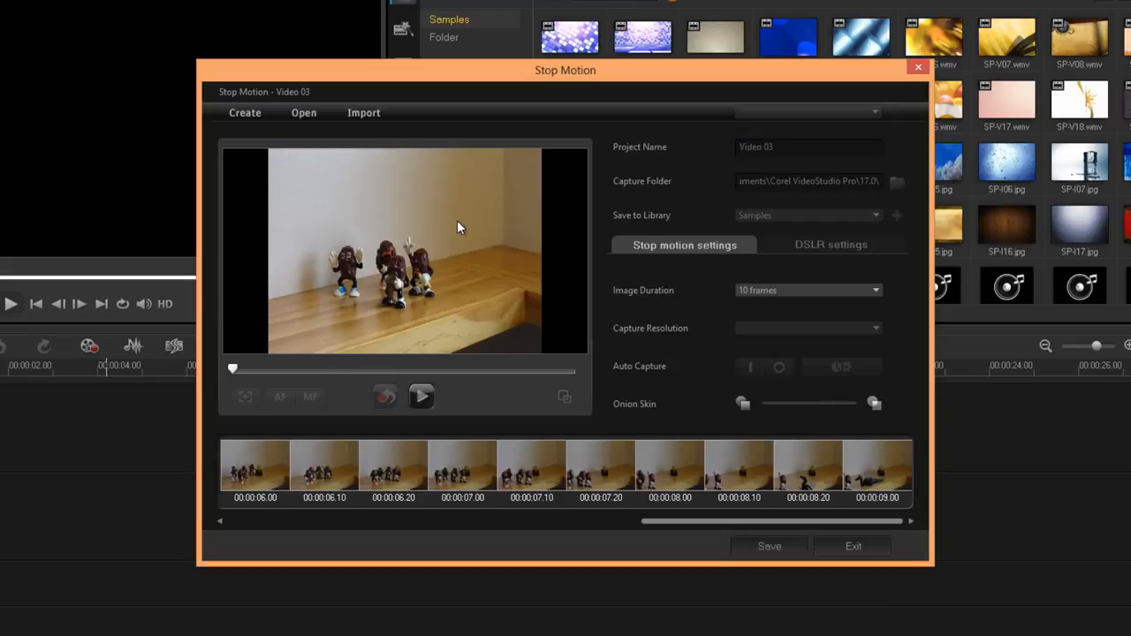
left_click(422, 396)
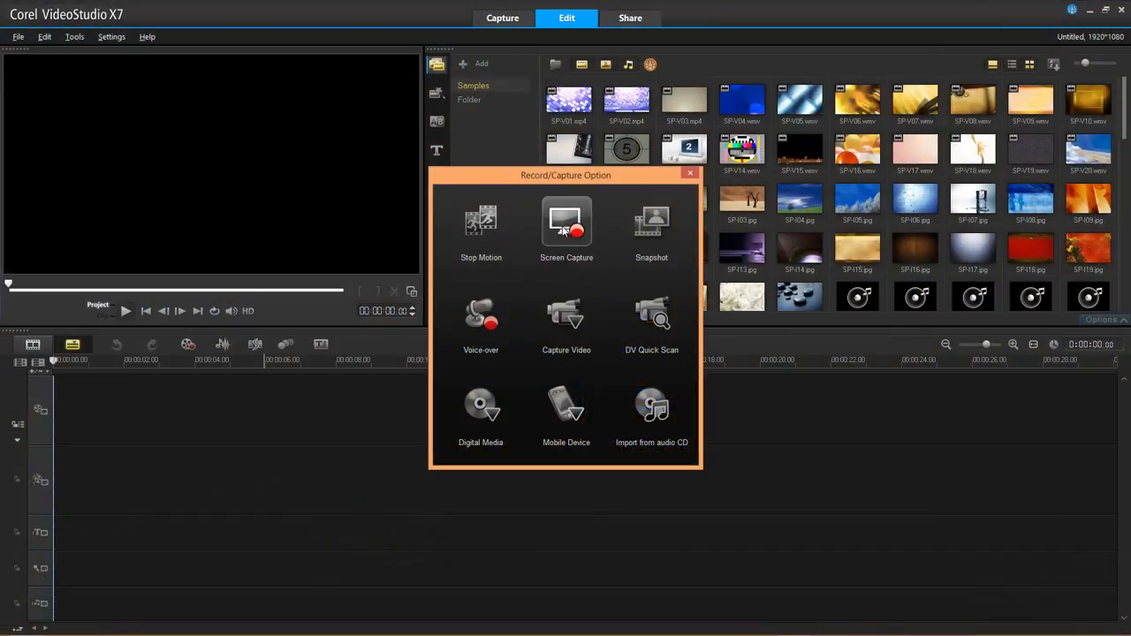
mouse_move(567, 225)
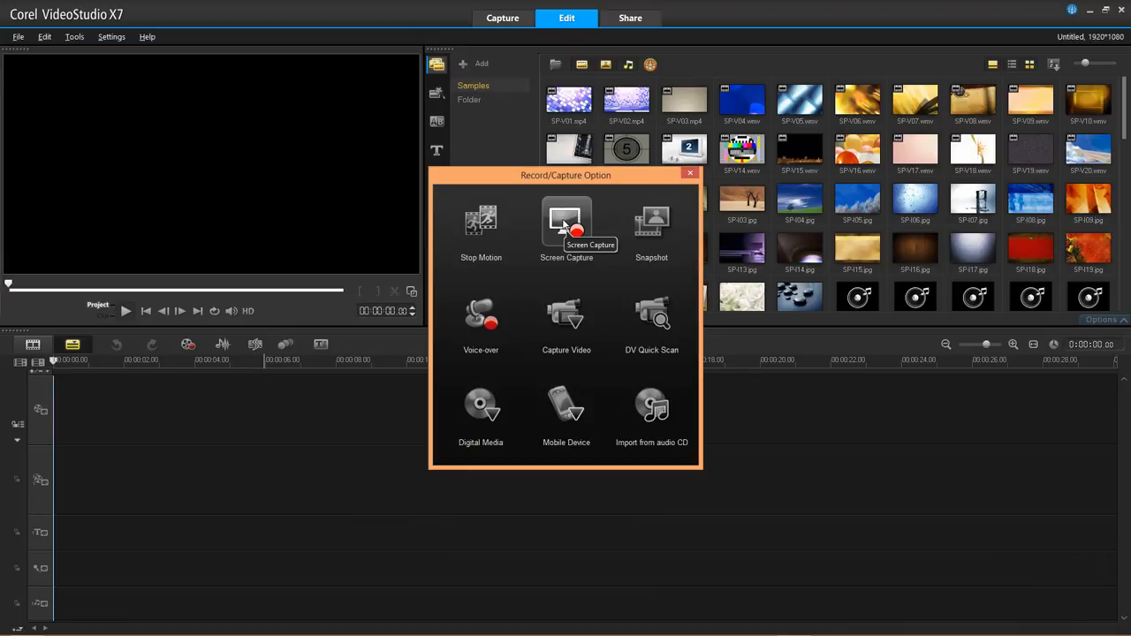
Step: Start Screen Capture with custom 1920×1080 dimensions over the Yahoo page, then exit to the editor
left_click(566, 226)
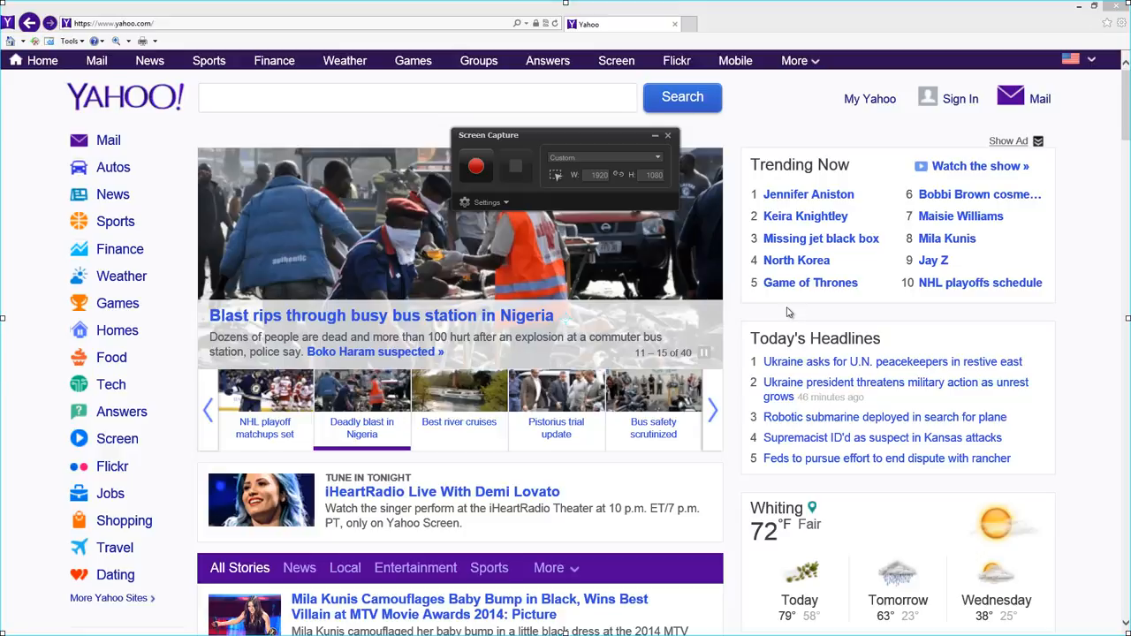
left_click(475, 166)
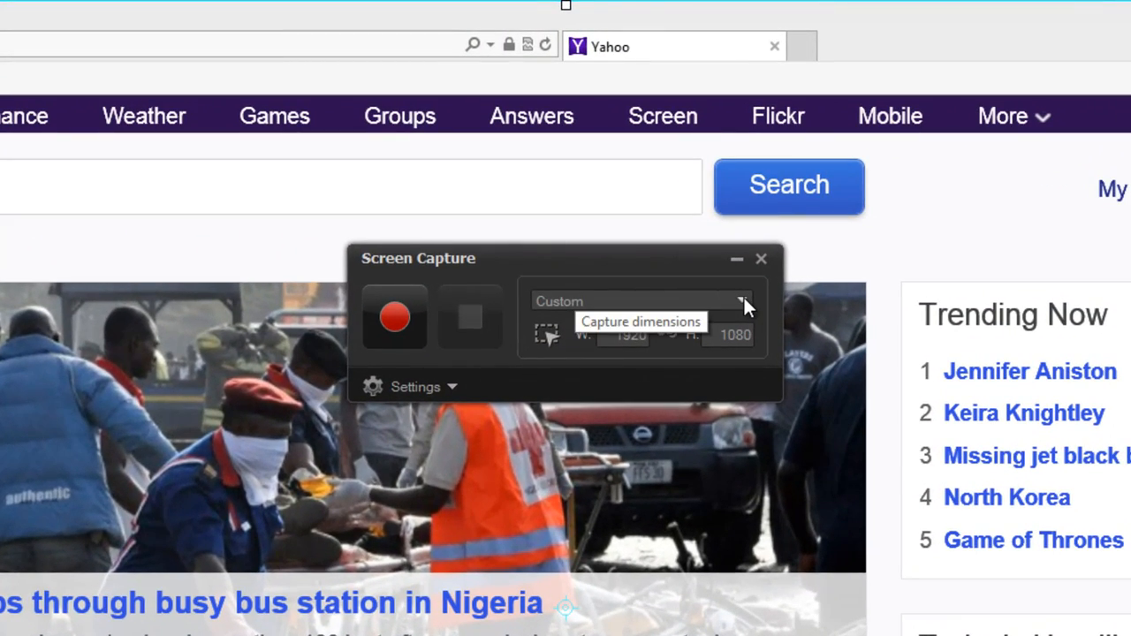
mouse_move(760, 259)
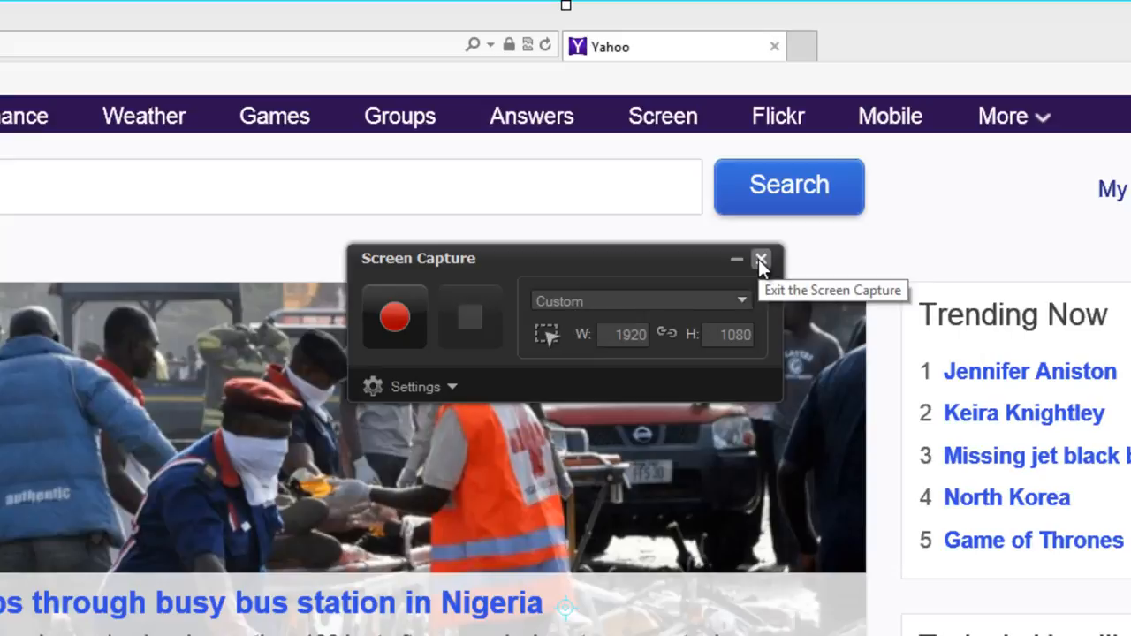
left_click(760, 259)
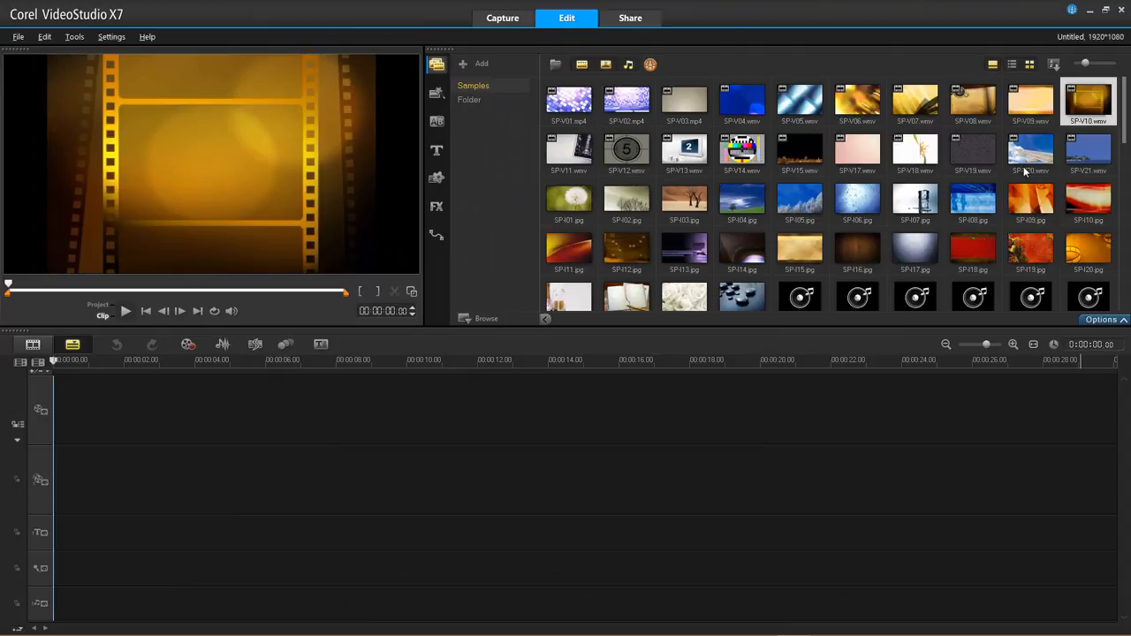
mouse_move(356, 238)
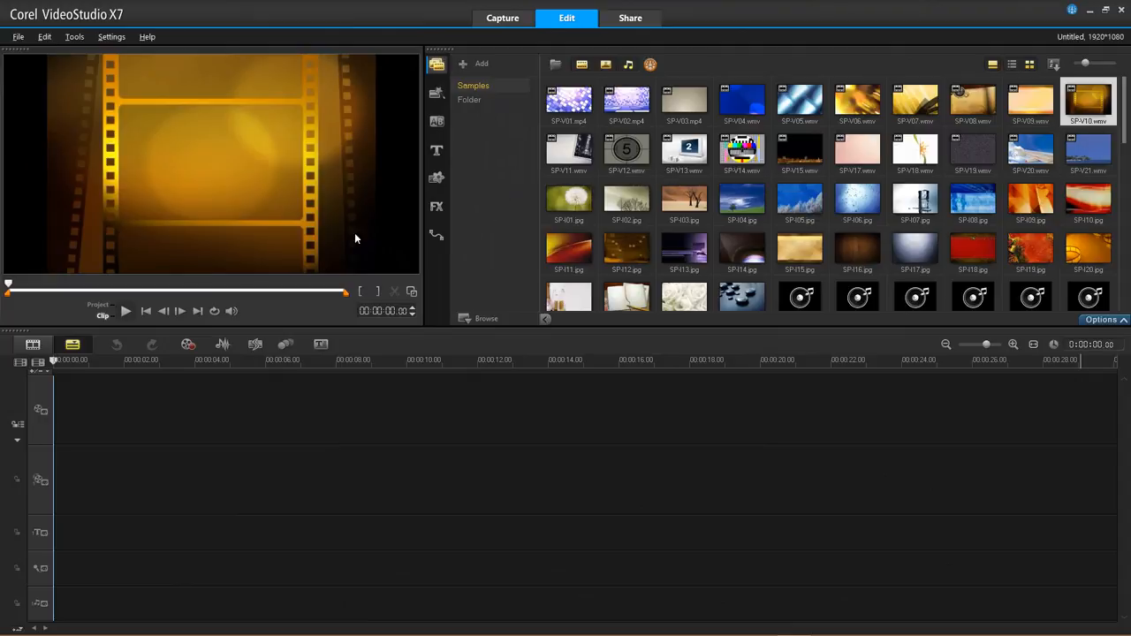
left_click(125, 310)
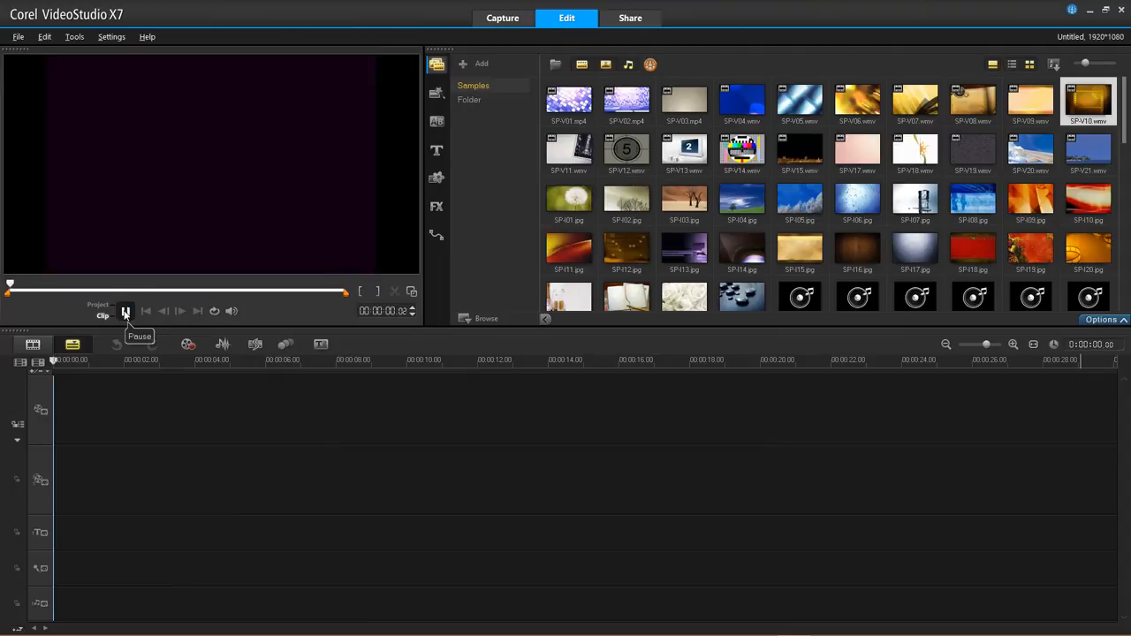
left_click(127, 310)
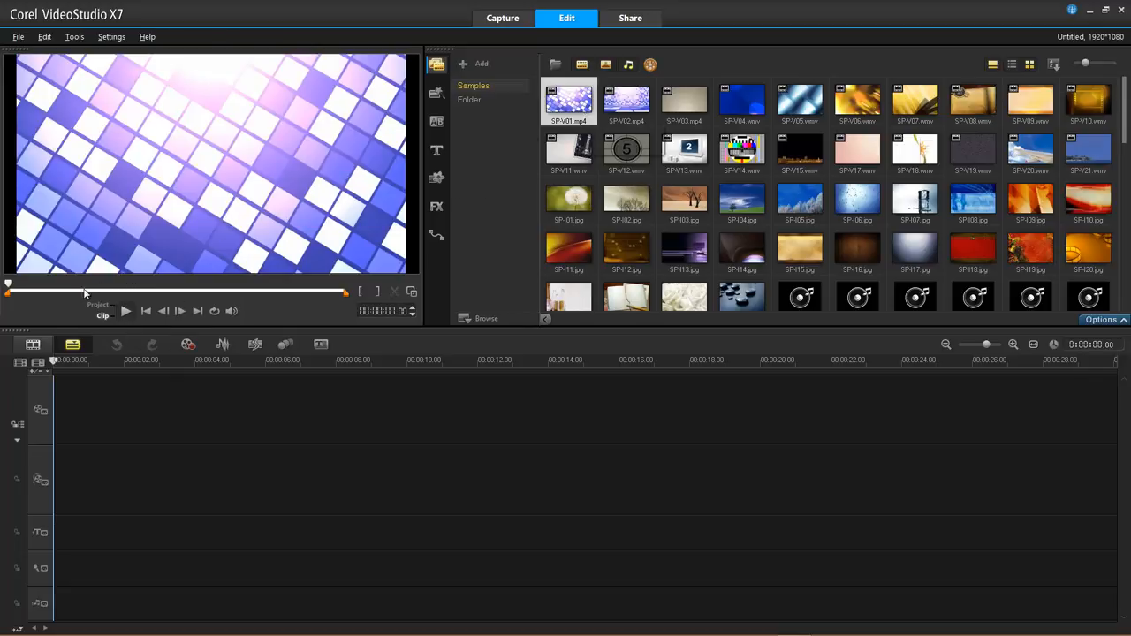
left_click(126, 311)
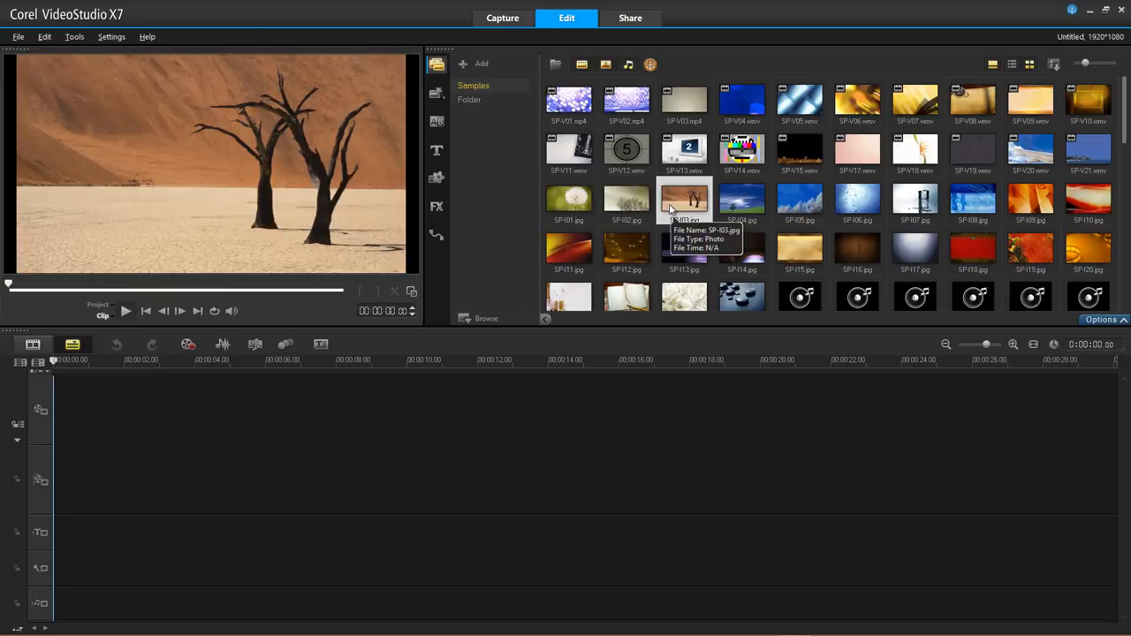
mouse_move(597, 265)
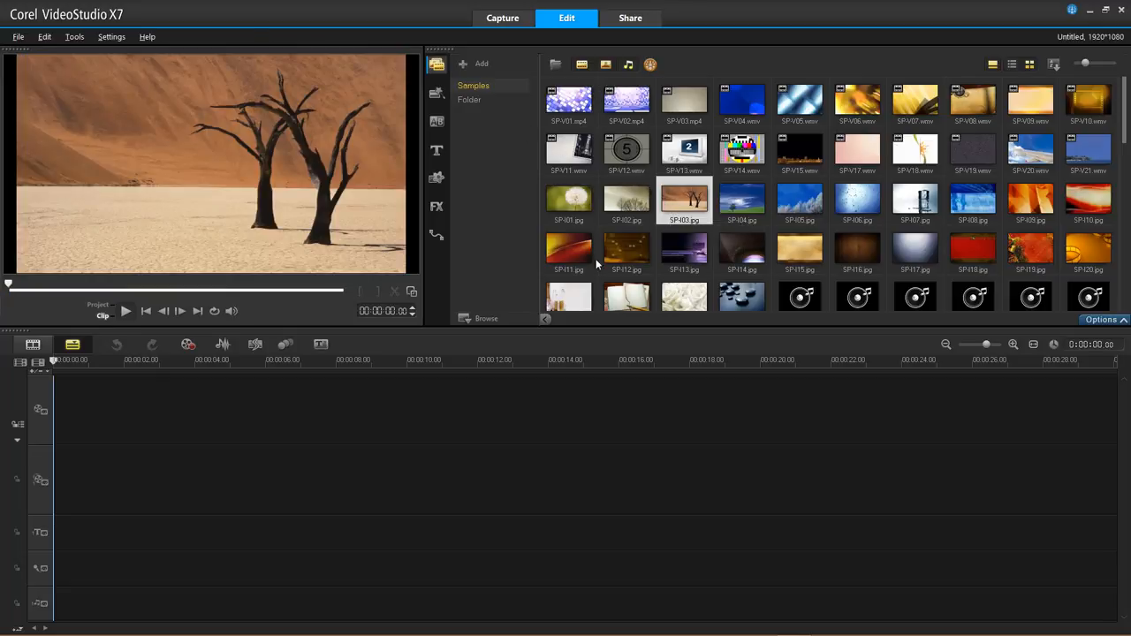
scroll("down", 3)
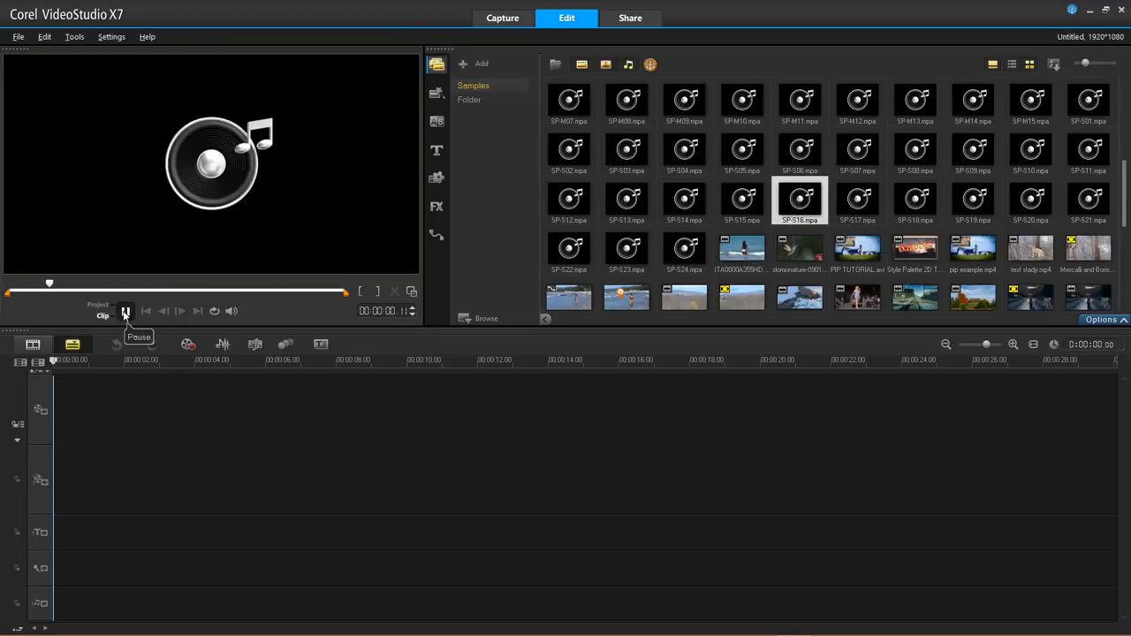
left_click(125, 310)
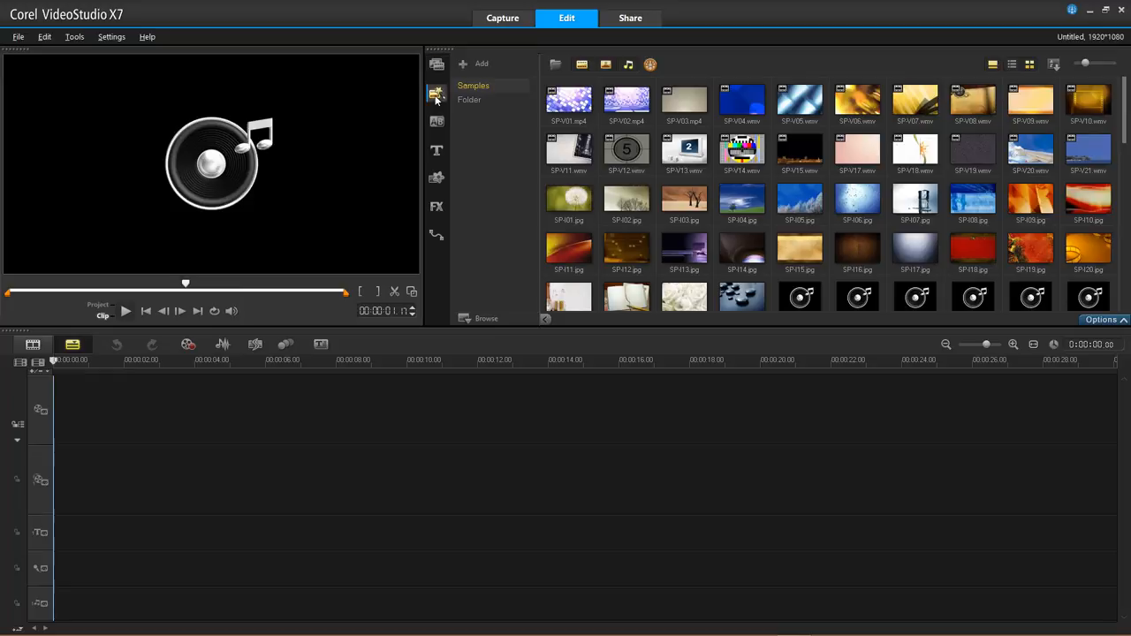
Step: Browse the Beginning, Complete and Instant Project template categories and pick the pink T-04 template
left_click(435, 95)
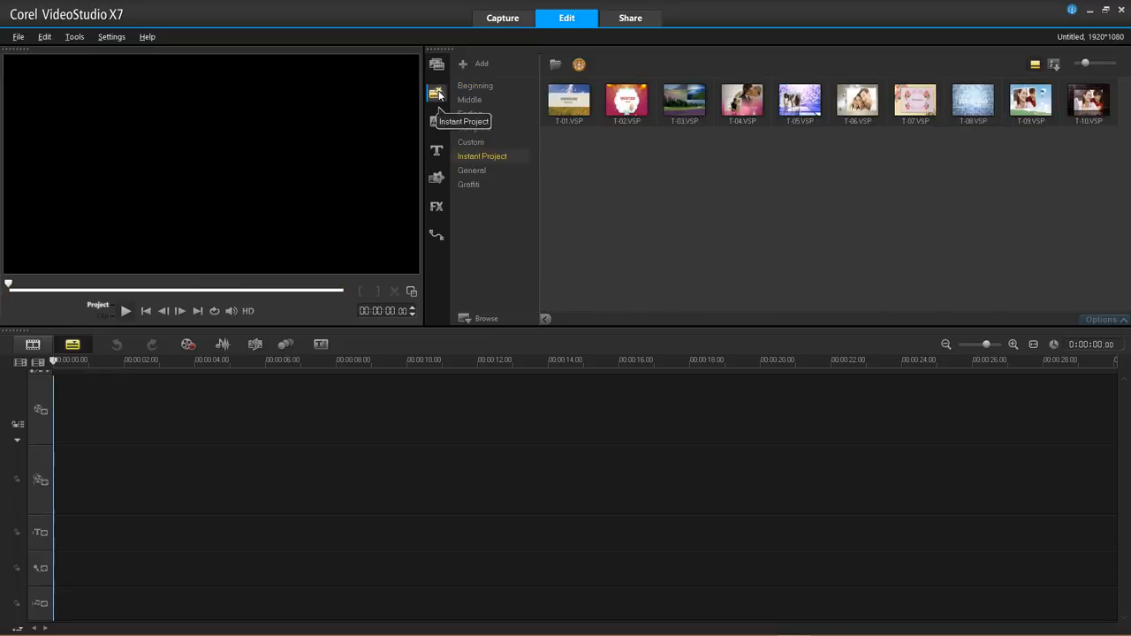
left_click(475, 86)
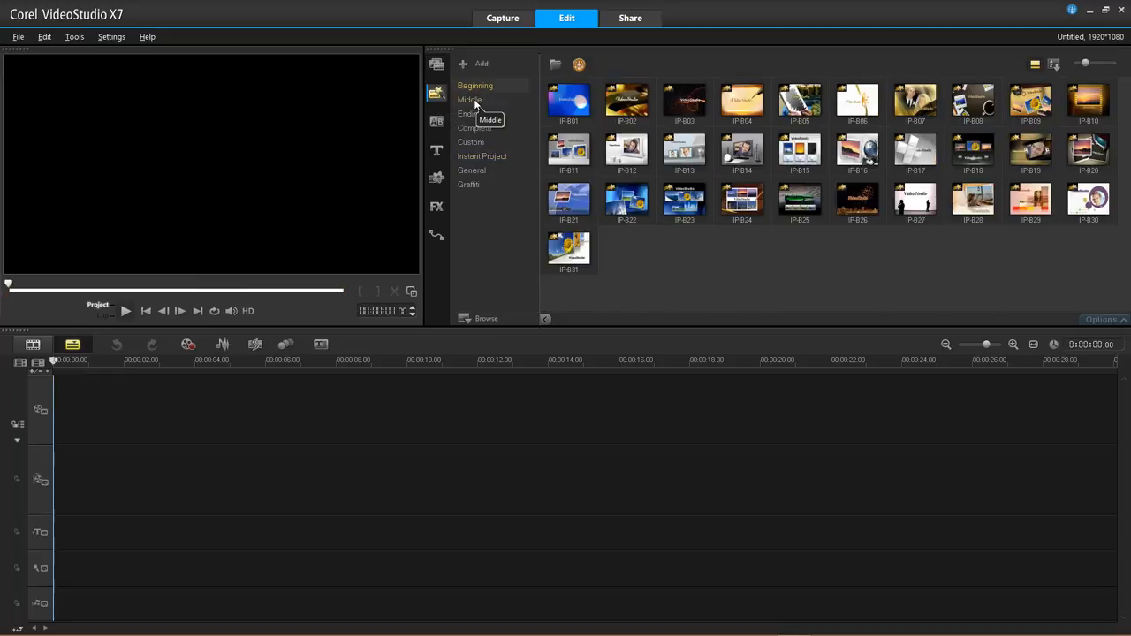
left_click(475, 128)
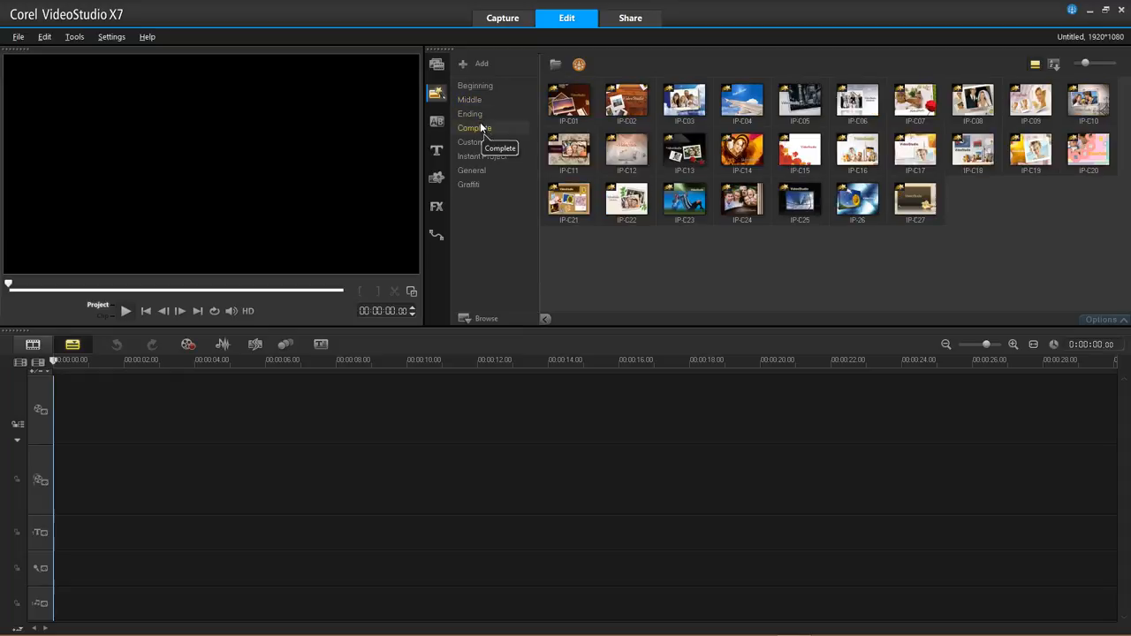
left_click(482, 156)
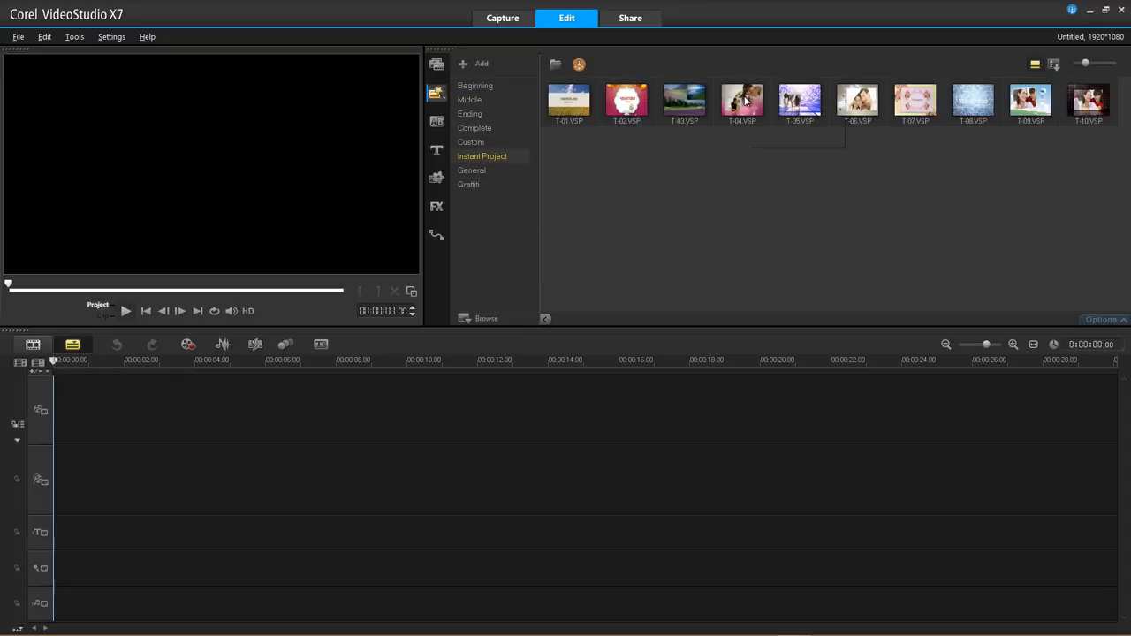
left_click(741, 100)
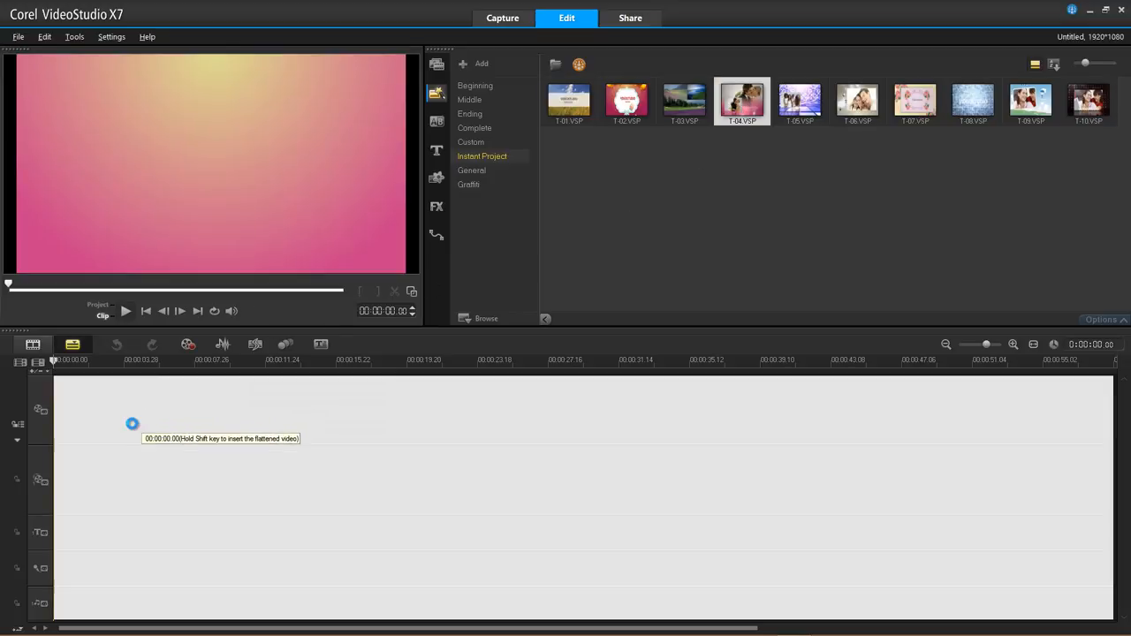
Step: Insert the T-04 wedding slideshow template, play and pause its preview, and jump later in the project
double_click(741, 99)
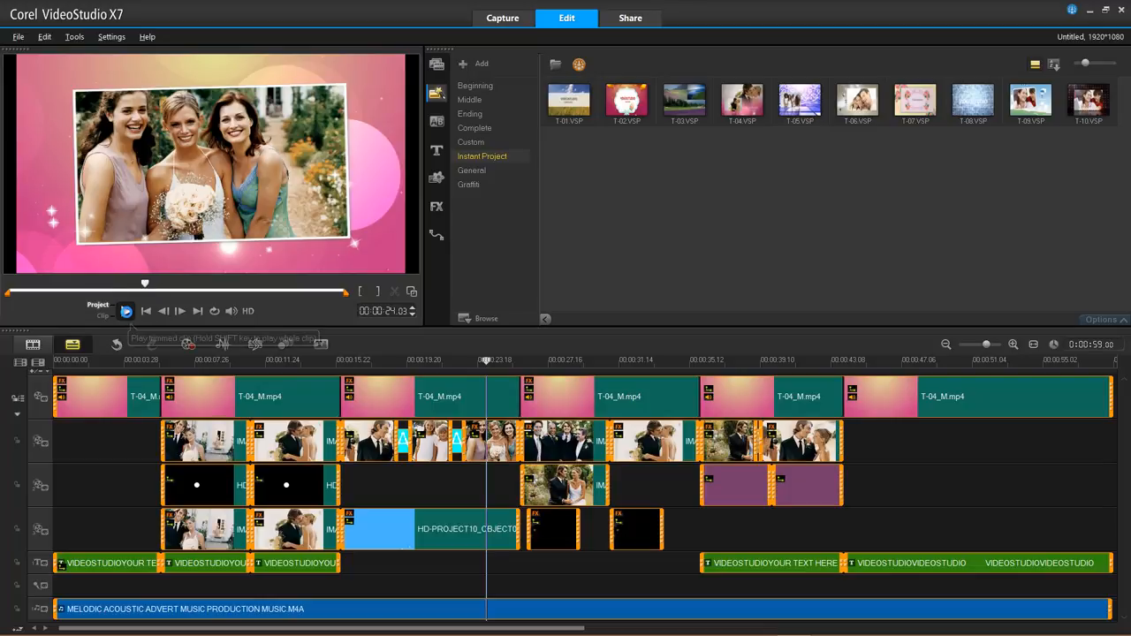
left_click(126, 311)
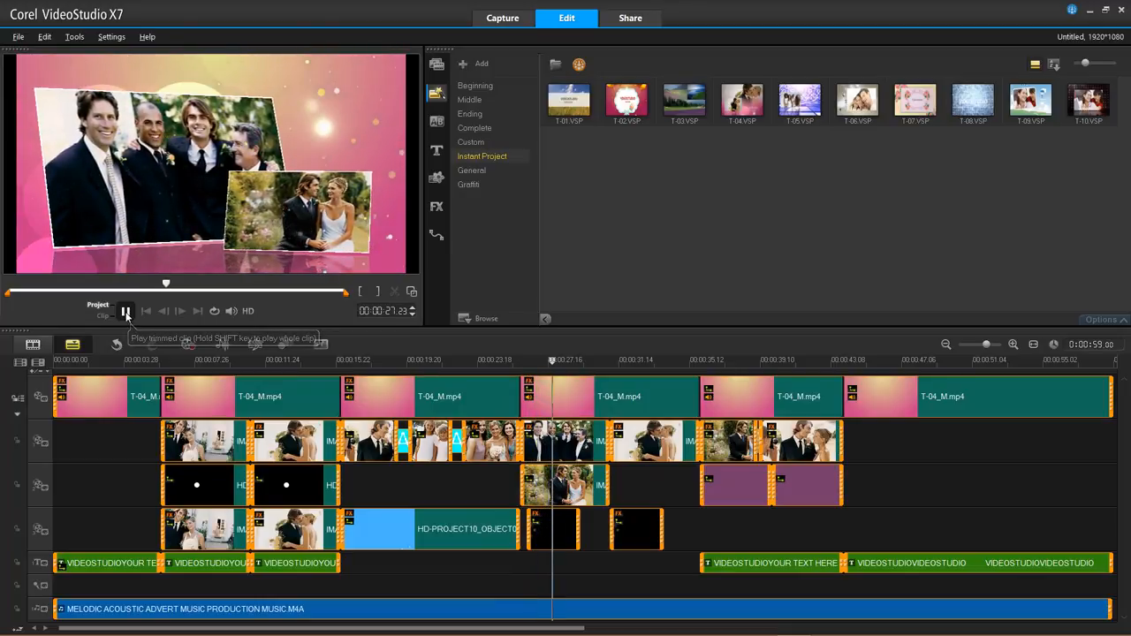
left_click(126, 310)
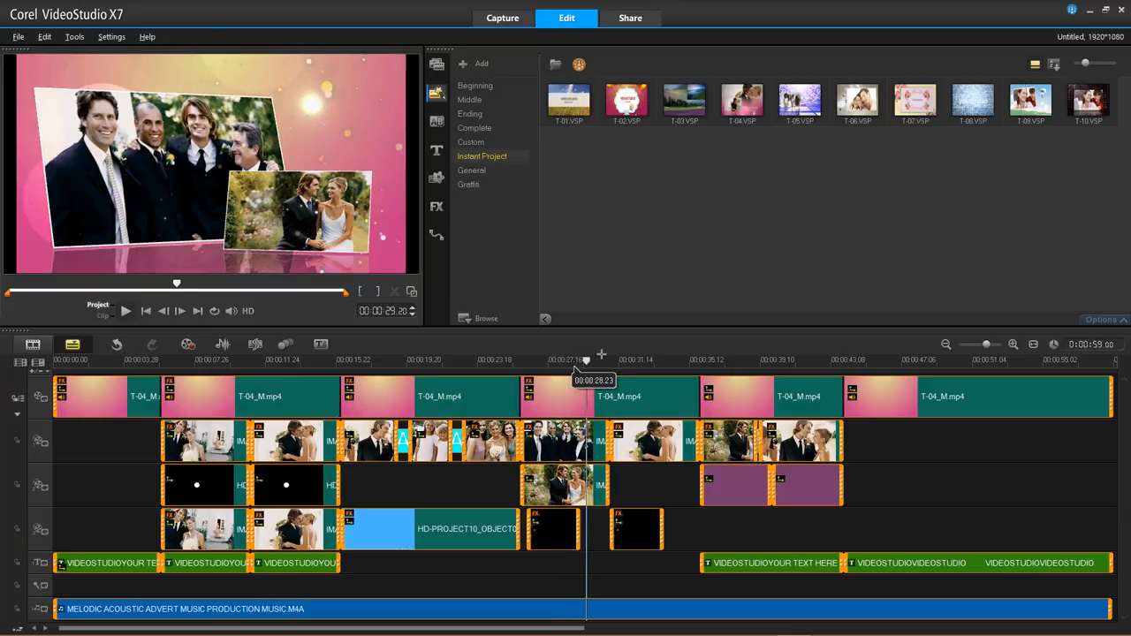
left_click(788, 360)
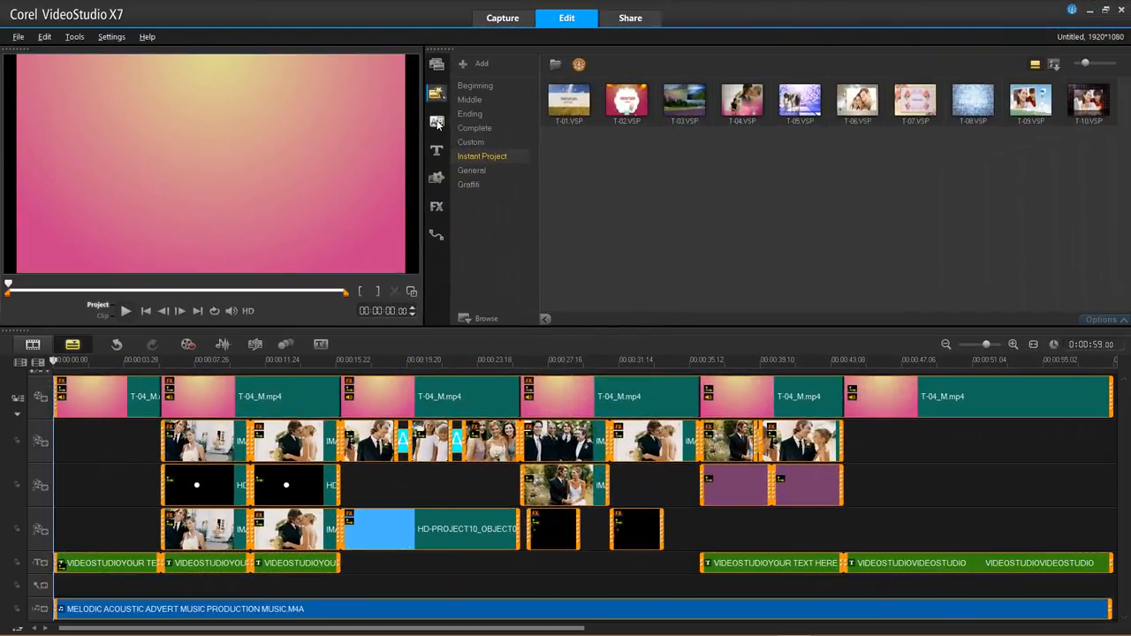
Step: Start a new project holding the BG-C02.jpg road background with the title presets shown
left_click(436, 122)
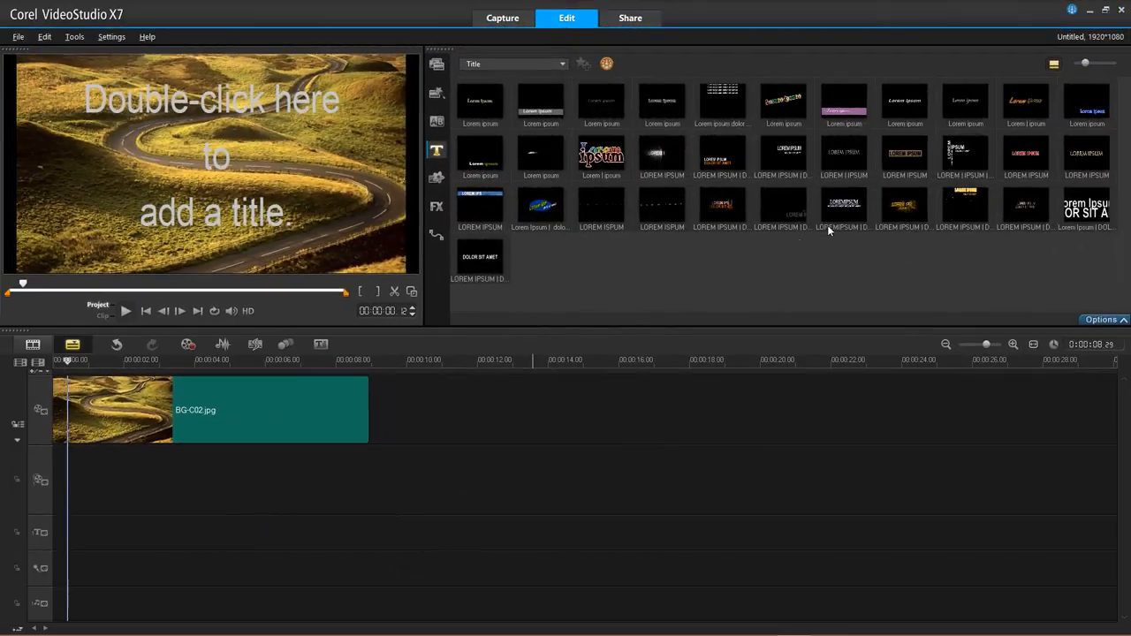
Step: Add a Basic Titles text over the road image and set its font to Comic Sans MS
left_click(844, 203)
type("Basic Titles")
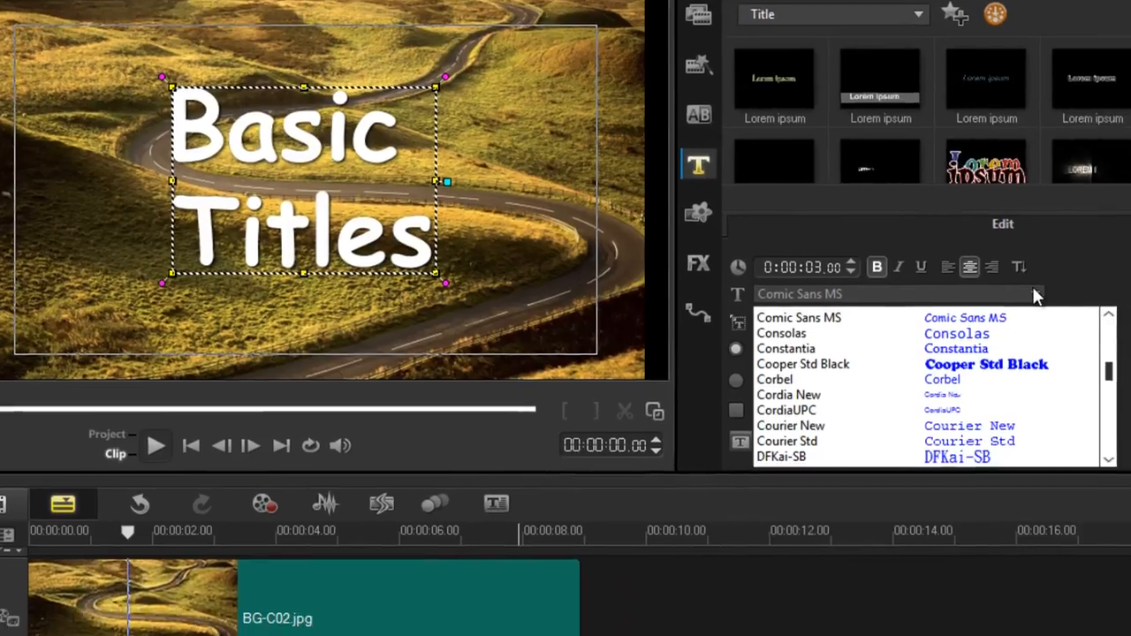
scroll("down", 3)
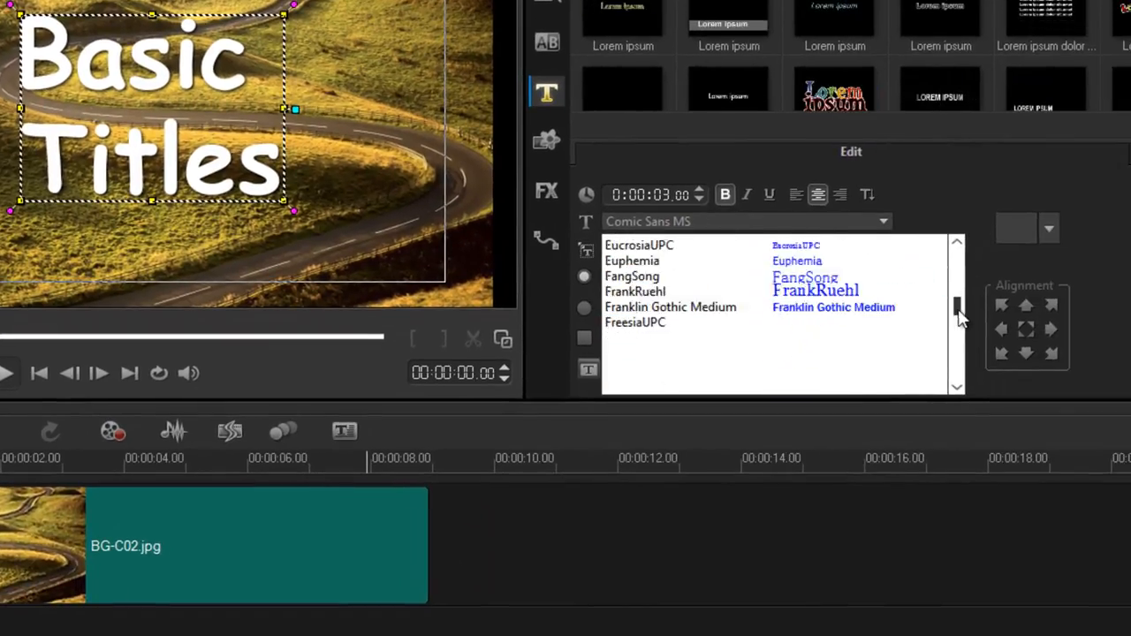
scroll("down", 3)
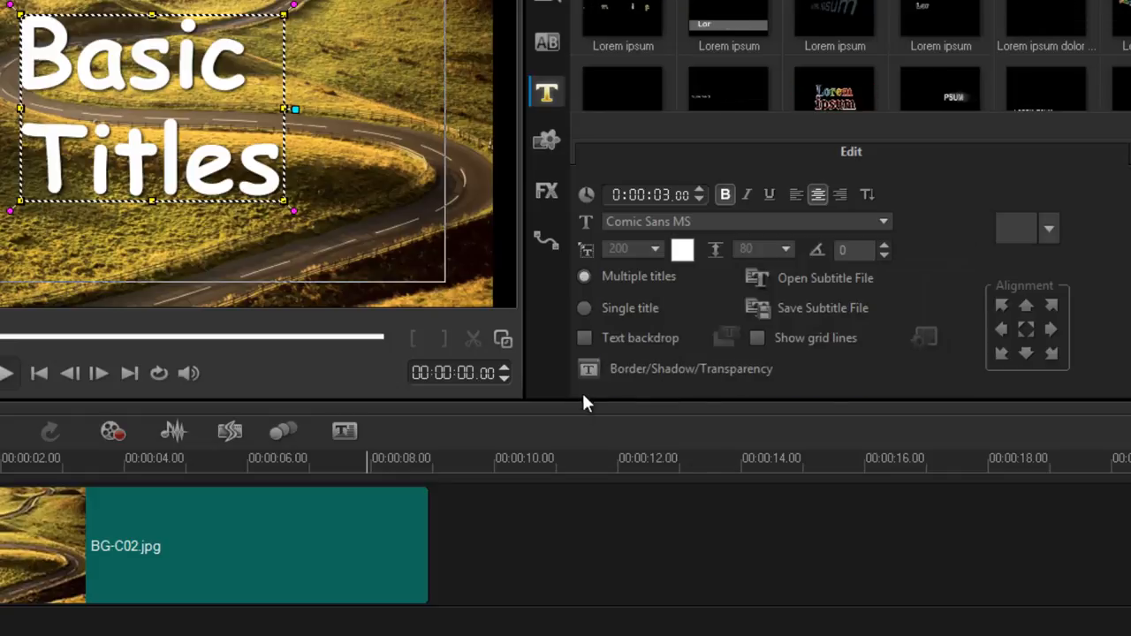
left_click(691, 369)
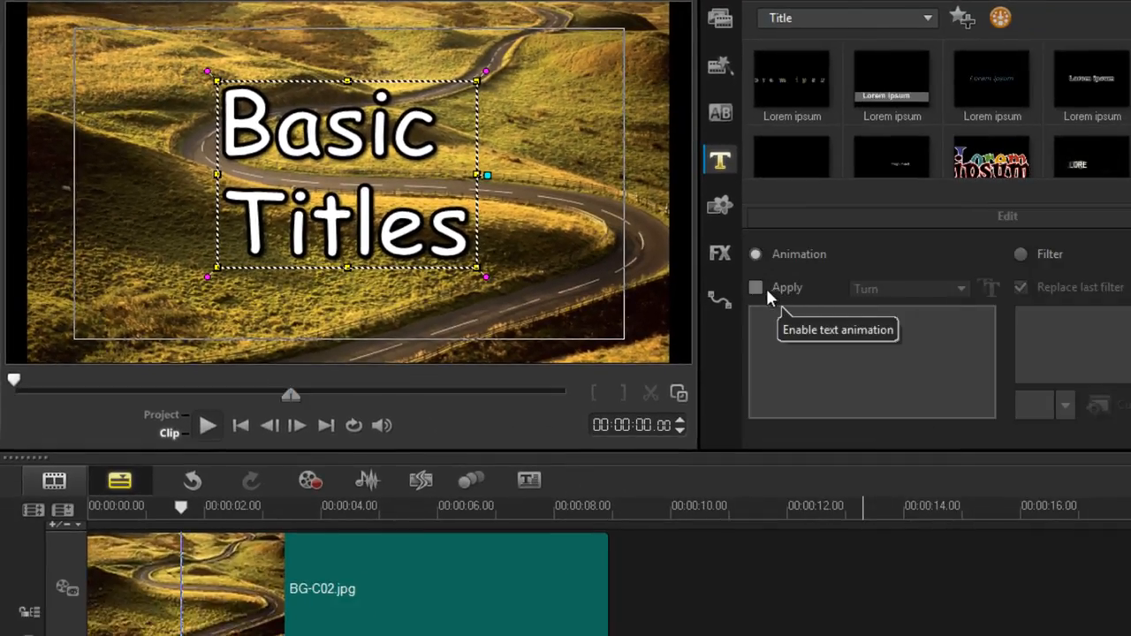
Step: Turn on Apply animation for the title and choose an animation type
left_click(756, 288)
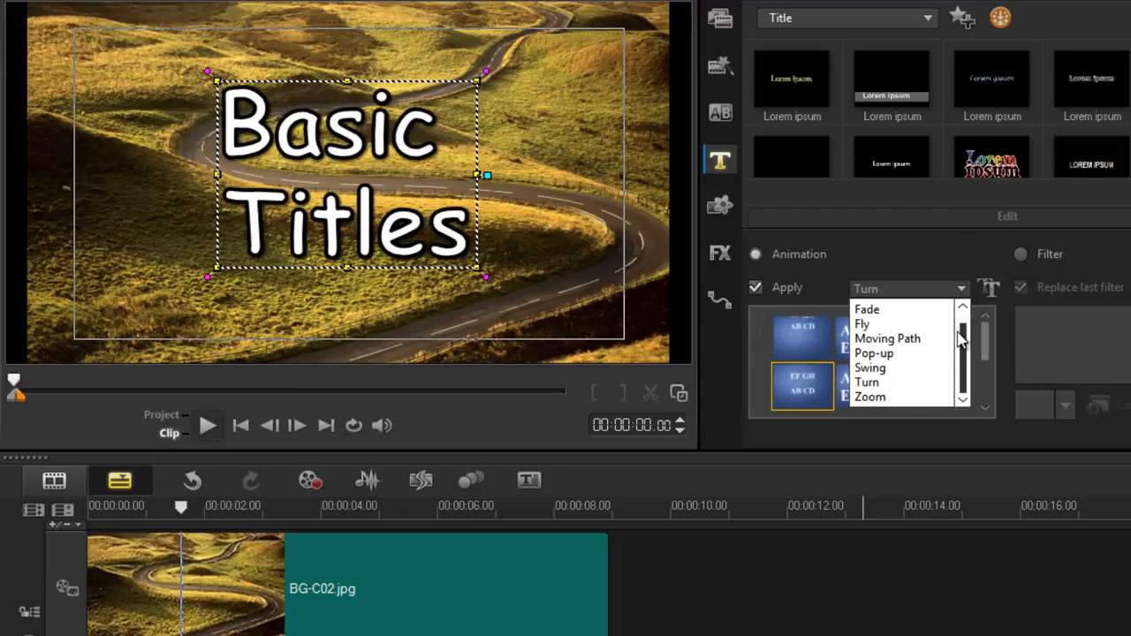
left_click(862, 324)
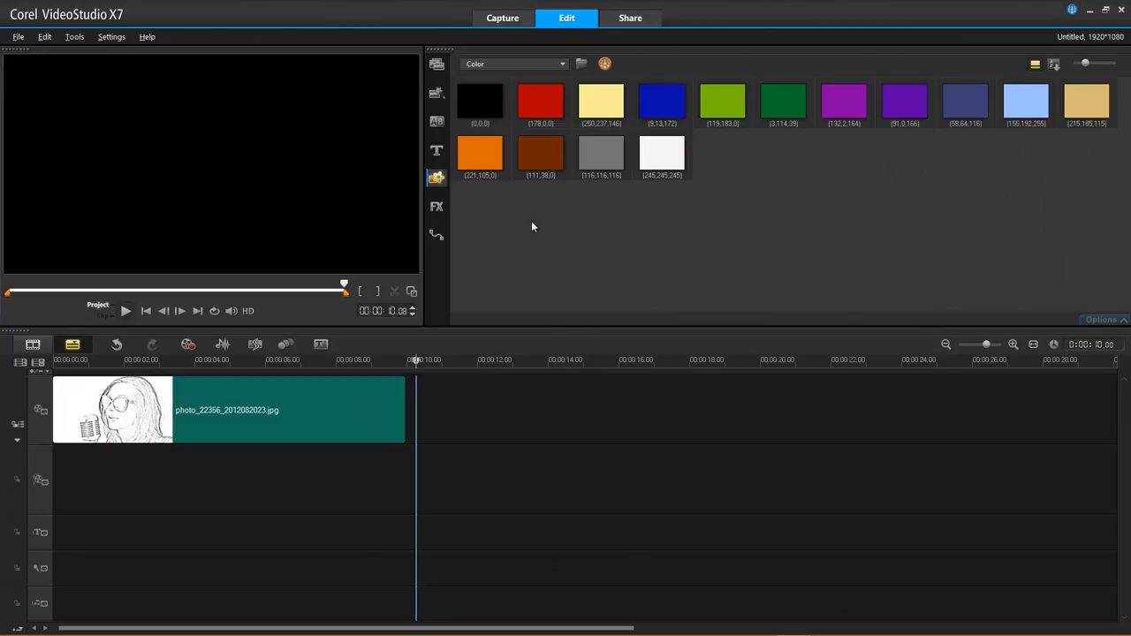
Step: Preview the solid red colour clip, then the purple (132,2,164) one
left_click(540, 100)
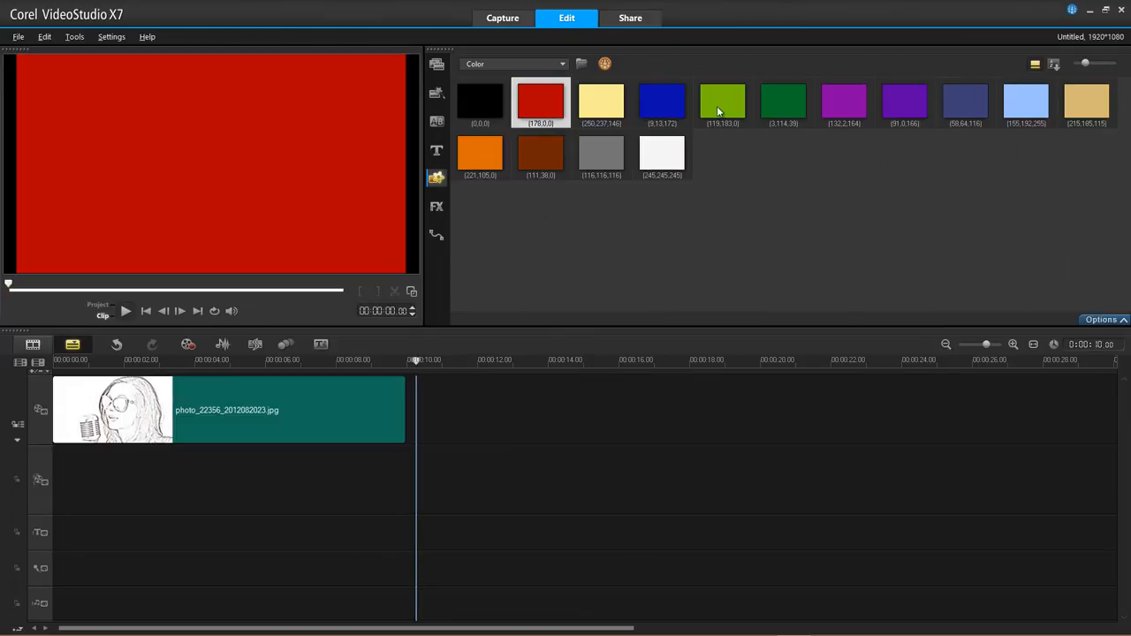
left_click(844, 101)
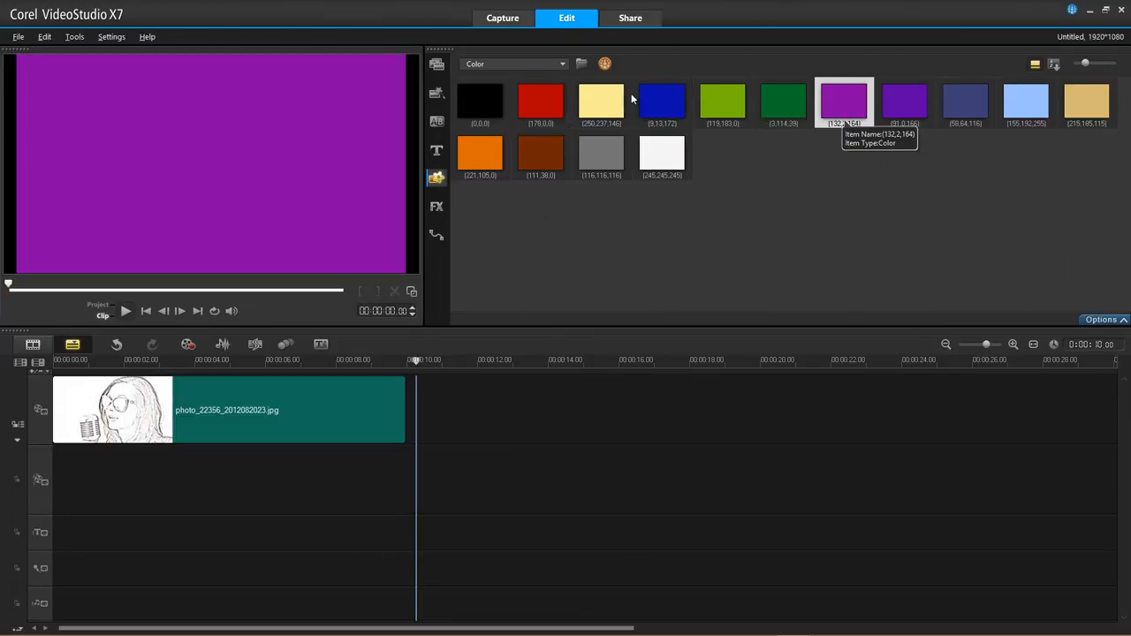
mouse_move(495, 104)
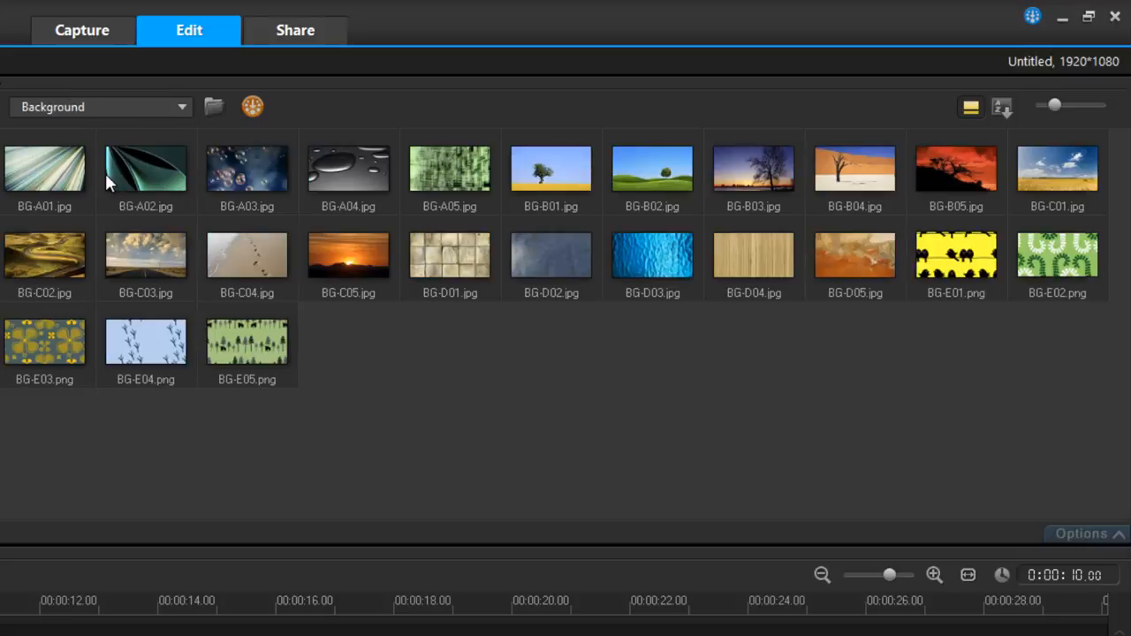
mouse_move(145, 168)
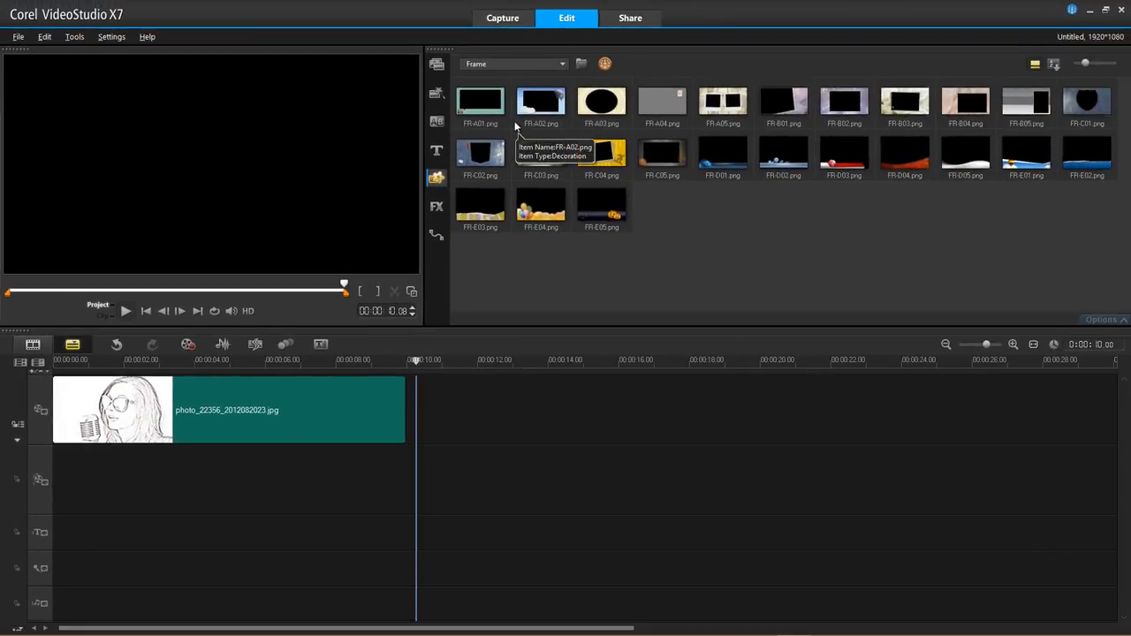
mouse_move(659, 173)
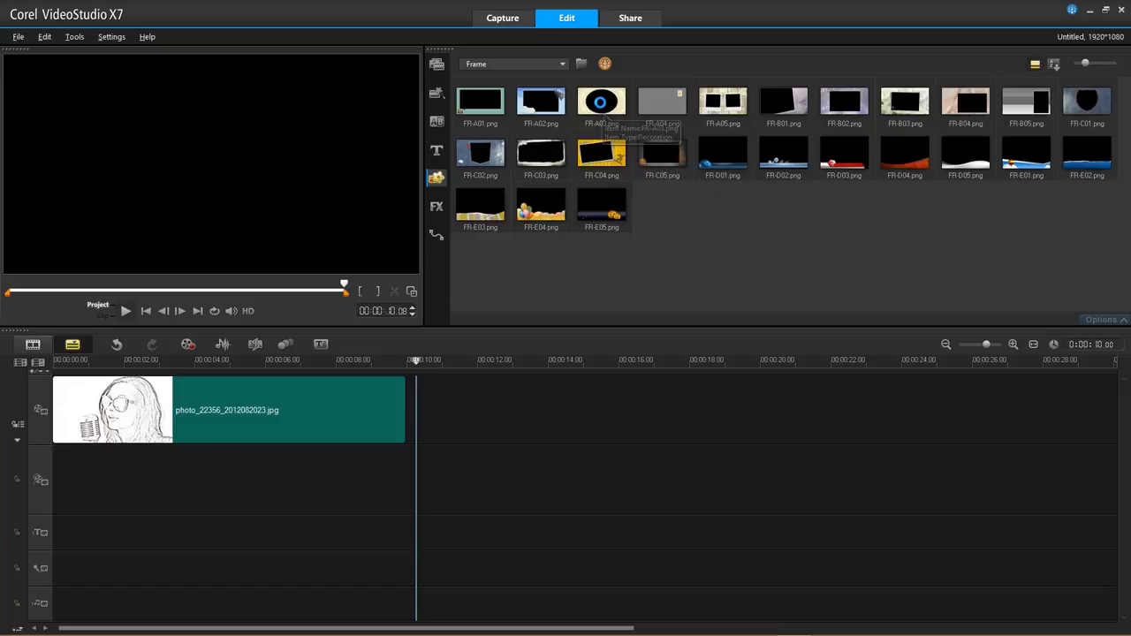
Step: Pick the oval frame graphic FR-A03.png from the Frame library
left_click(602, 100)
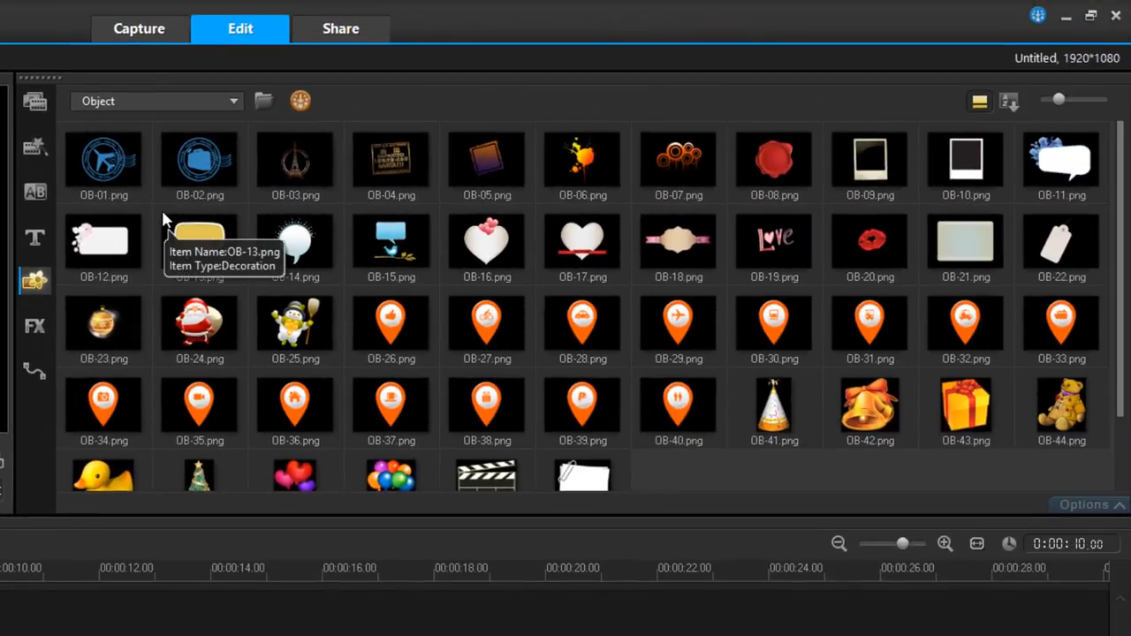
mouse_move(487, 318)
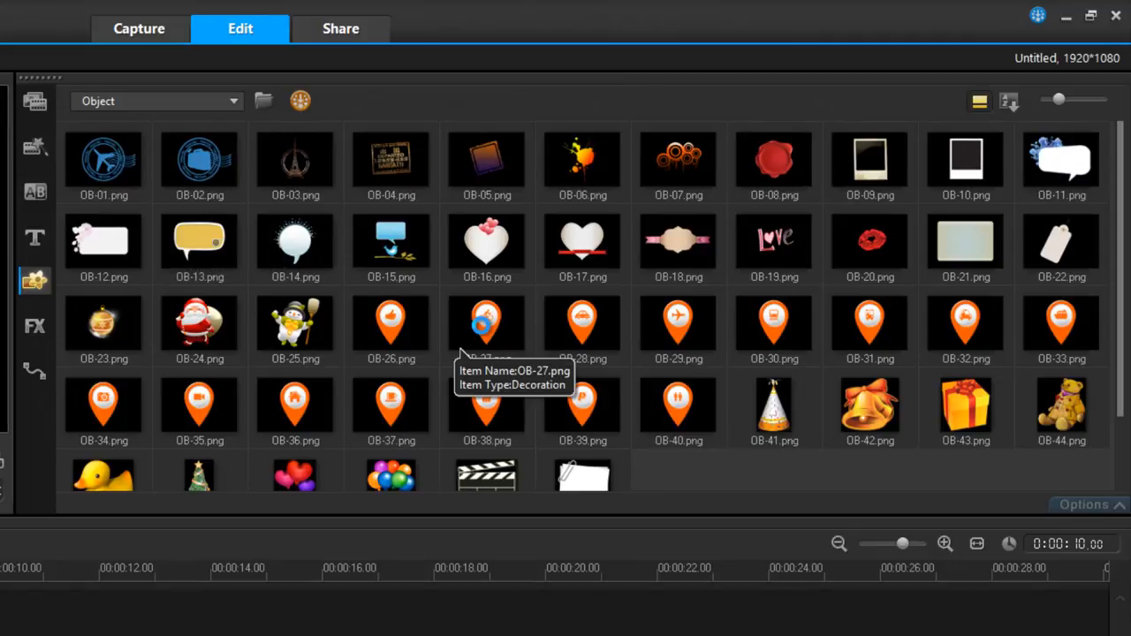
Step: Overlay the Santa object OB-24.png on the sketch photo and resize it by a corner handle
left_click(487, 325)
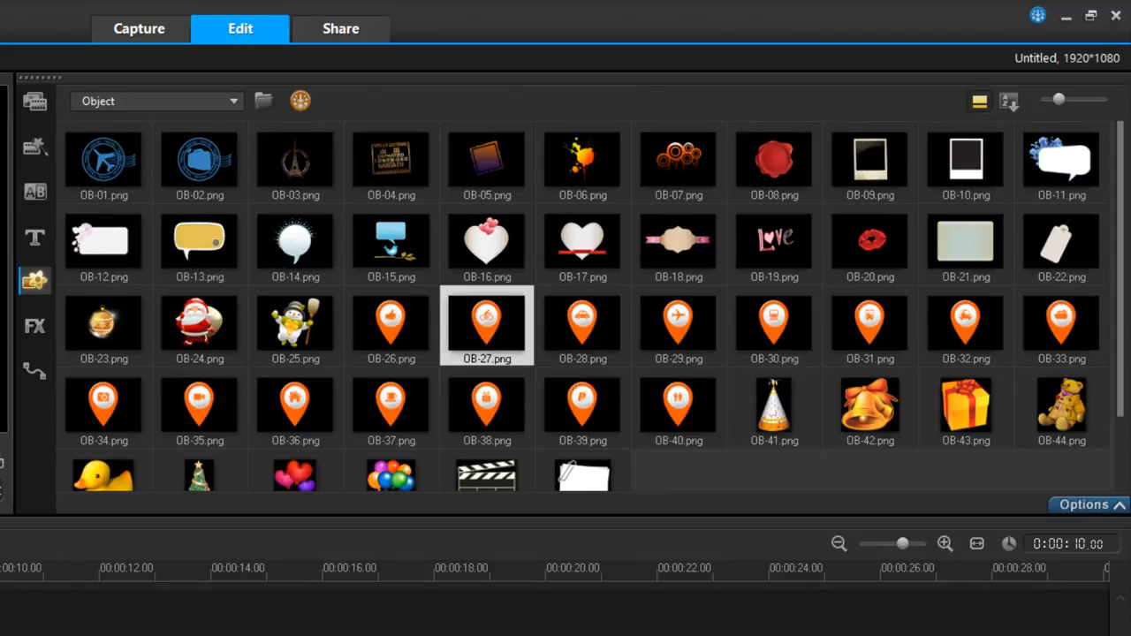
mouse_move(199, 325)
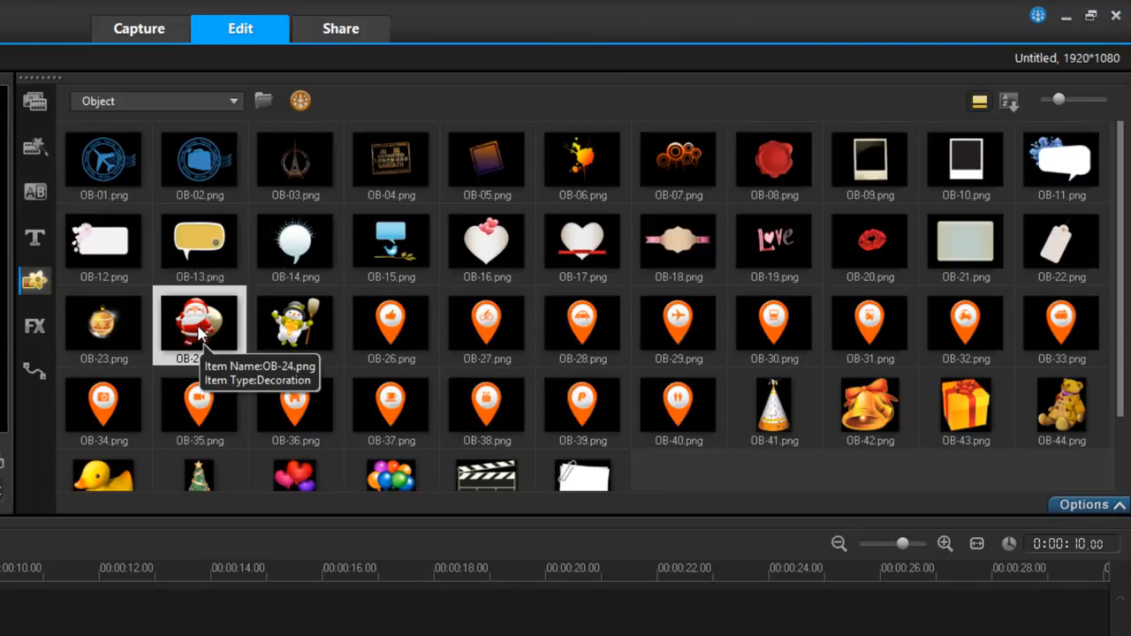
double_click(199, 322)
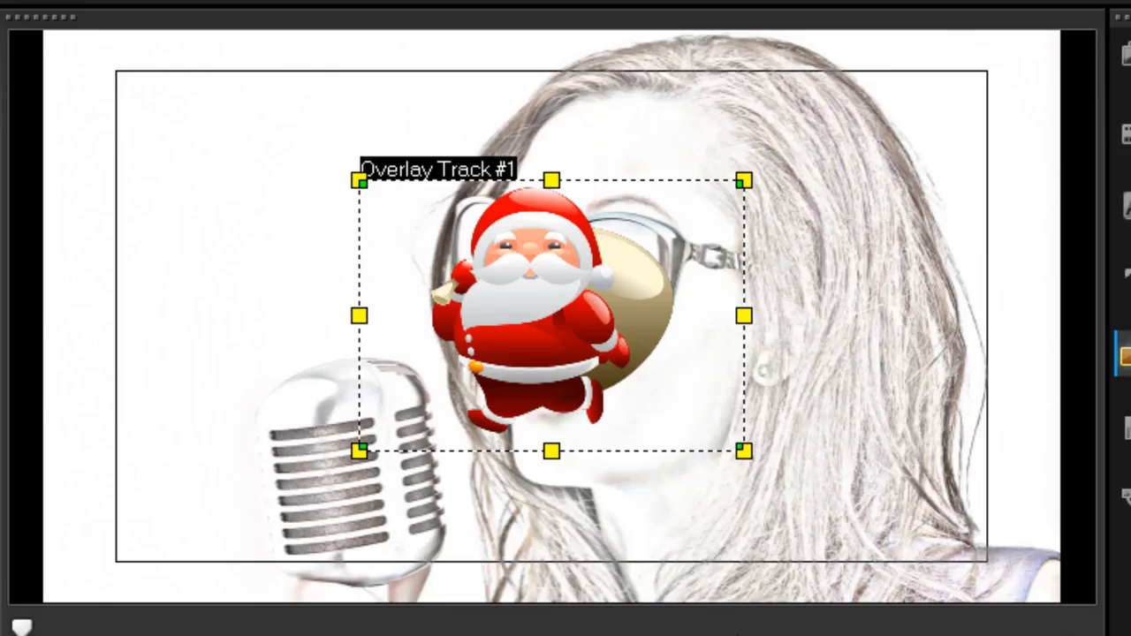
mouse_move(742, 455)
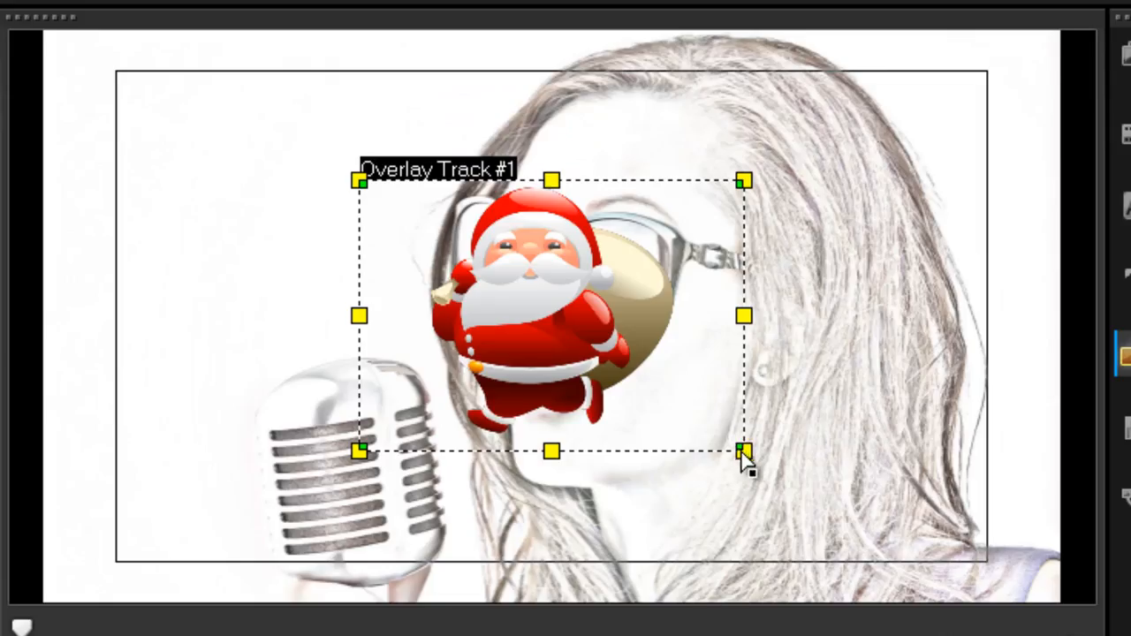
left_click_drag(745, 452, 909, 568)
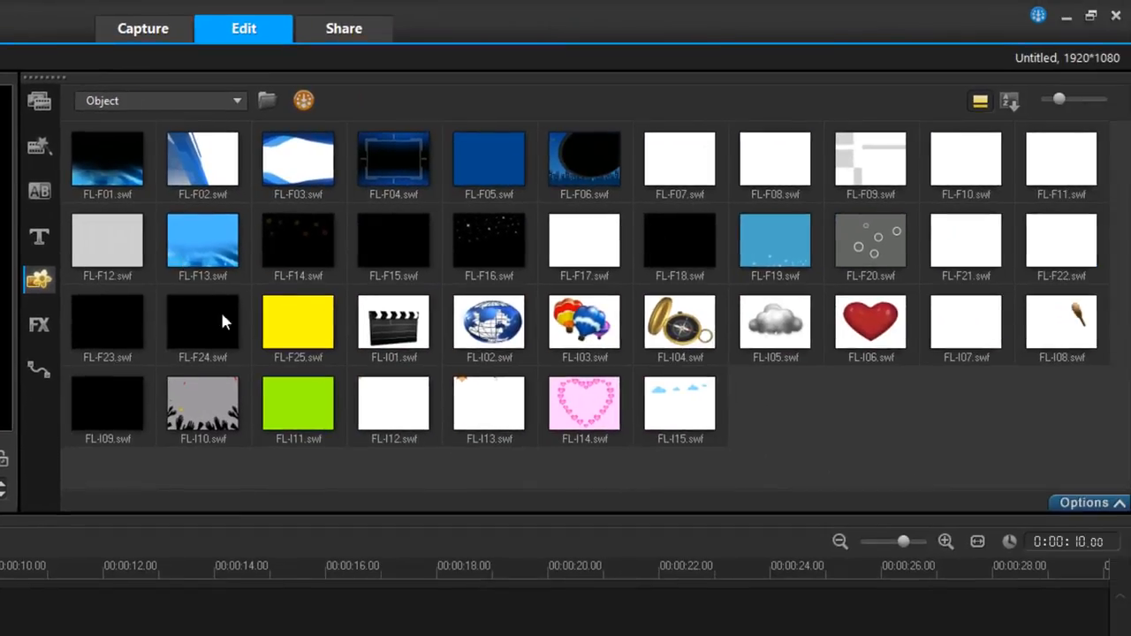
Step: Add the FL-I02.swf globe Flash animation to the overlay track after the existing clips
left_click(159, 100)
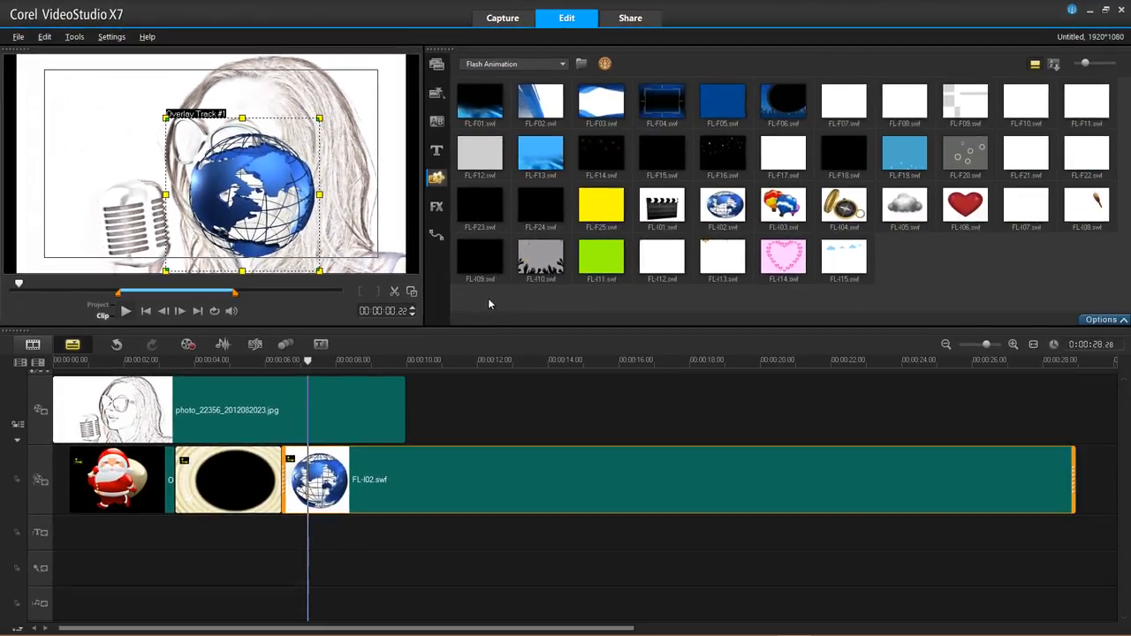
left_click(436, 206)
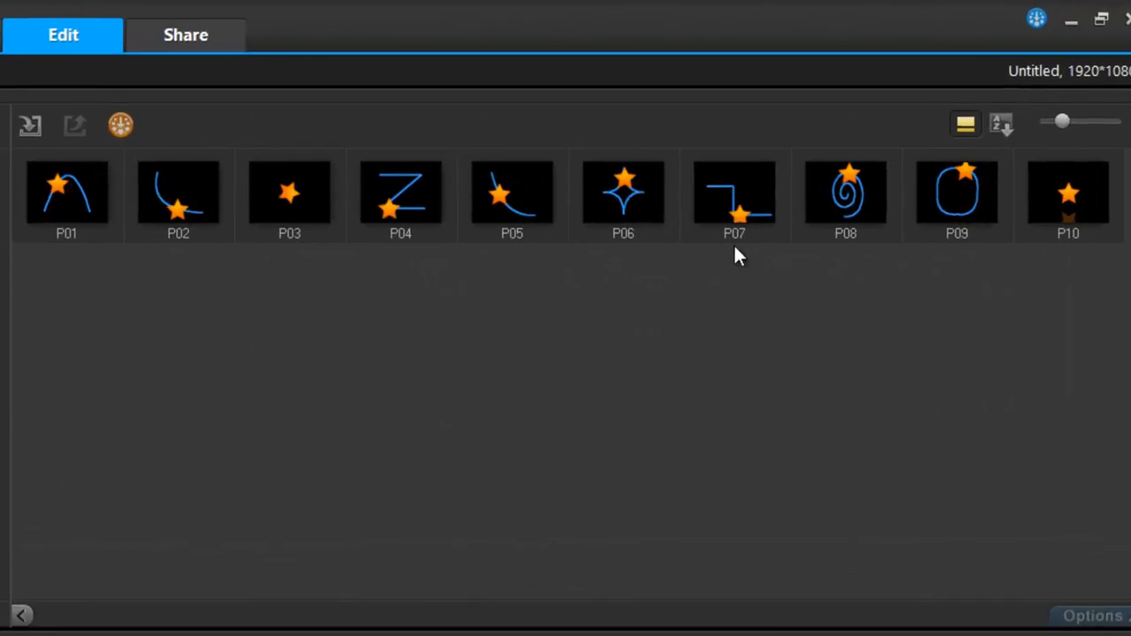
mouse_move(692, 246)
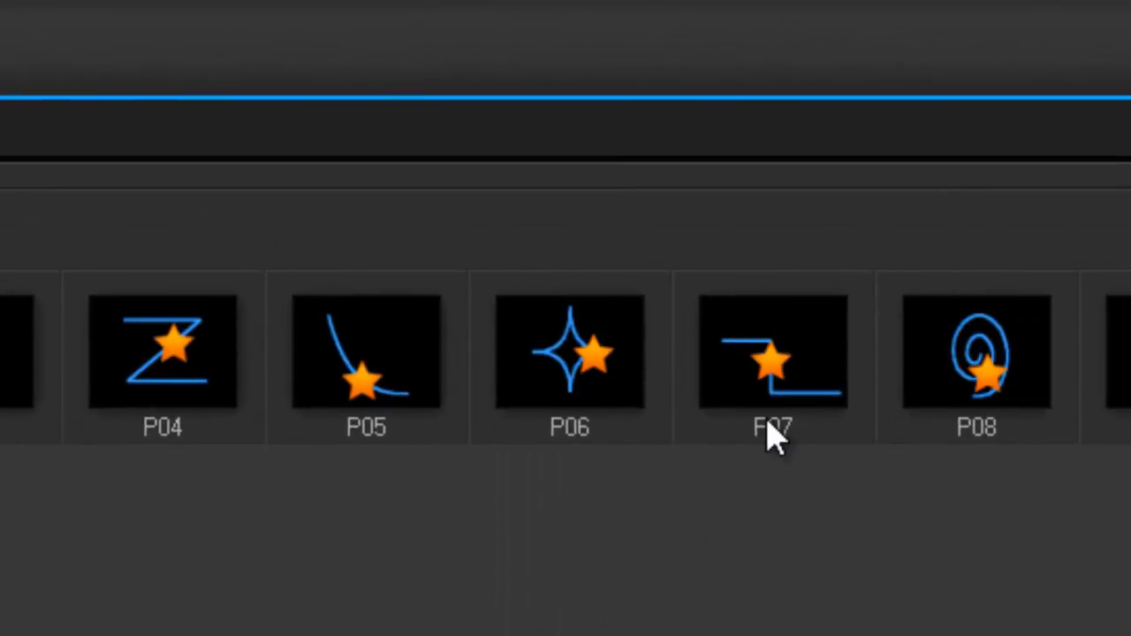
mouse_move(776, 415)
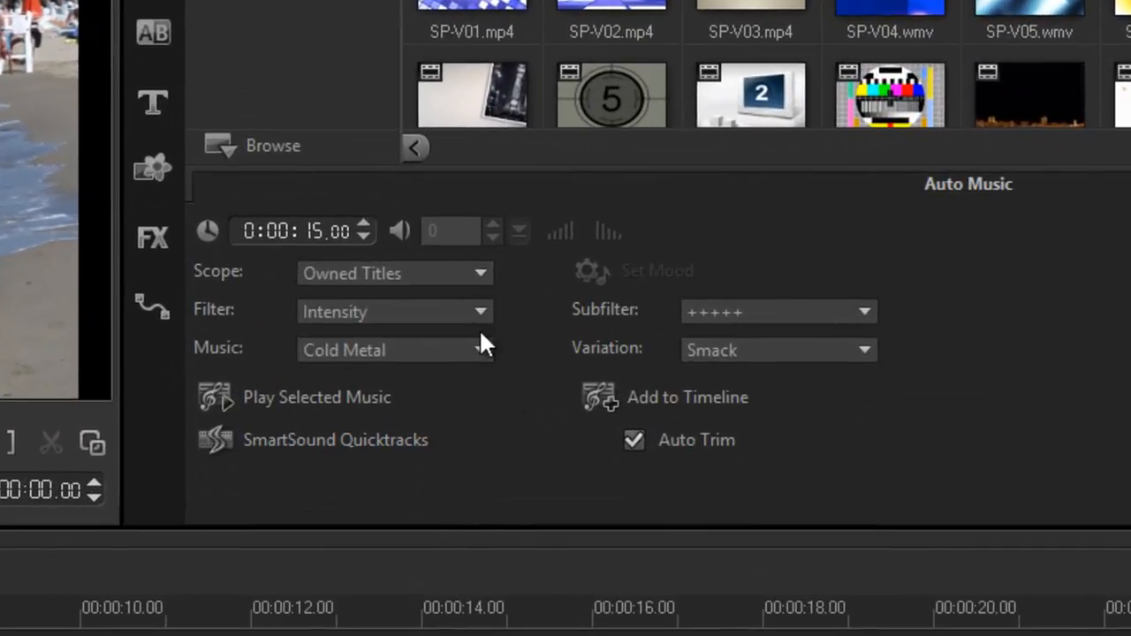
mouse_move(544, 340)
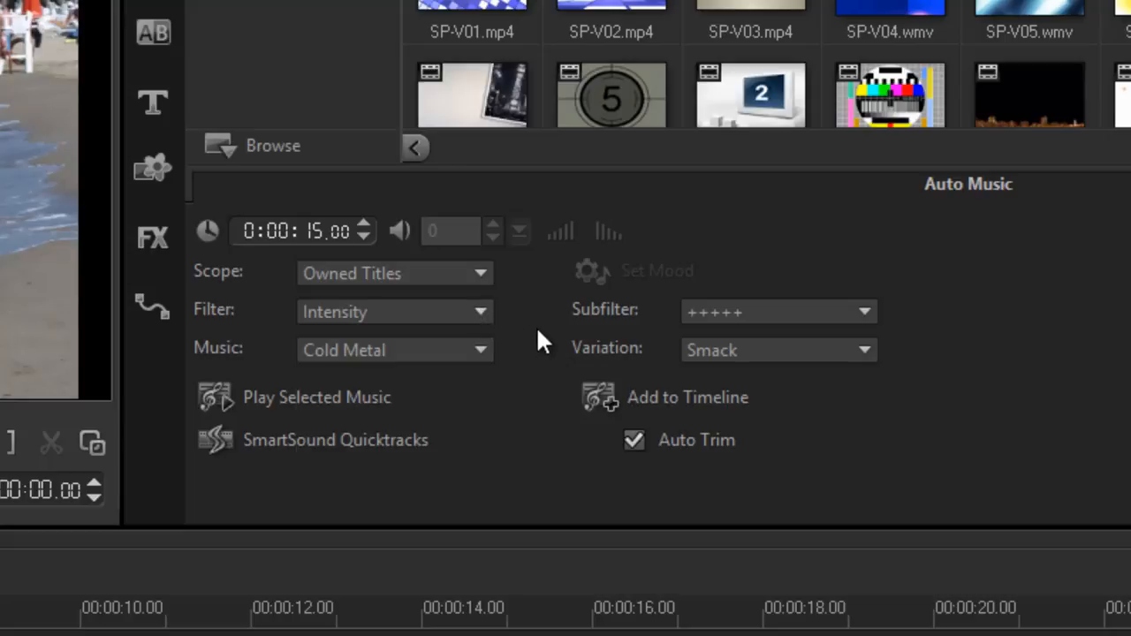
mouse_move(473, 406)
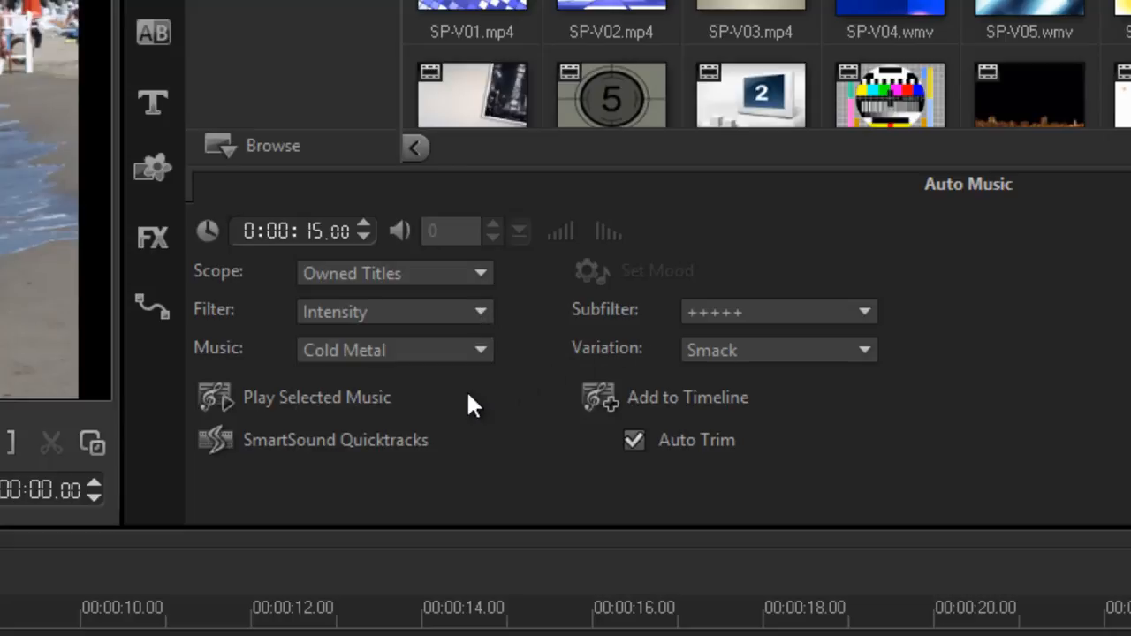
Step: Preview Cold Metal – Smack, add it to the music track auto-trimmed, and play the project to check
left_click(215, 397)
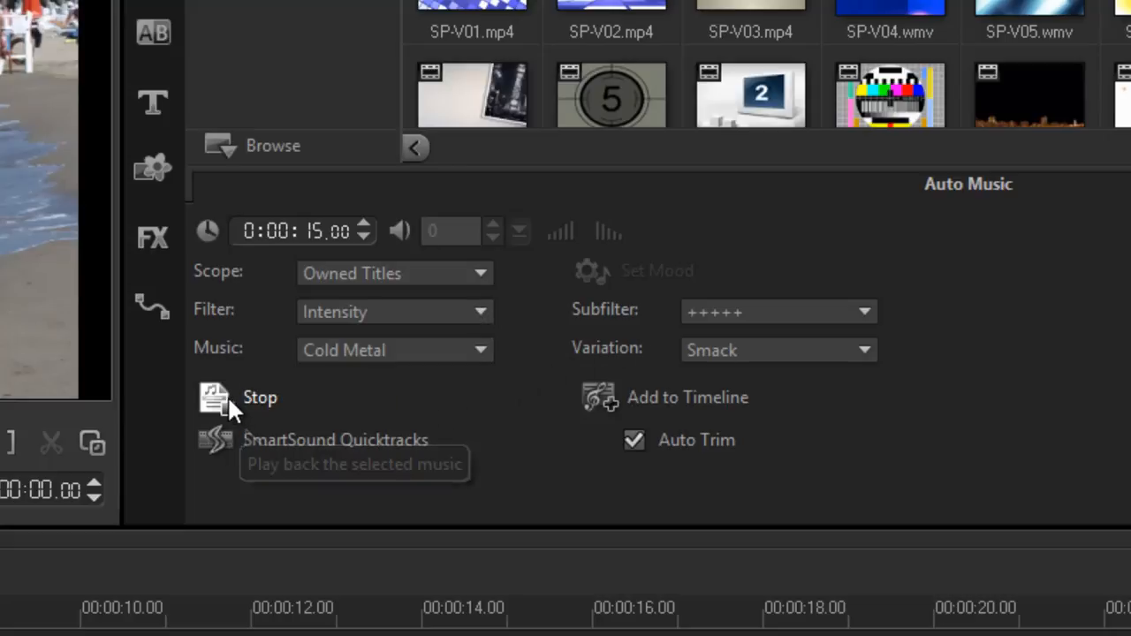
mouse_move(219, 406)
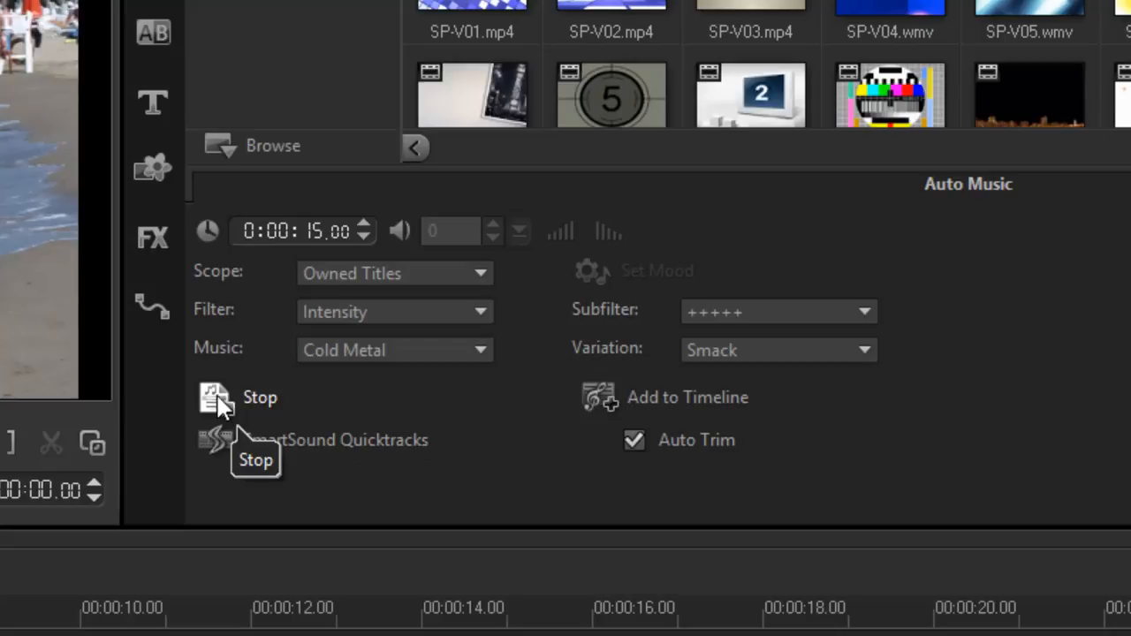
left_click(217, 398)
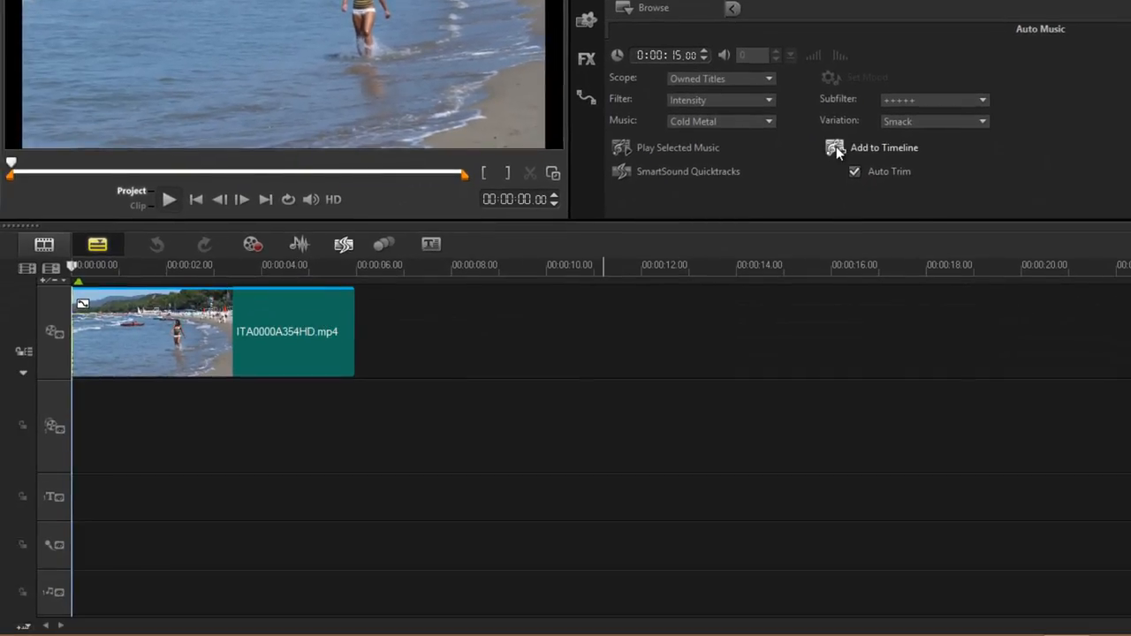
left_click(835, 148)
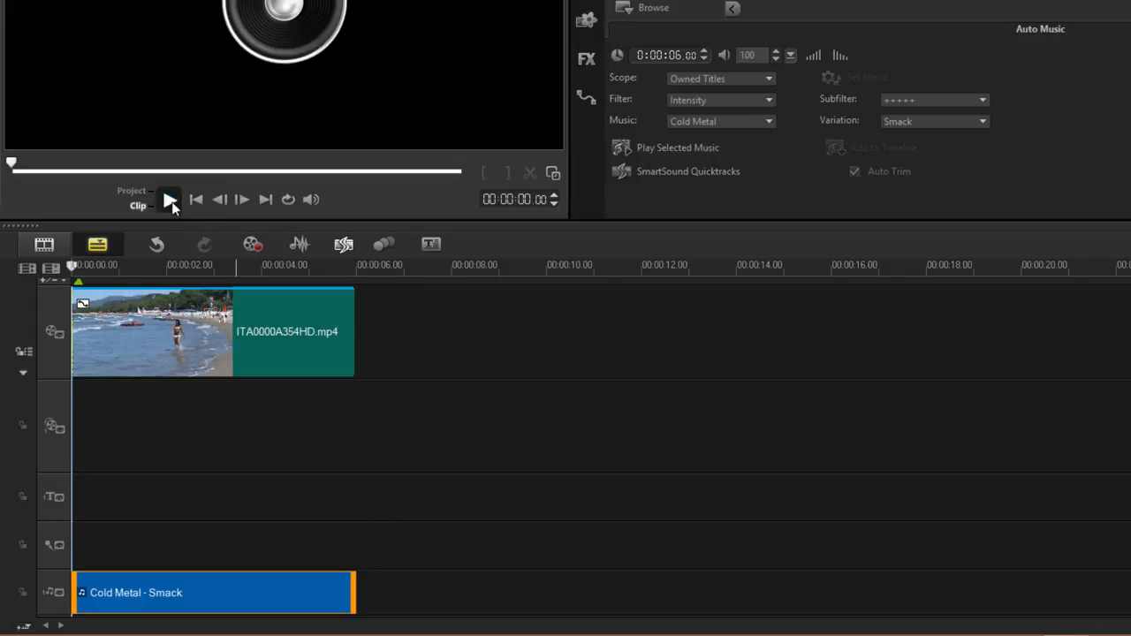
left_click(170, 199)
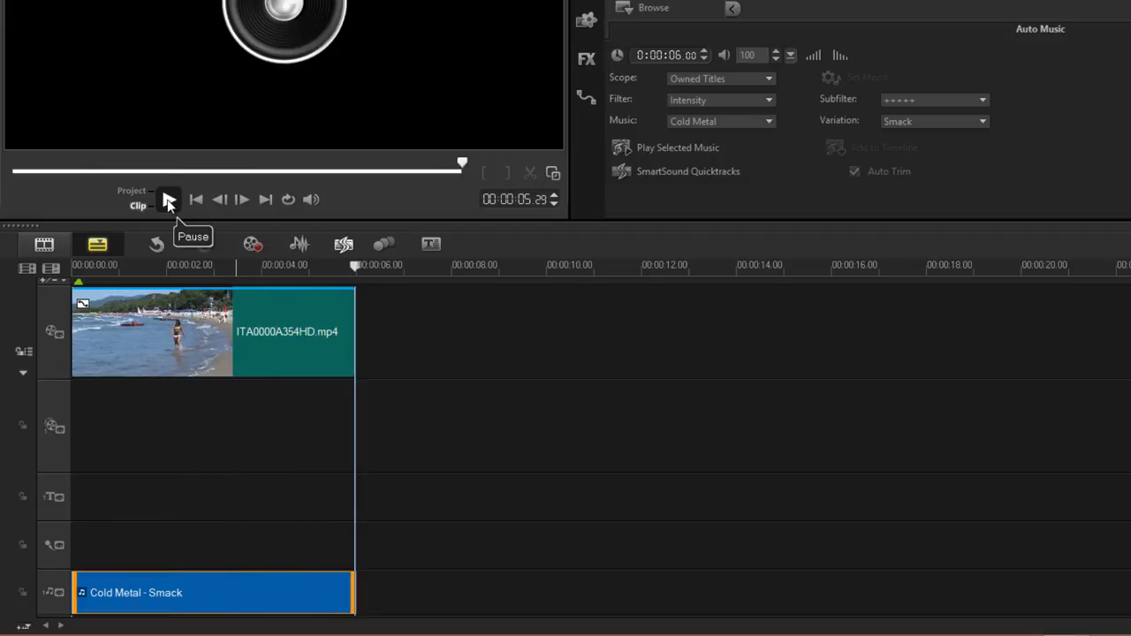
left_click(169, 198)
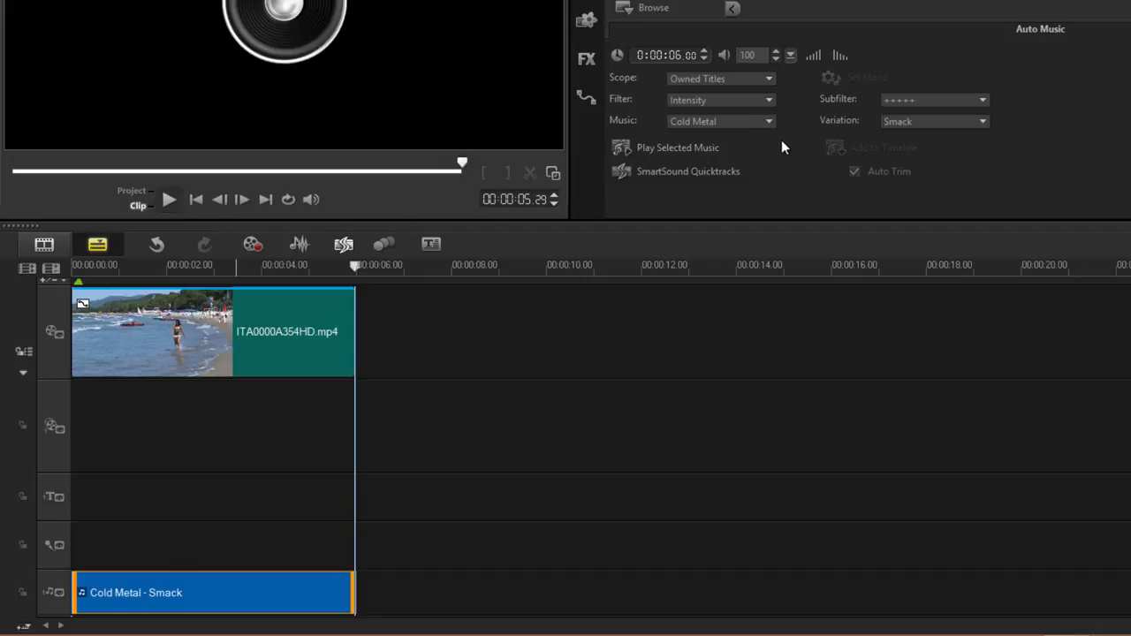
mouse_move(778, 106)
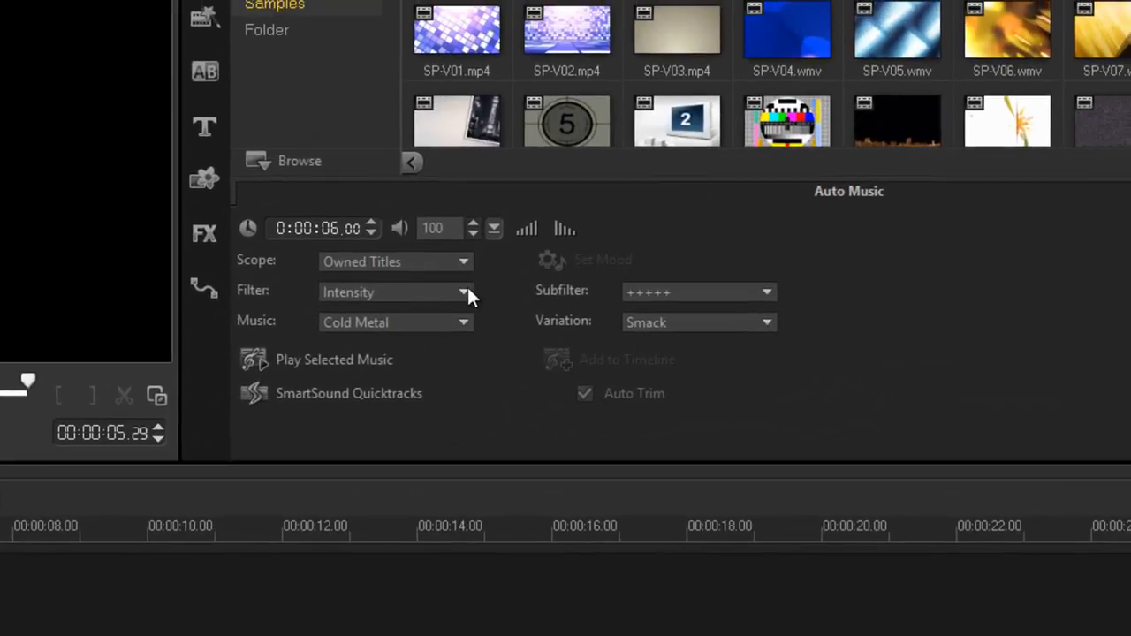
Step: Filter Auto Music by instrument and preview the Guitar (Acoustic) Clear Vision track
left_click(464, 292)
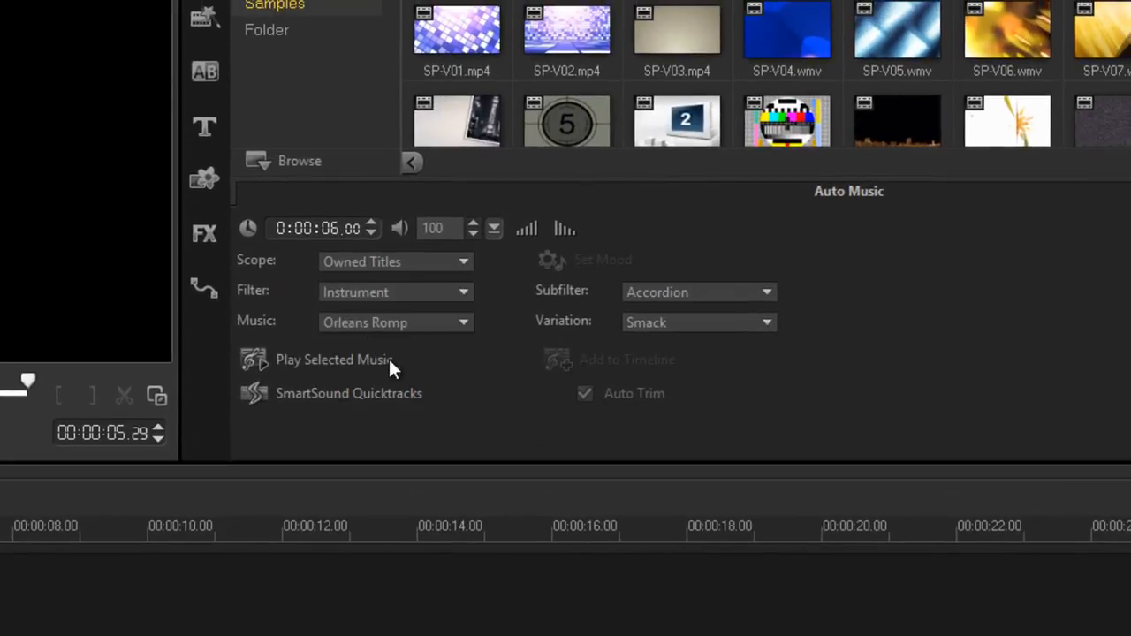
left_click(698, 323)
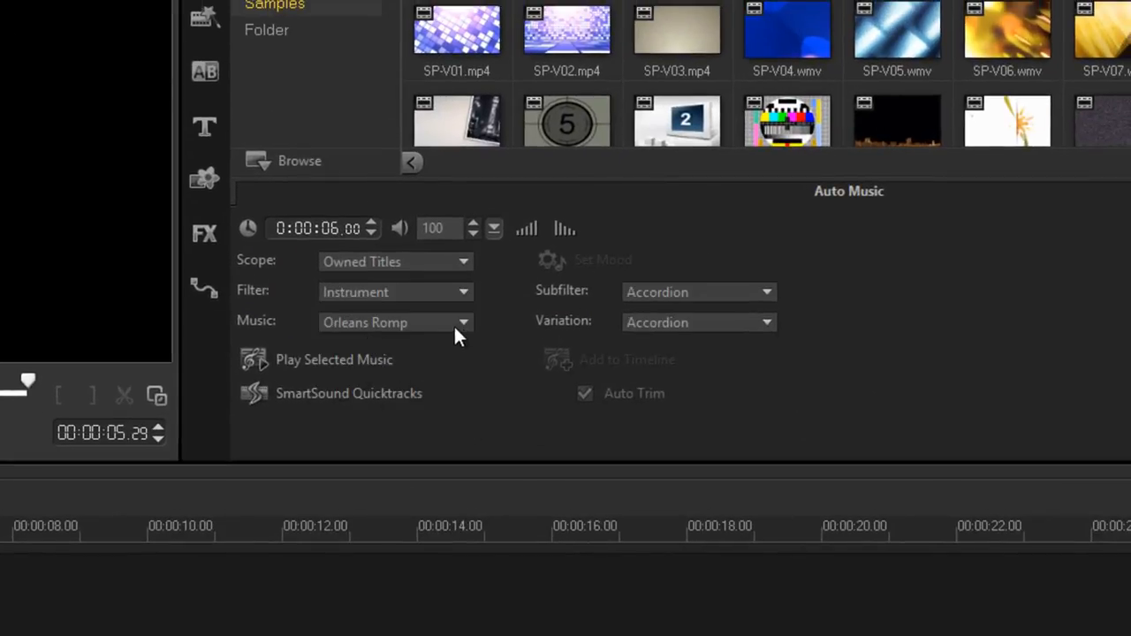
left_click(253, 360)
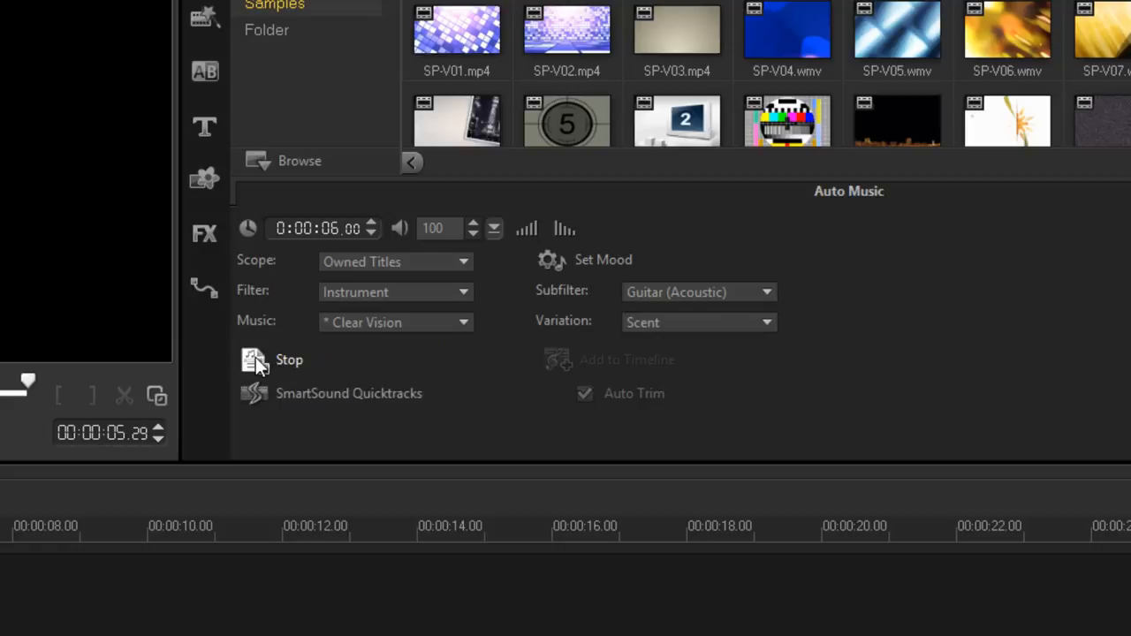
mouse_move(256, 360)
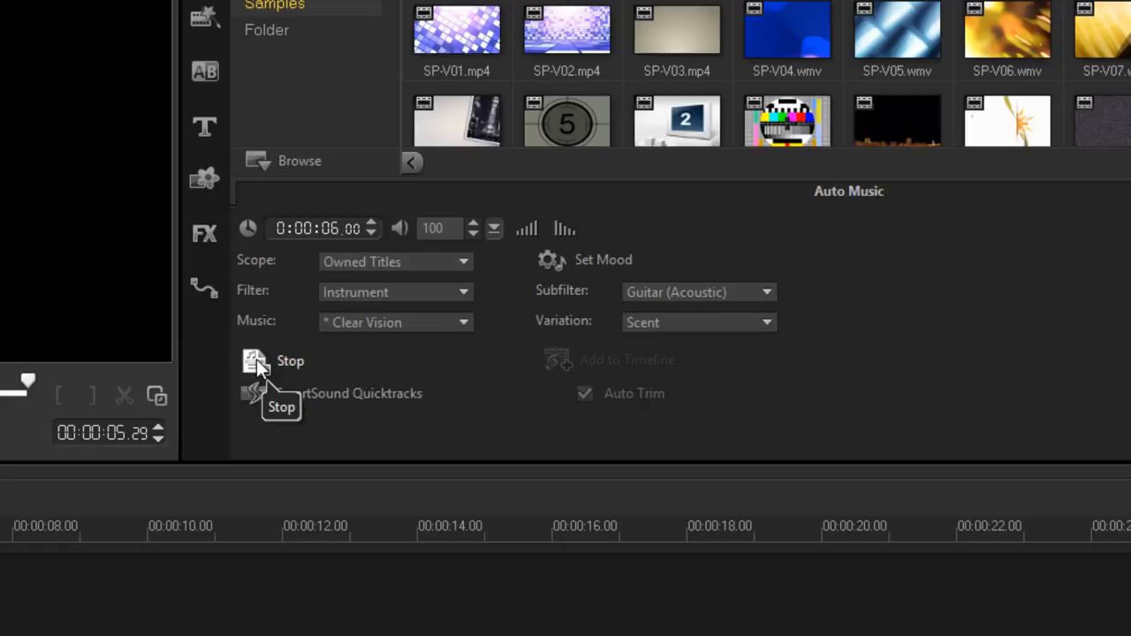
Step: In Set Mood, raise percussion slightly, lower guitar and lead synth, preview and close
left_click(551, 259)
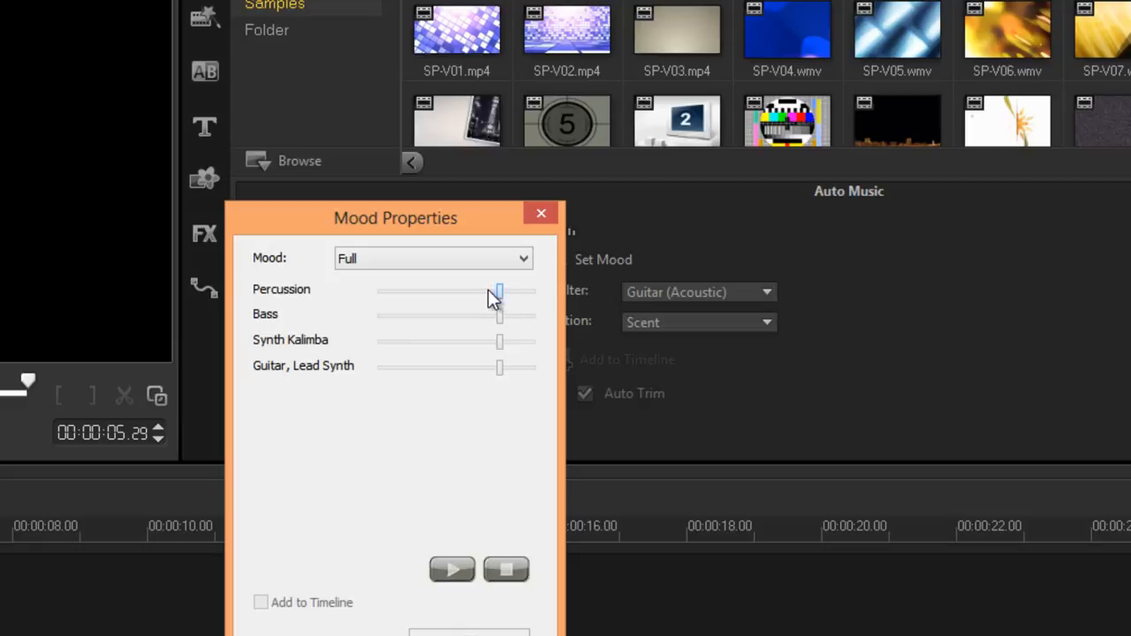
left_click_drag(498, 291, 502, 291)
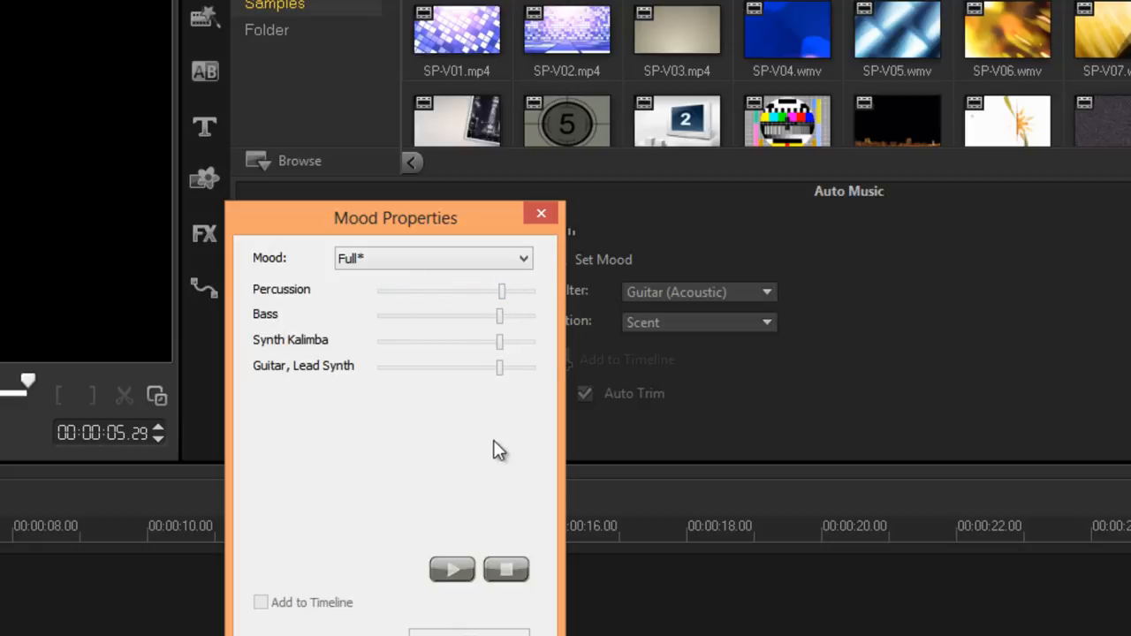
left_click_drag(500, 367, 424, 367)
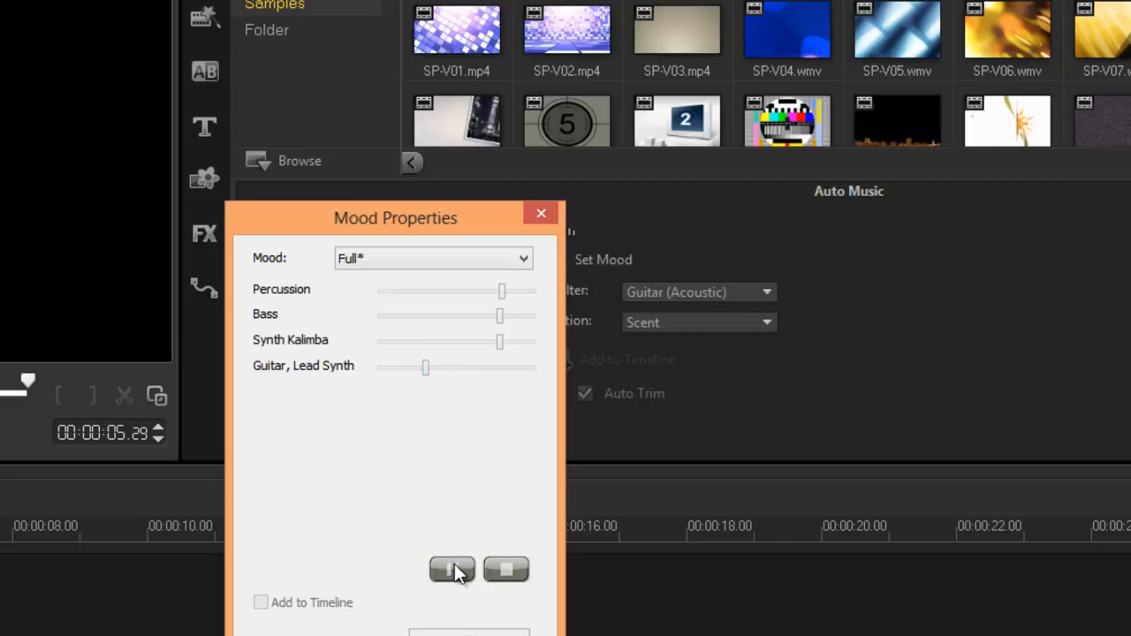
left_click(452, 569)
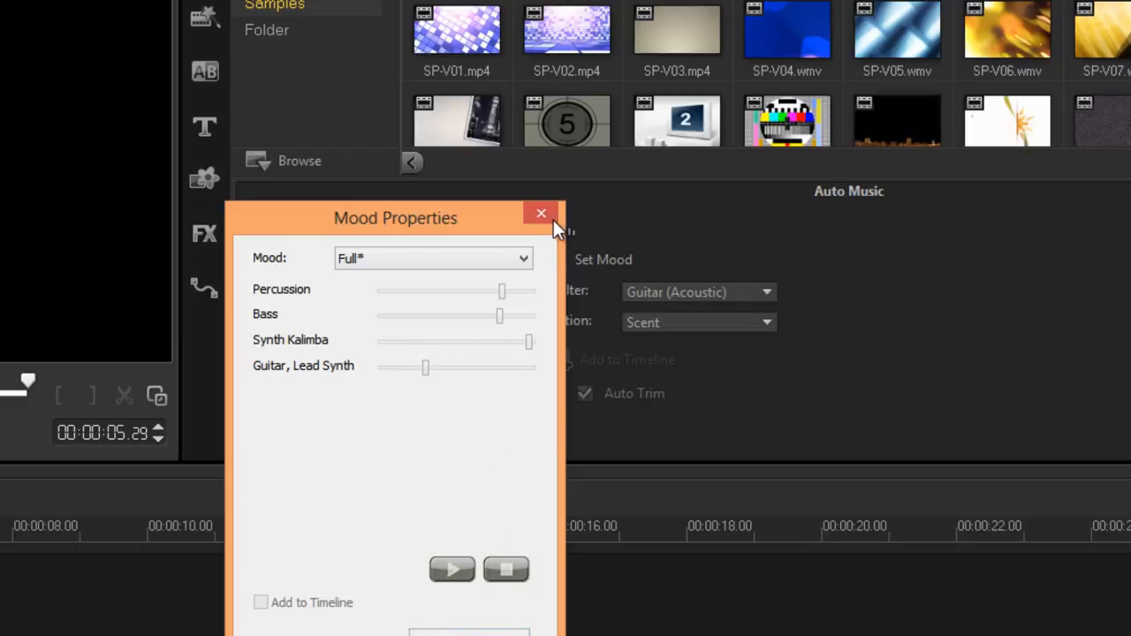
left_click(541, 214)
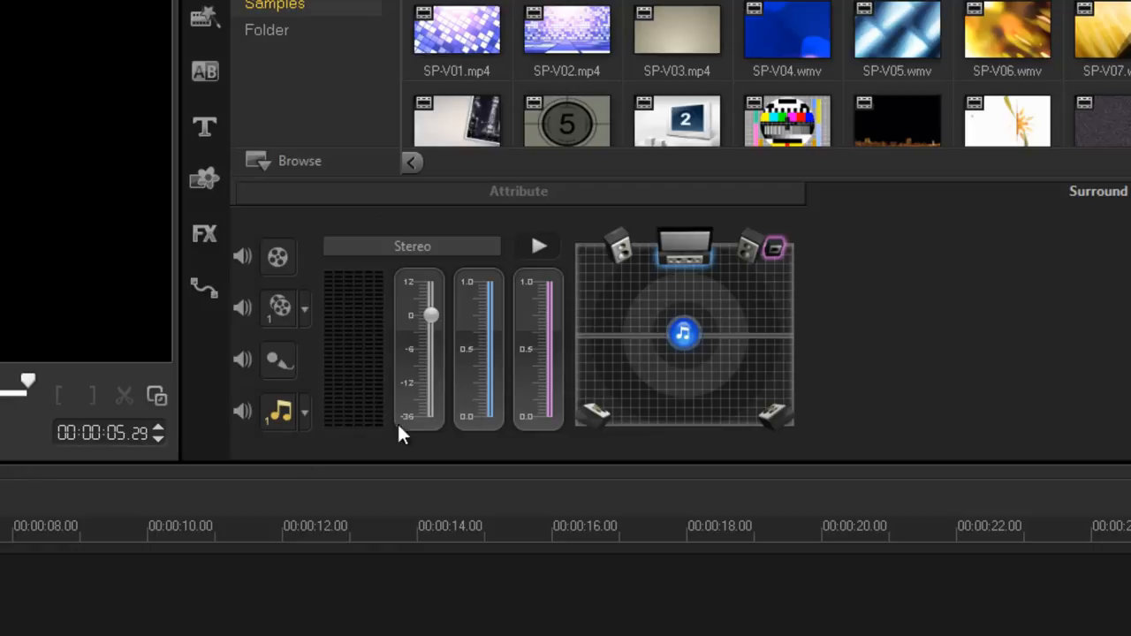
Step: Drag the music marker left in the surround grid and fine-tune its position
left_click_drag(685, 334, 639, 338)
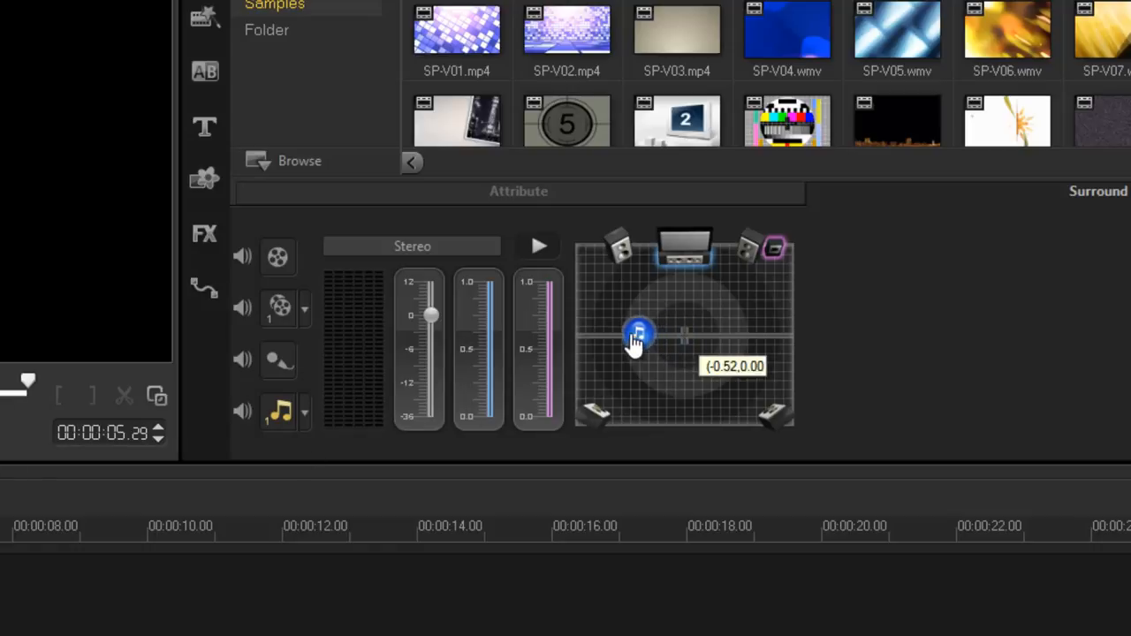
left_click_drag(639, 336, 683, 335)
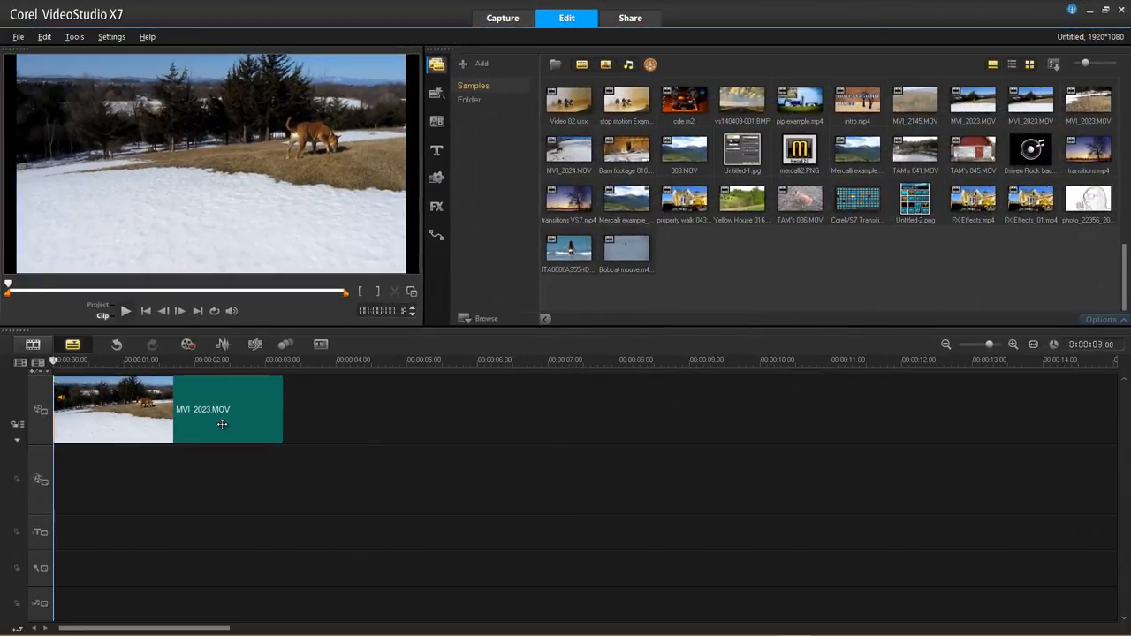
Step: Place the motion tracker on the dog and scrub the clip to confirm the sign follows it
left_click(285, 345)
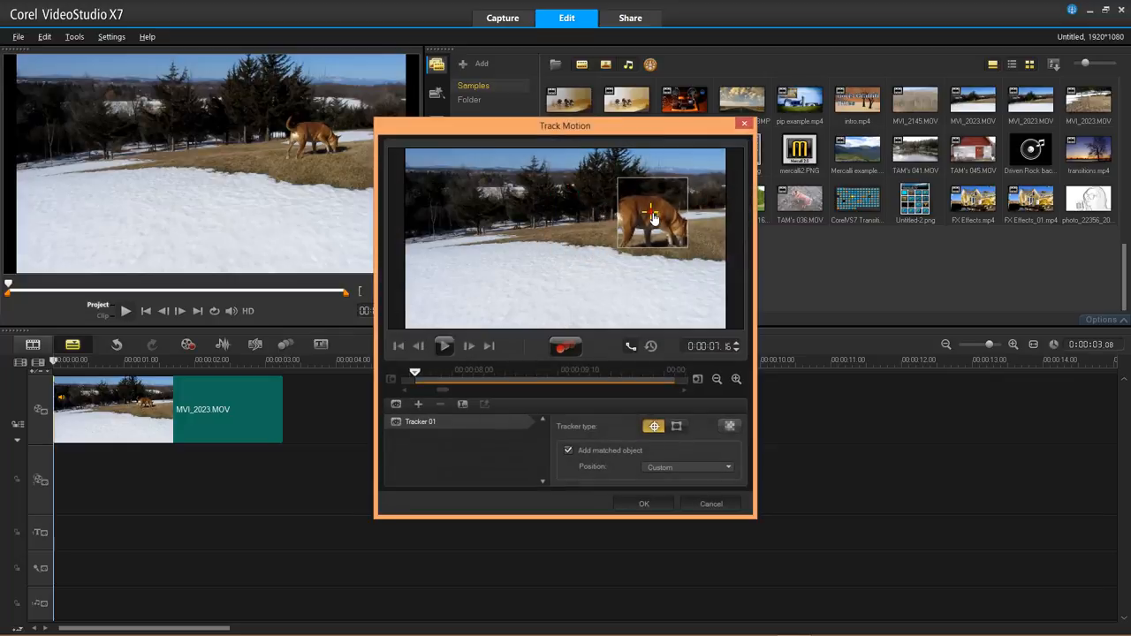
left_click(444, 346)
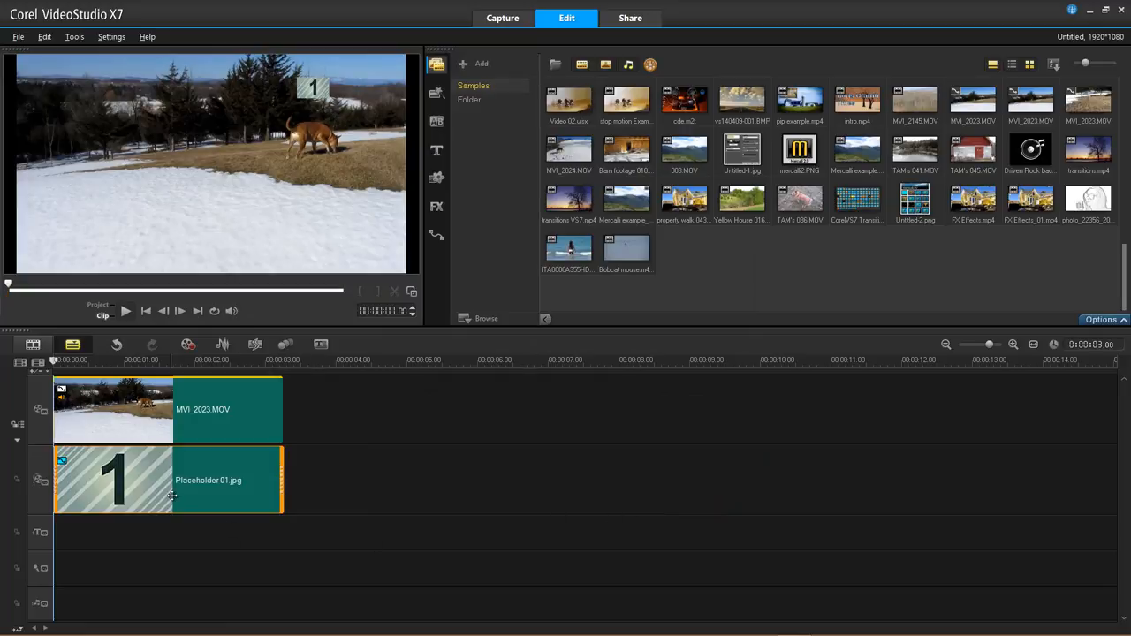
mouse_move(297, 216)
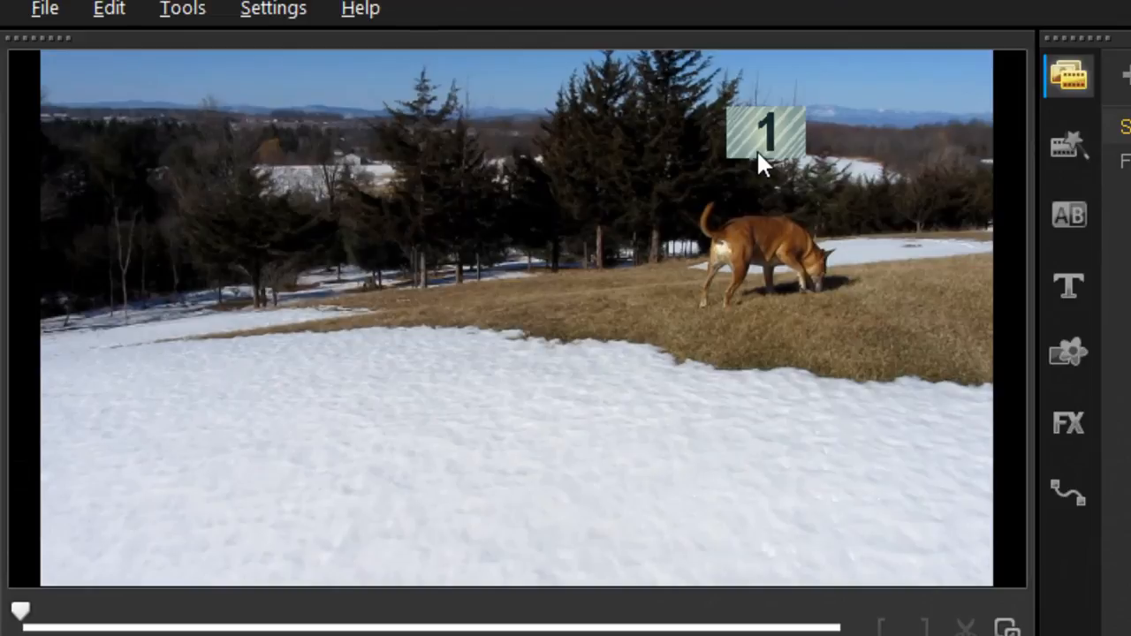
mouse_move(768, 148)
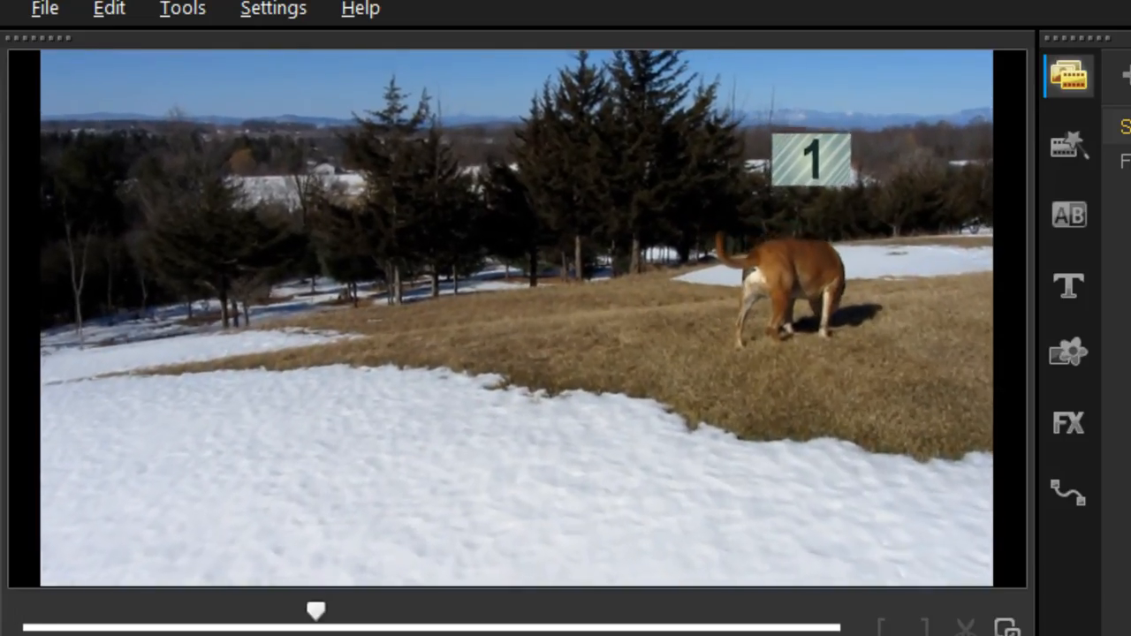
left_click_drag(316, 611, 722, 611)
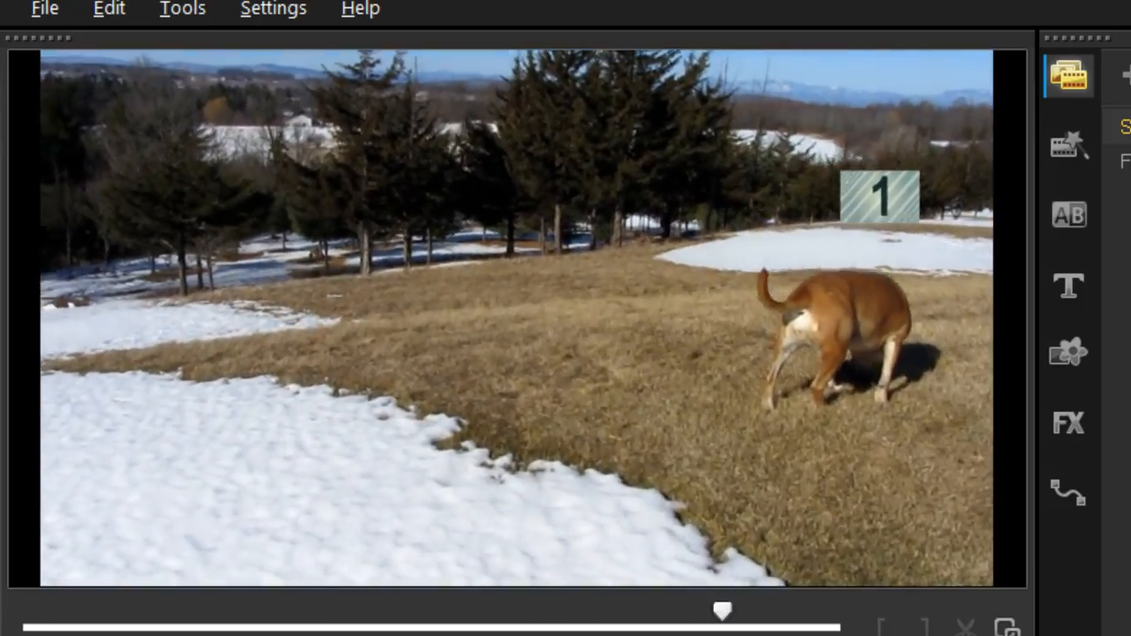
left_click_drag(722, 610, 163, 610)
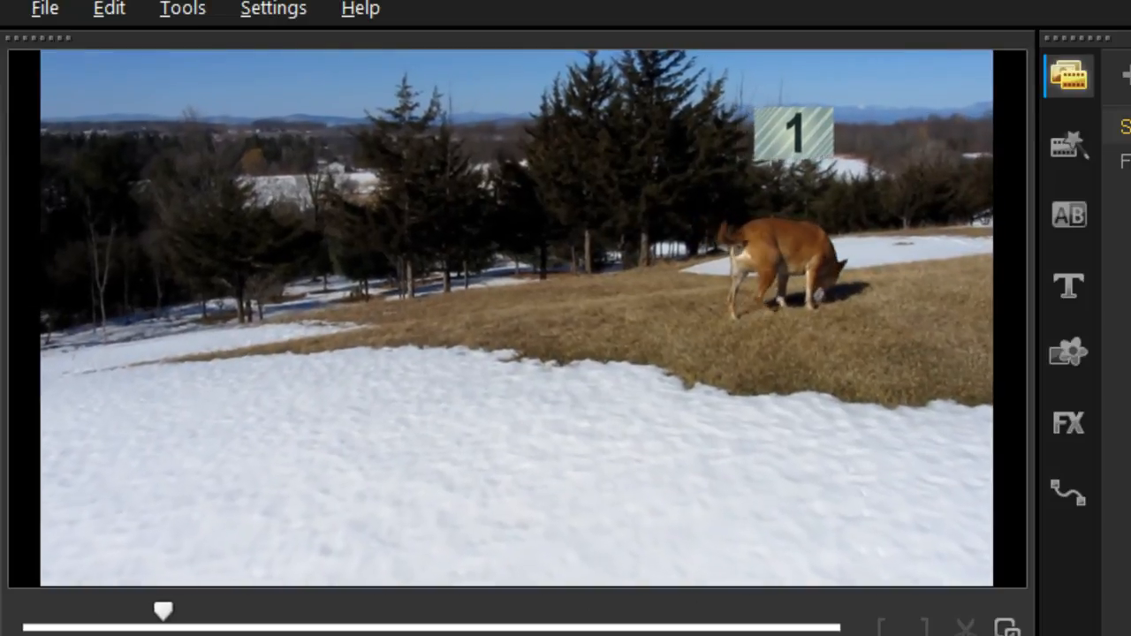
left_click_drag(164, 610, 563, 611)
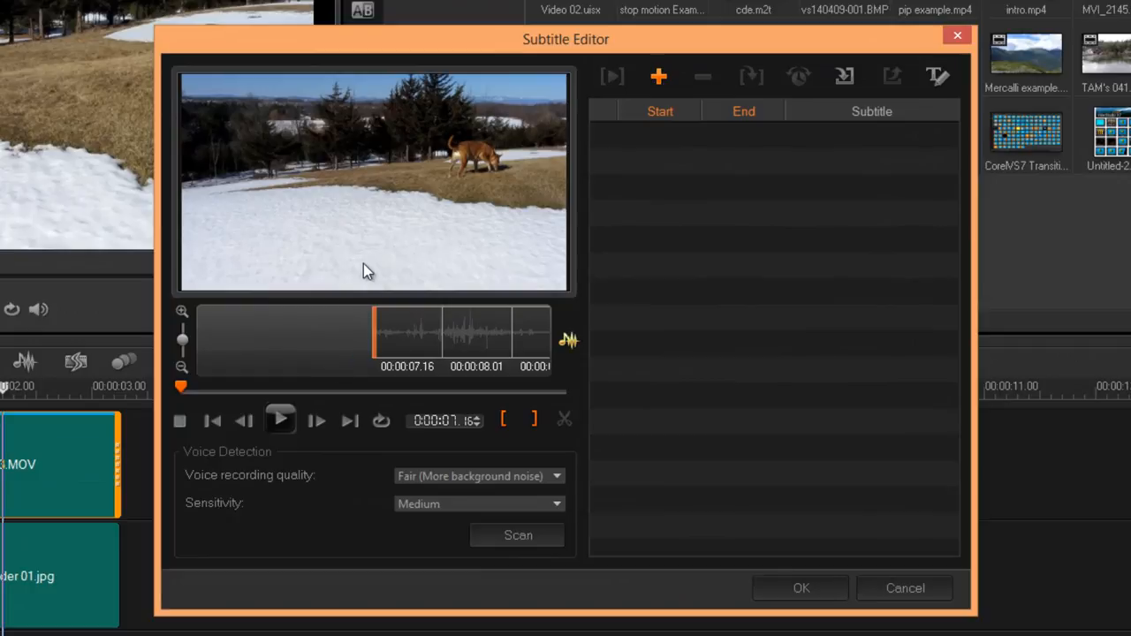
mouse_move(378, 276)
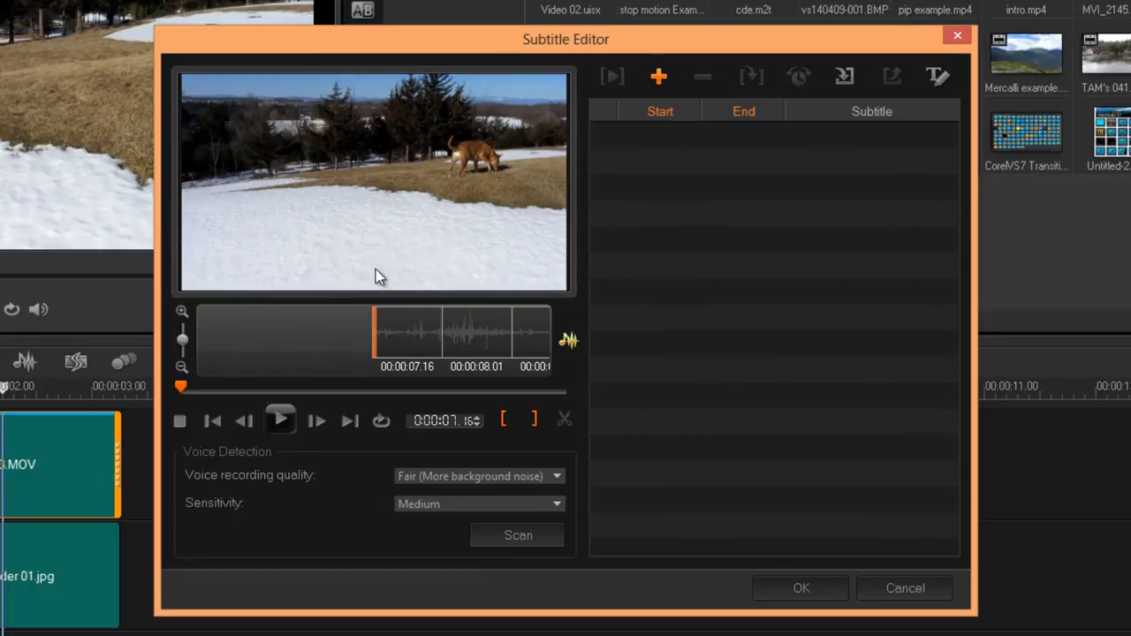
mouse_move(680, 244)
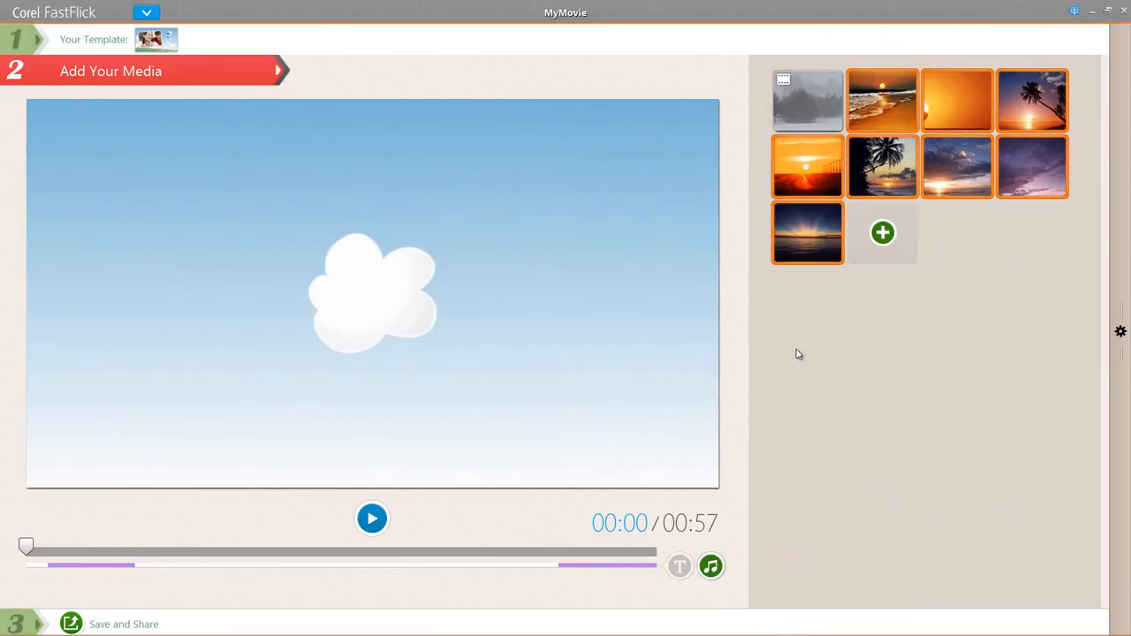
mouse_move(827, 291)
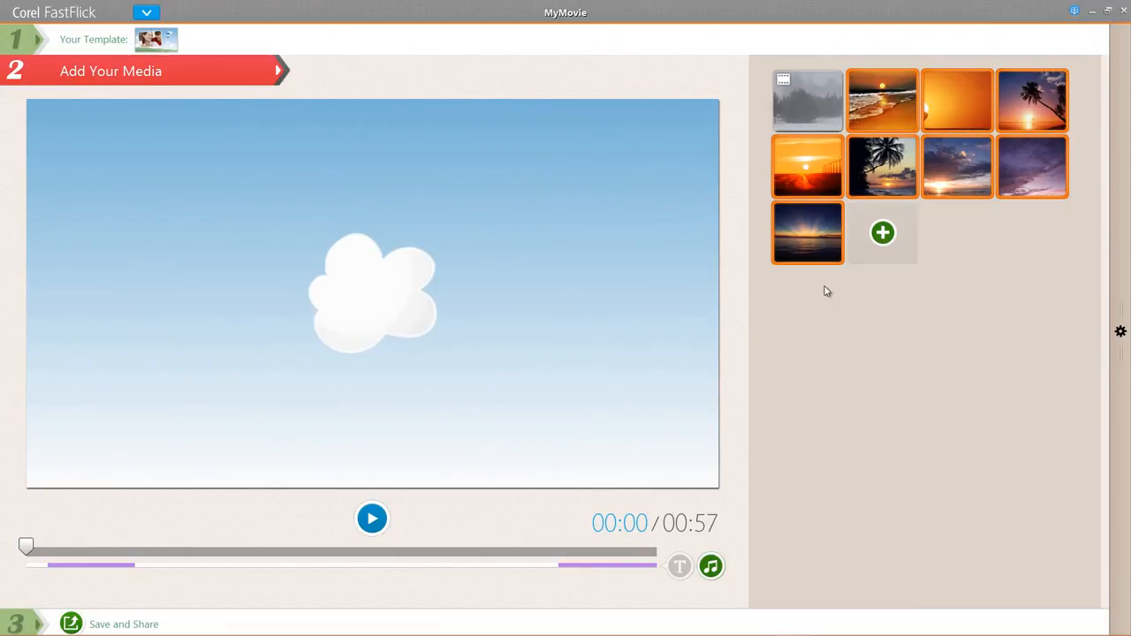
mouse_move(990, 289)
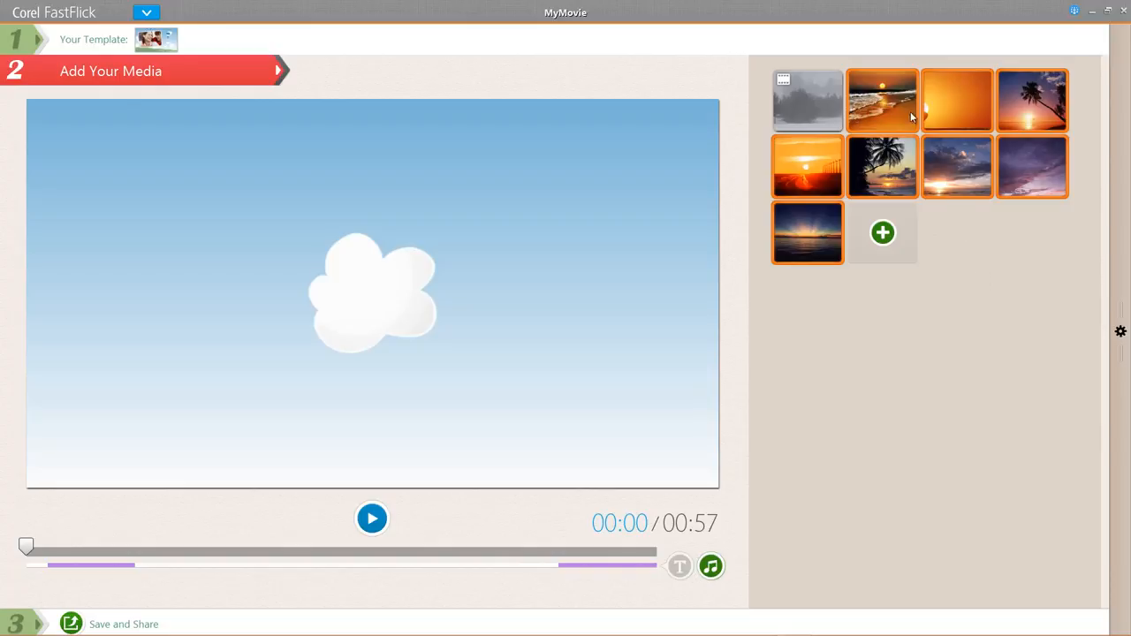
mouse_move(822, 339)
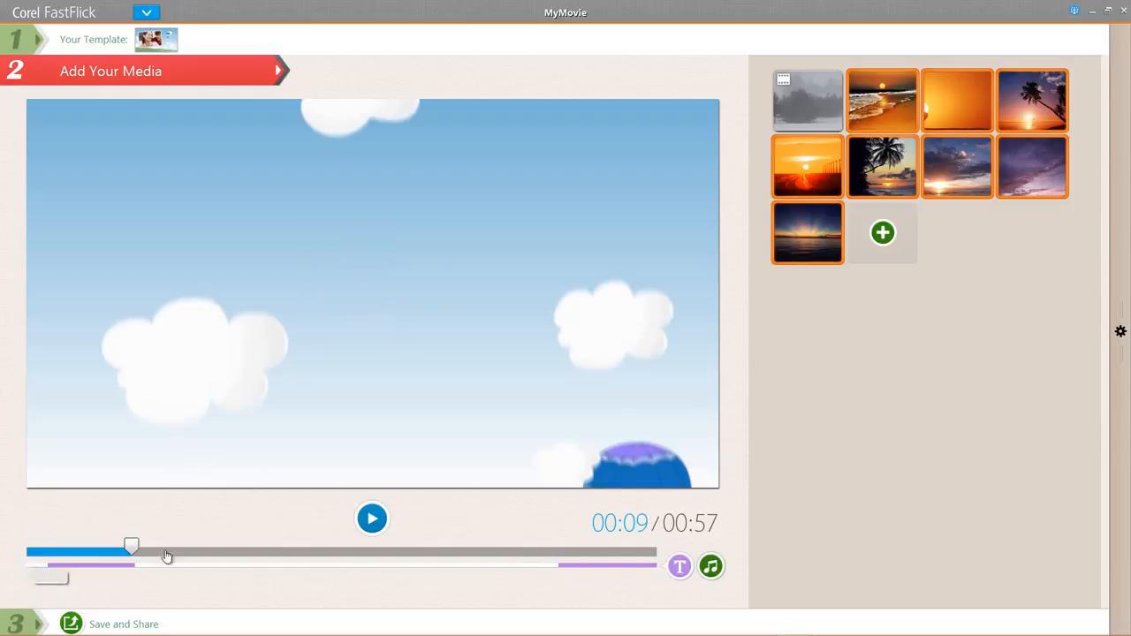
Step: Jump ahead in the FastFlick preview and show the title, music and duration options panel
left_click_drag(131, 546, 278, 546)
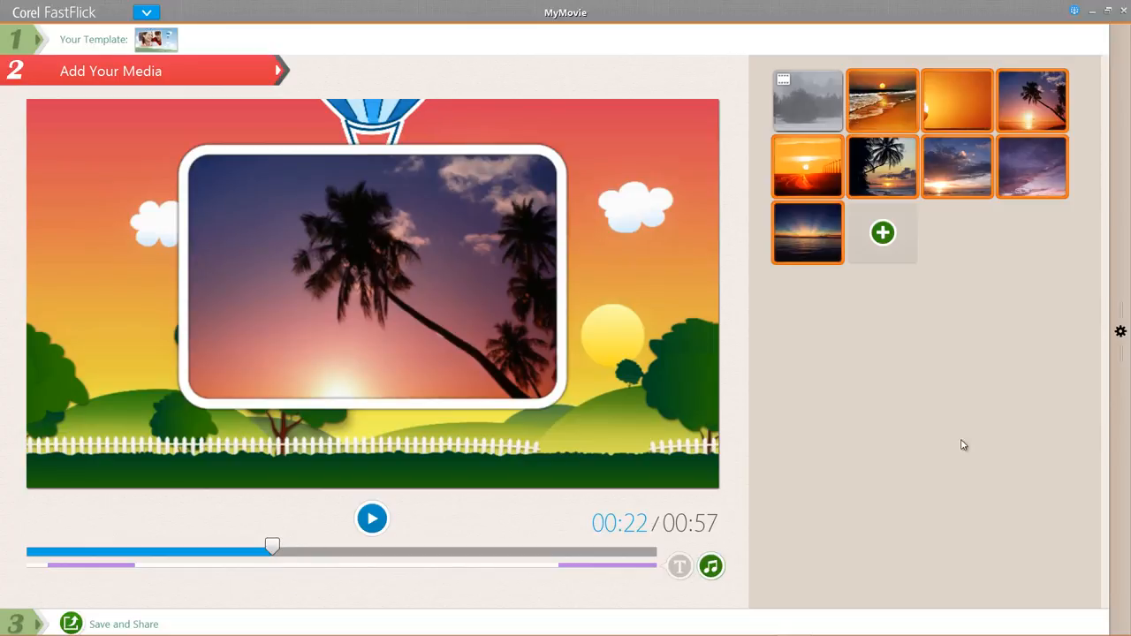
left_click(1120, 330)
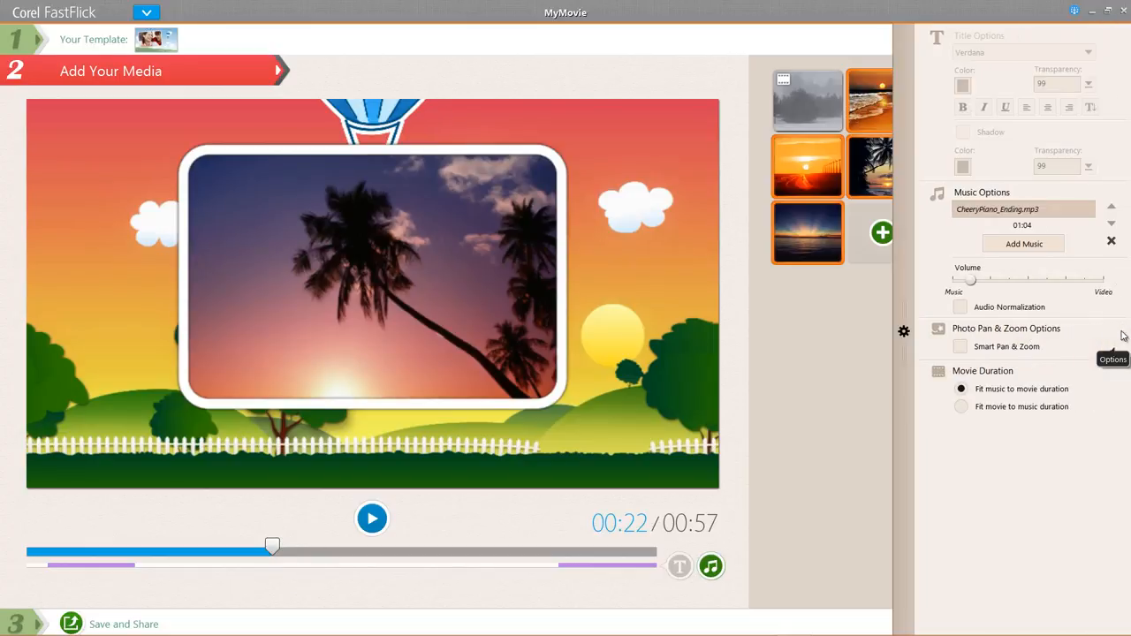
mouse_move(1043, 466)
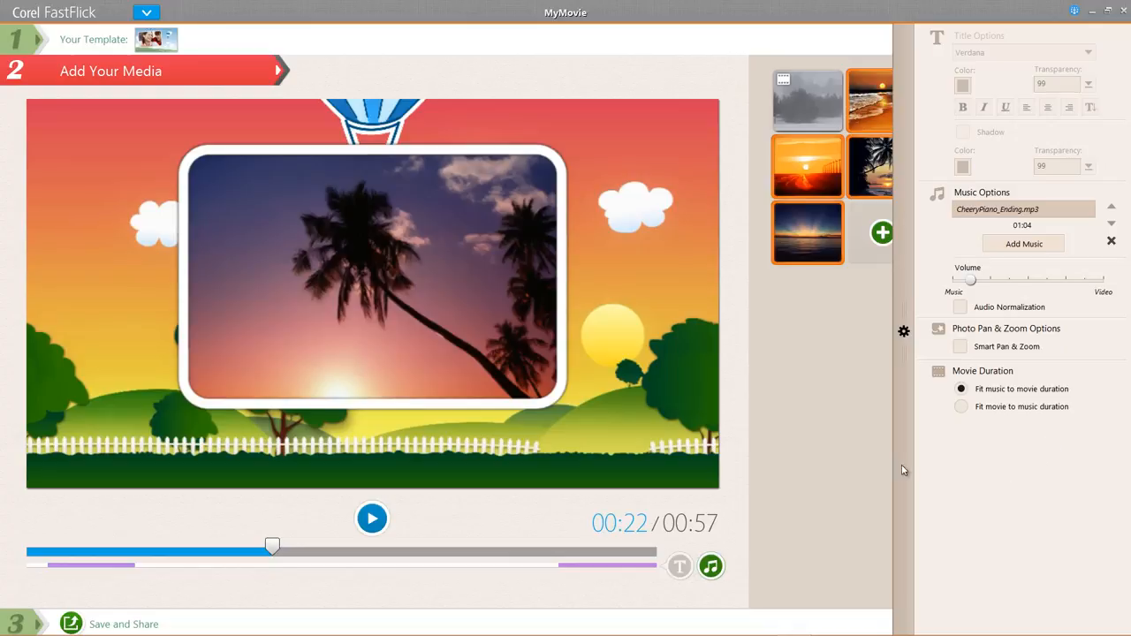
mouse_move(819, 349)
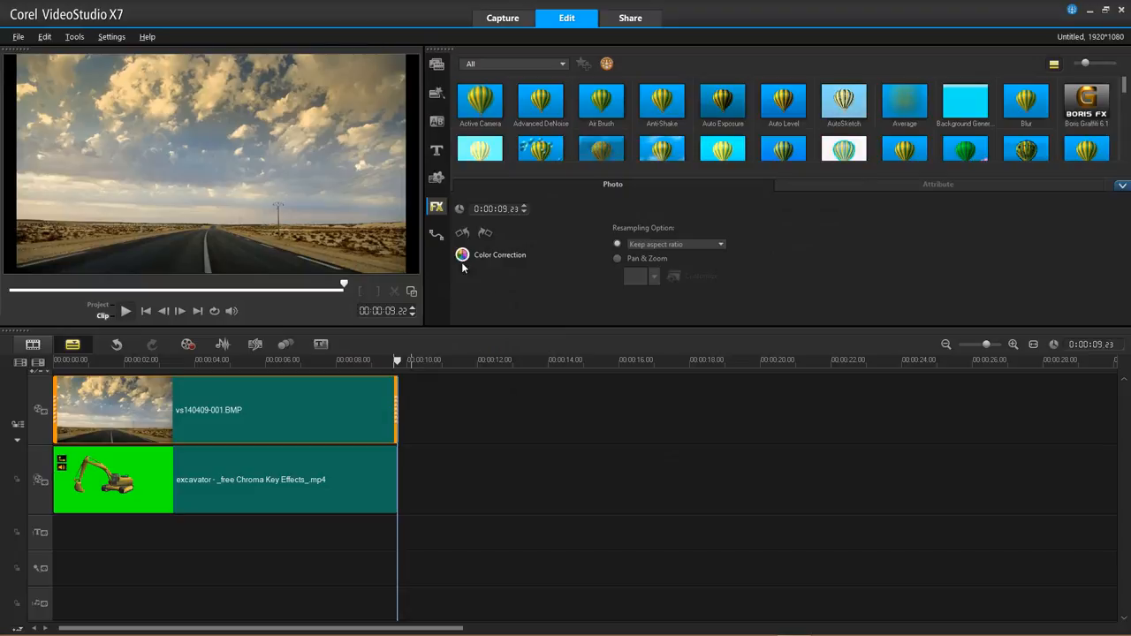
Step: Try shifting the road photo's hue and brightness, then reset both sliders to their original values
left_click(499, 254)
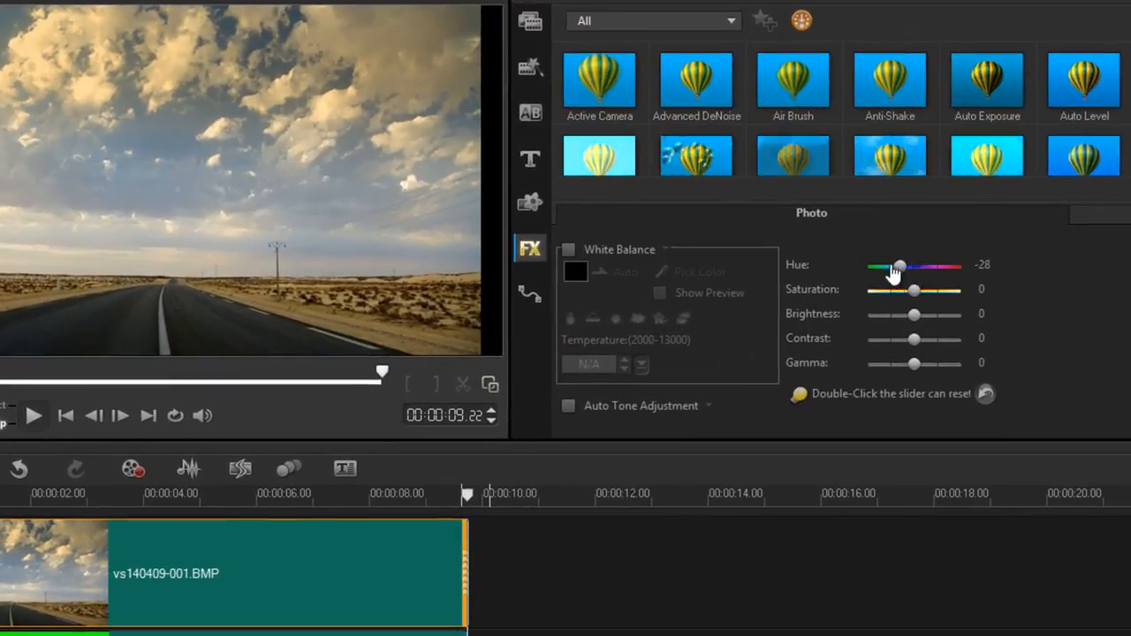
left_click_drag(900, 266, 928, 266)
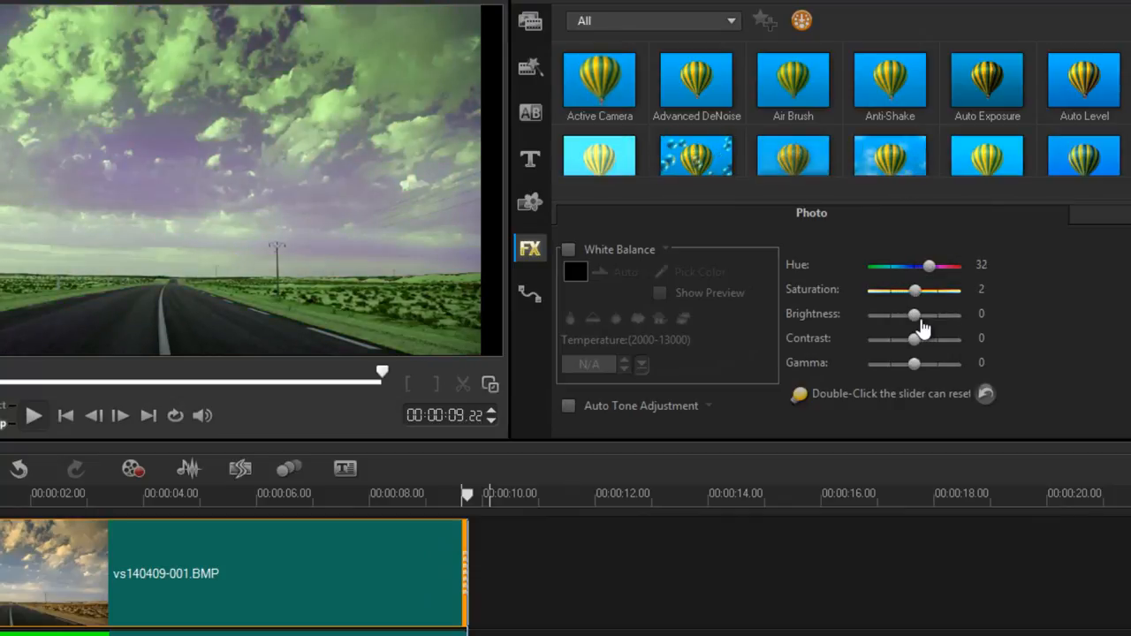
left_click_drag(915, 314, 911, 315)
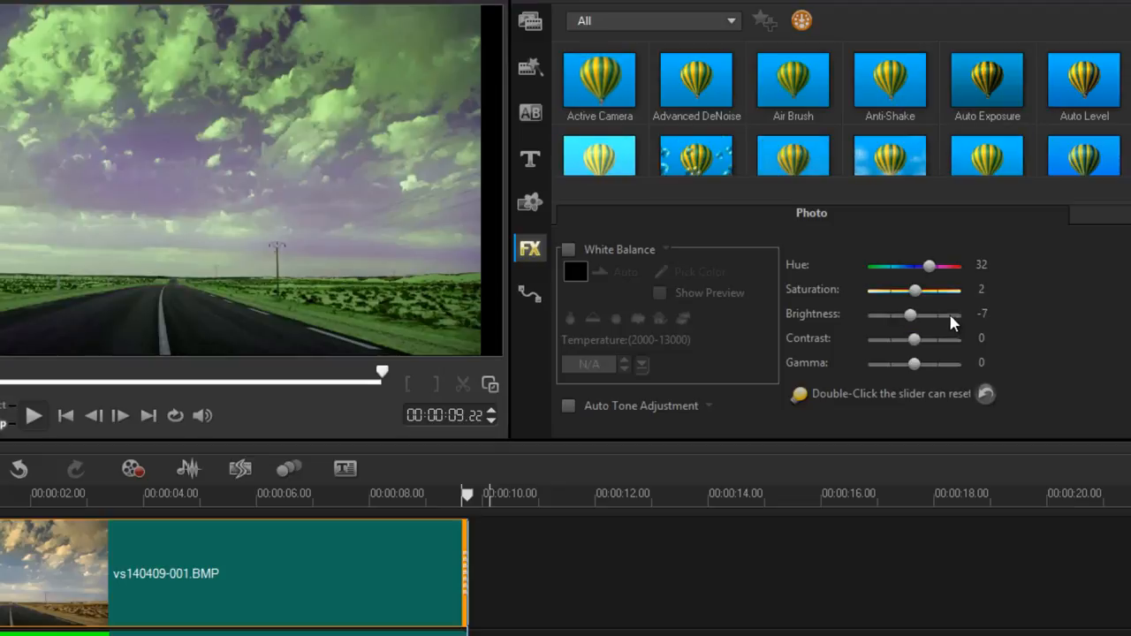
double_click(910, 314)
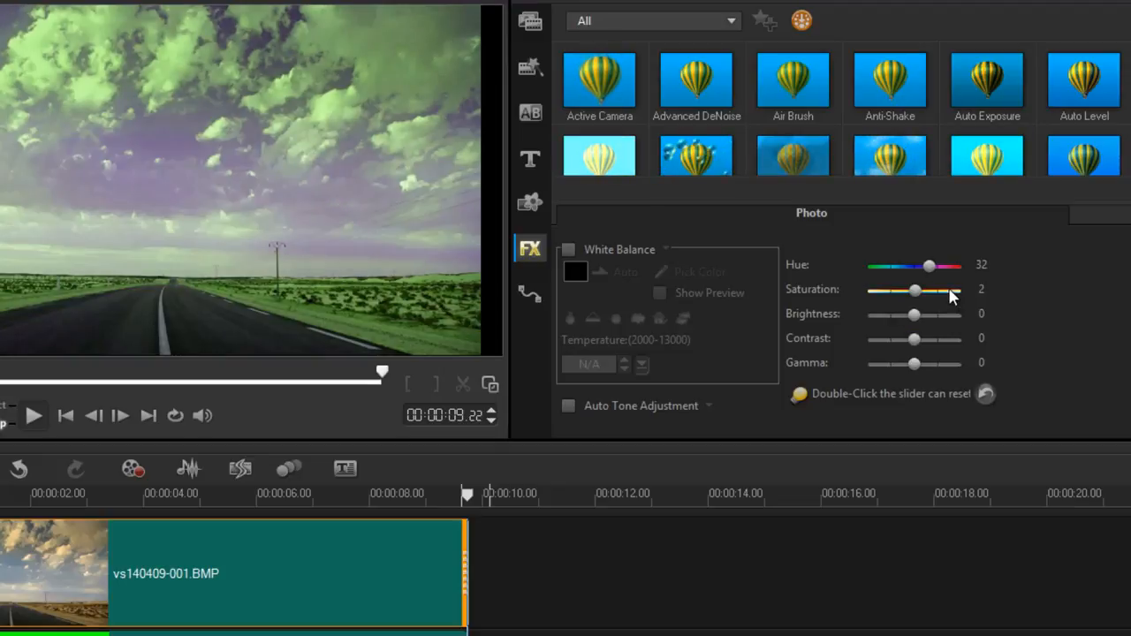
double_click(928, 266)
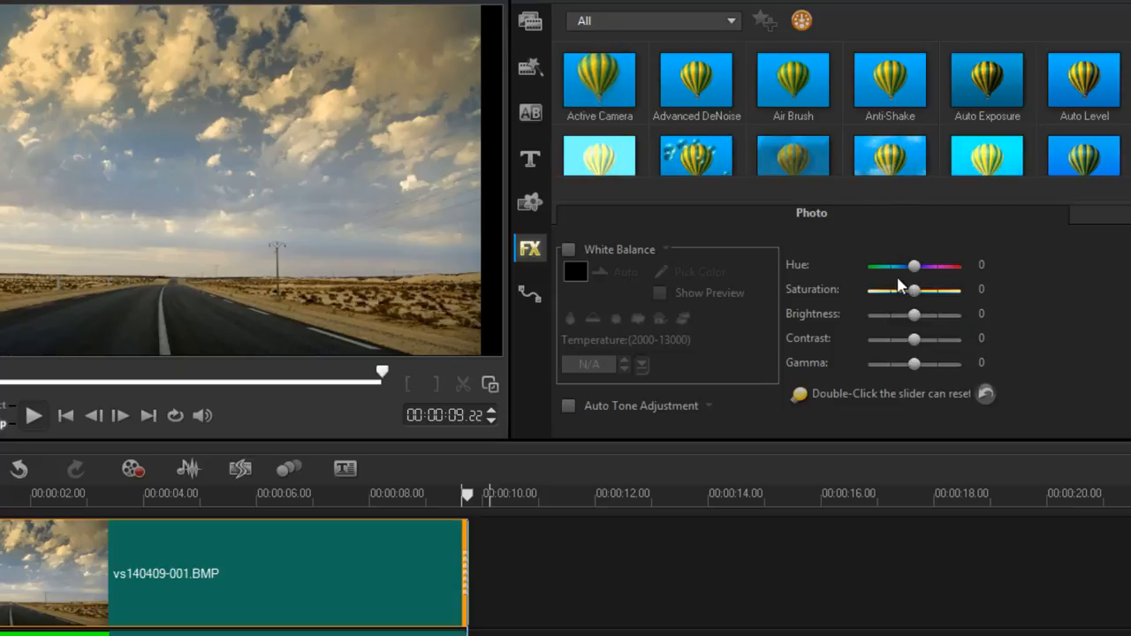
left_click(568, 249)
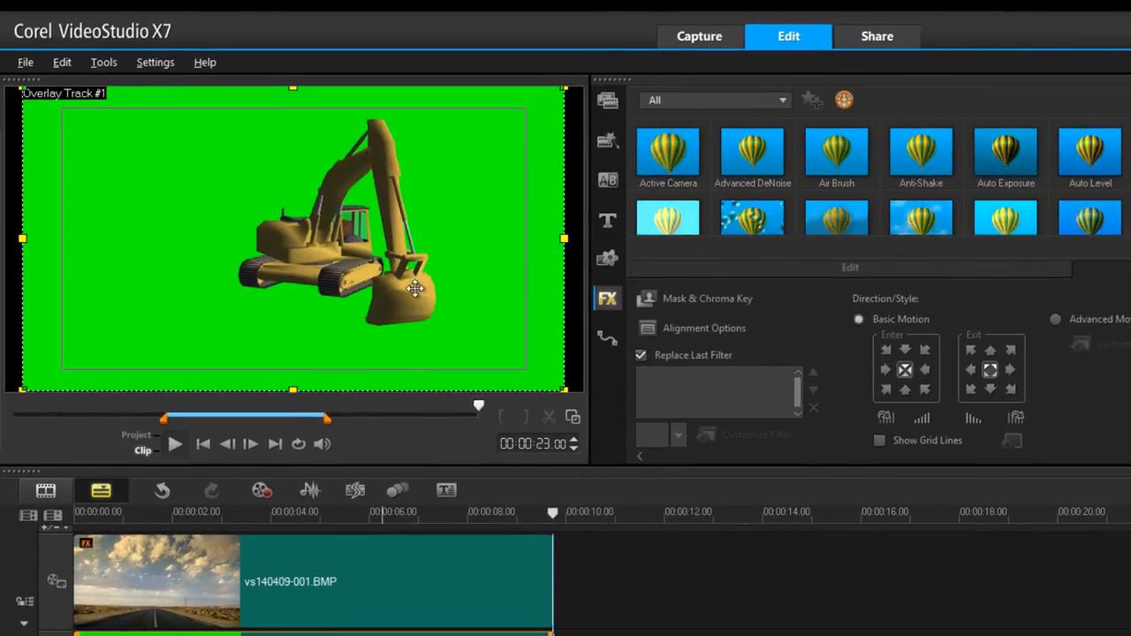
mouse_move(663, 305)
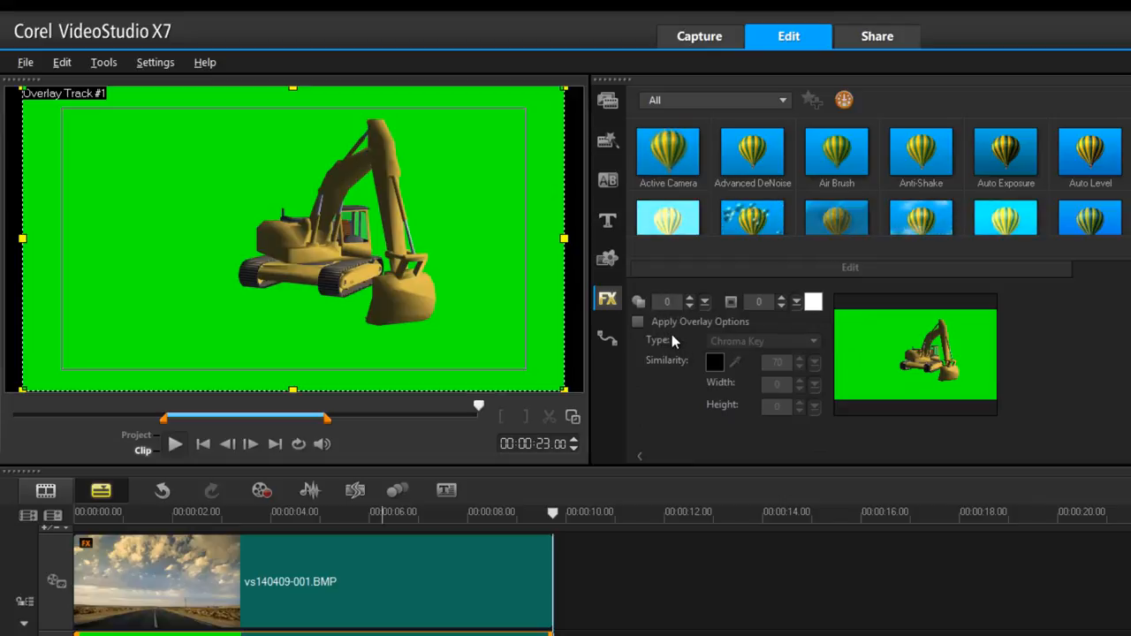
mouse_move(523, 299)
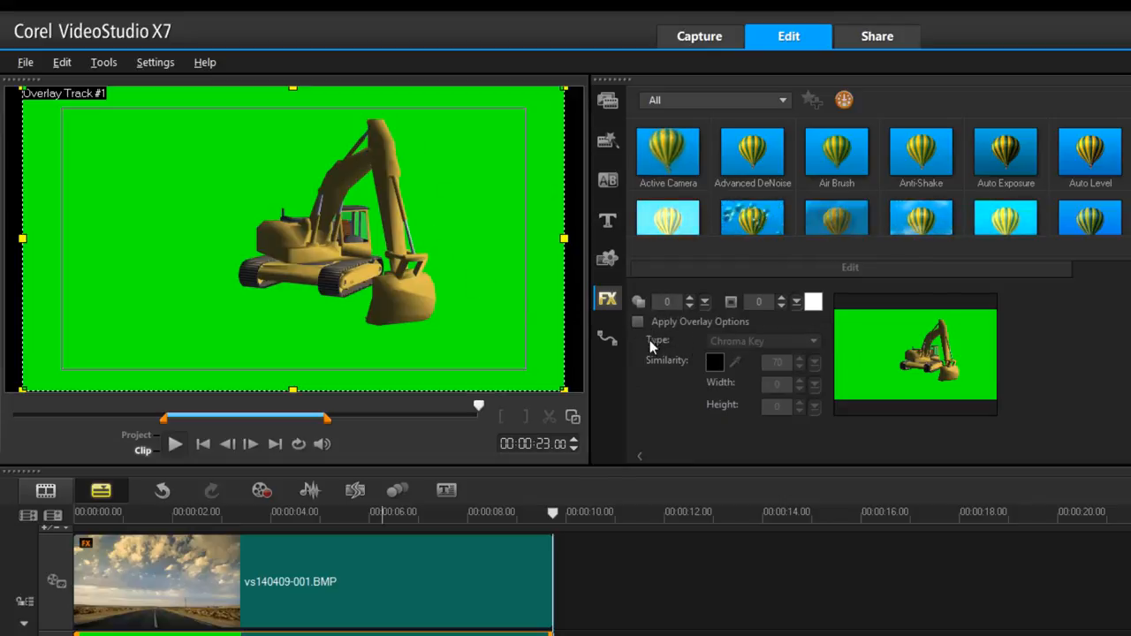
Step: Apply chroma key to remove the excavator's green screen and preview the keyed result
left_click(638, 322)
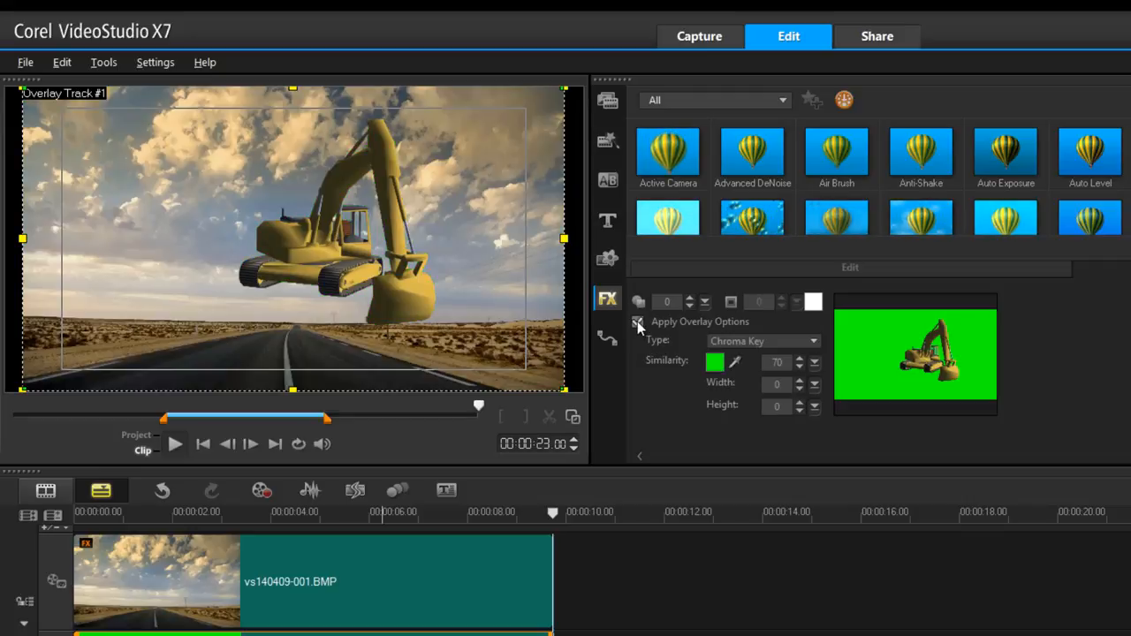
left_click(637, 322)
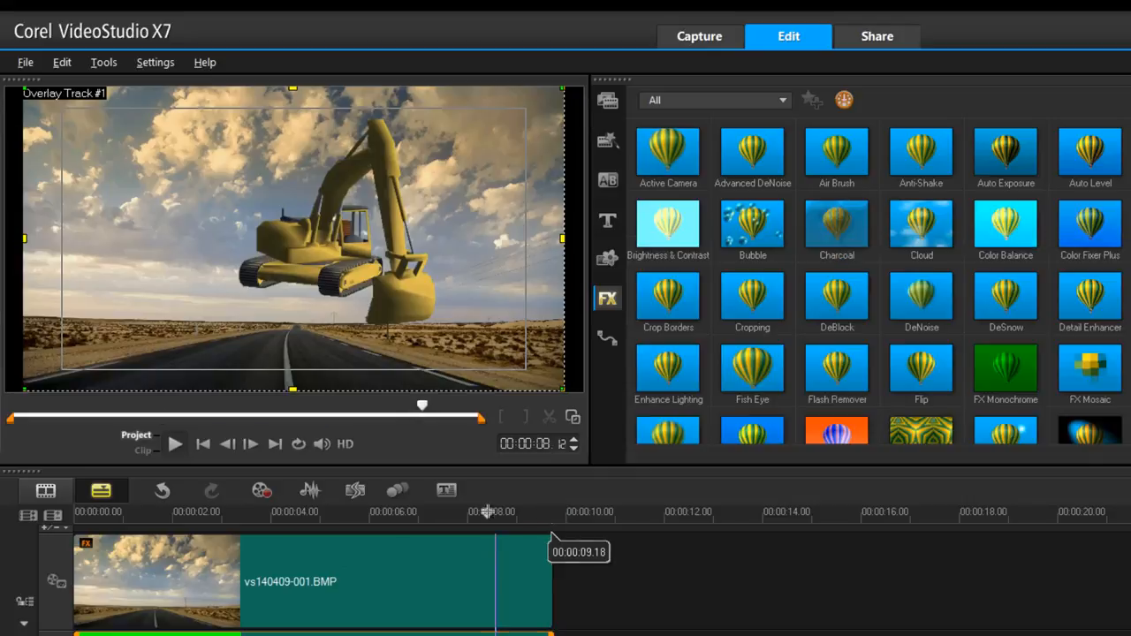
left_click(212, 491)
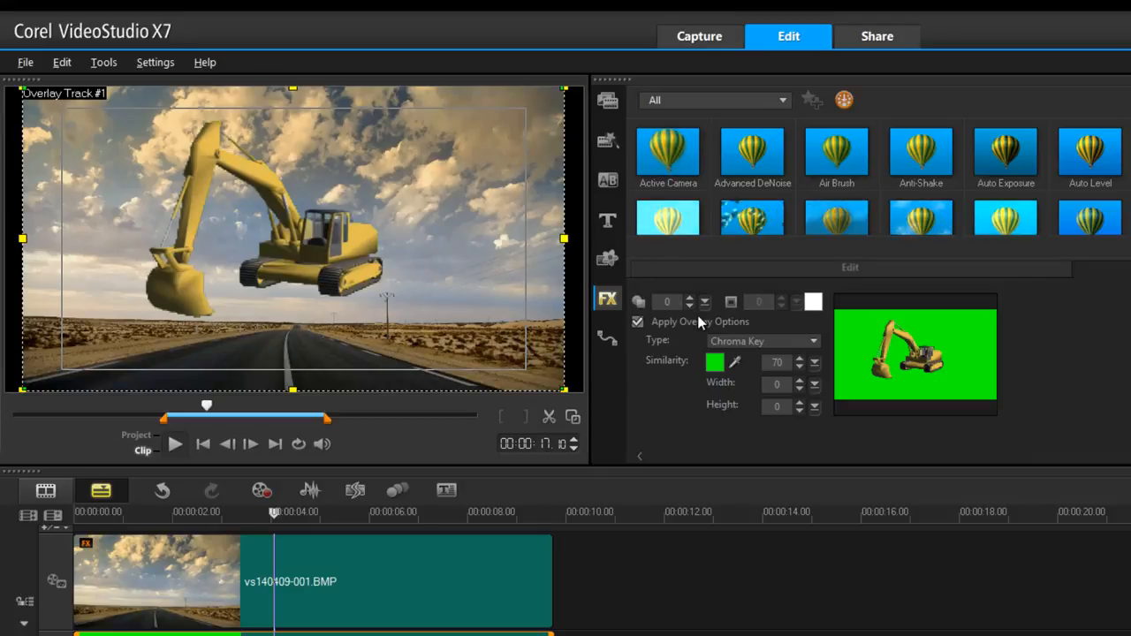
mouse_move(818, 343)
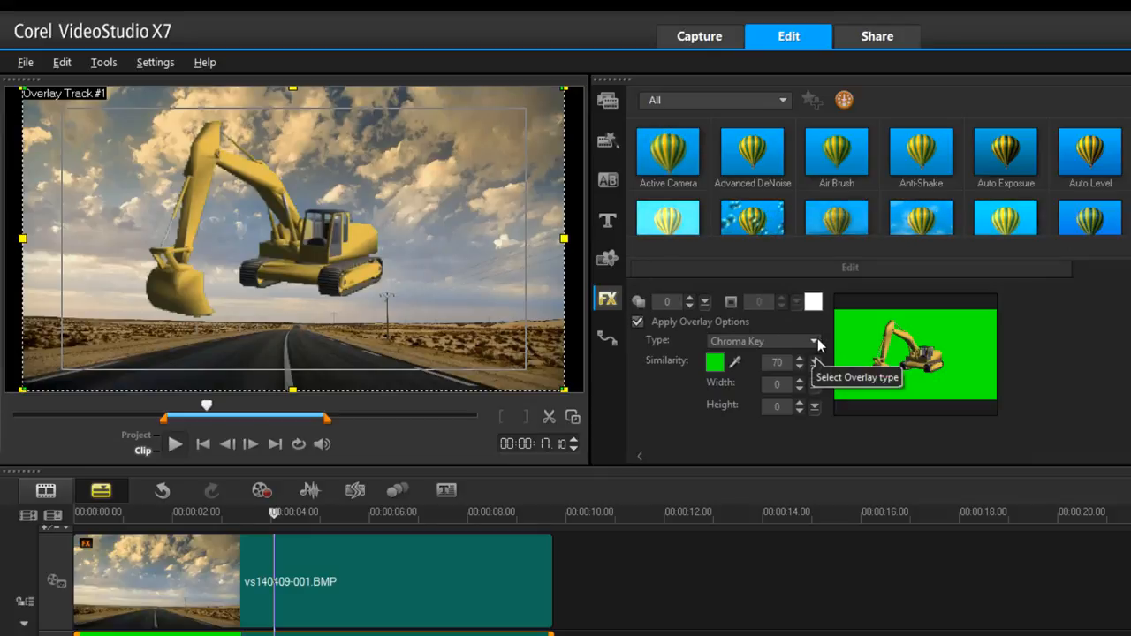
Step: Set the sky overlay's type to Mask Frame with the rounded rectangle shape
left_click(813, 341)
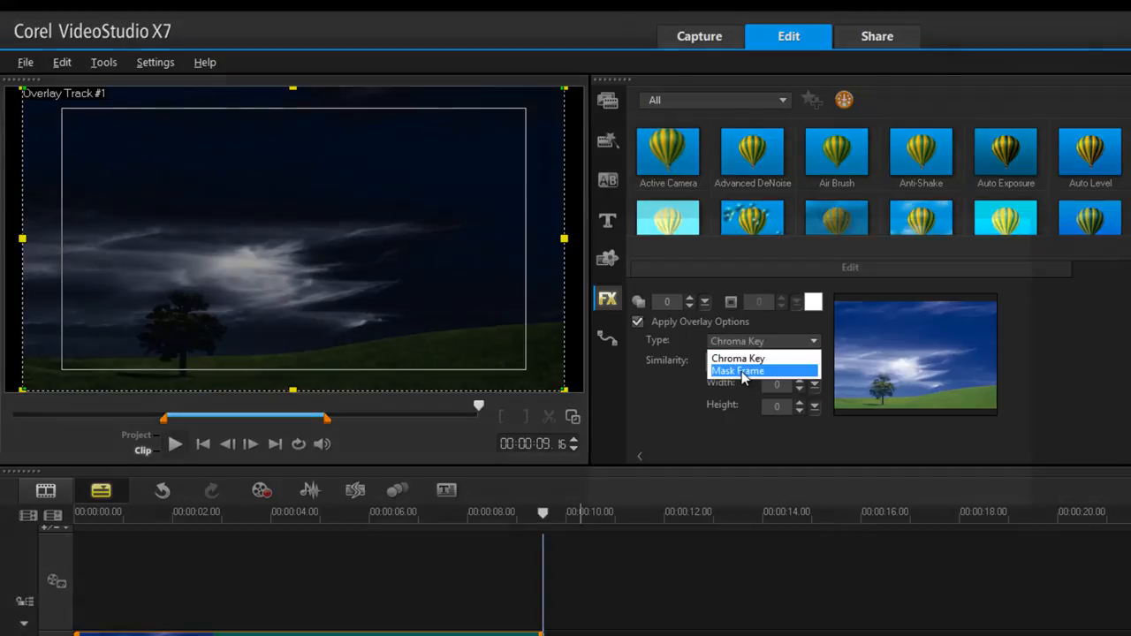
left_click(737, 371)
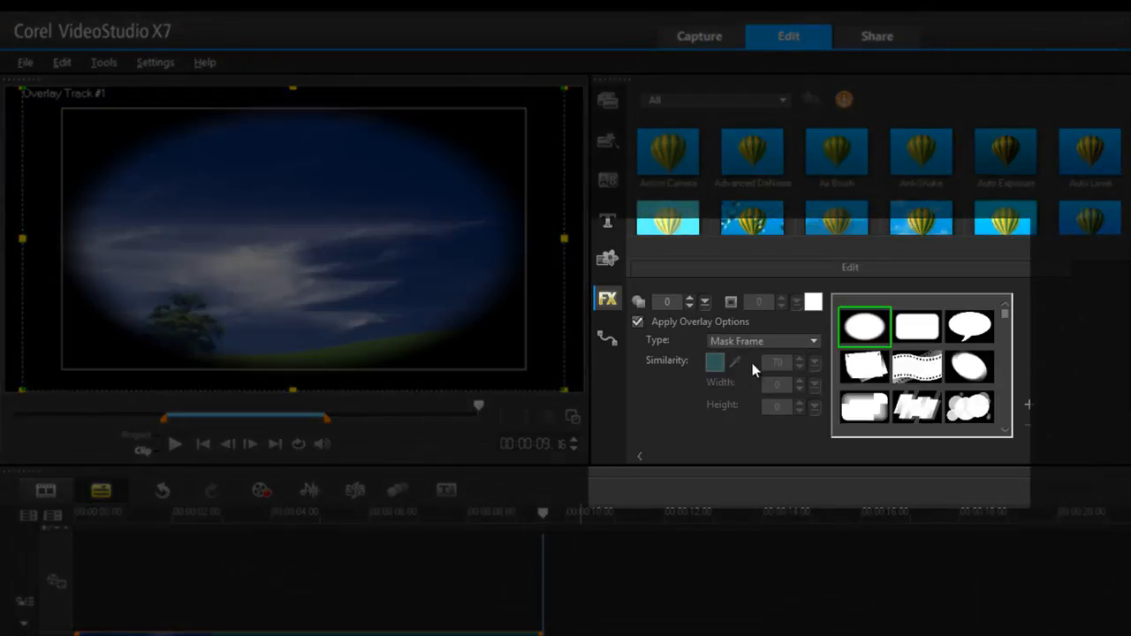
left_click(917, 327)
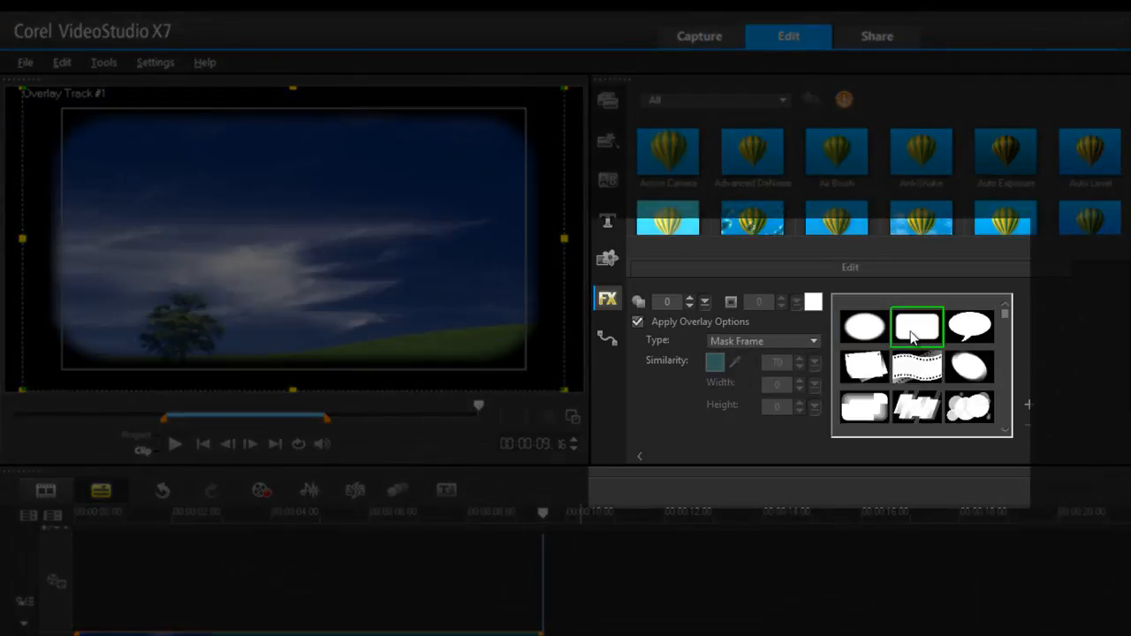